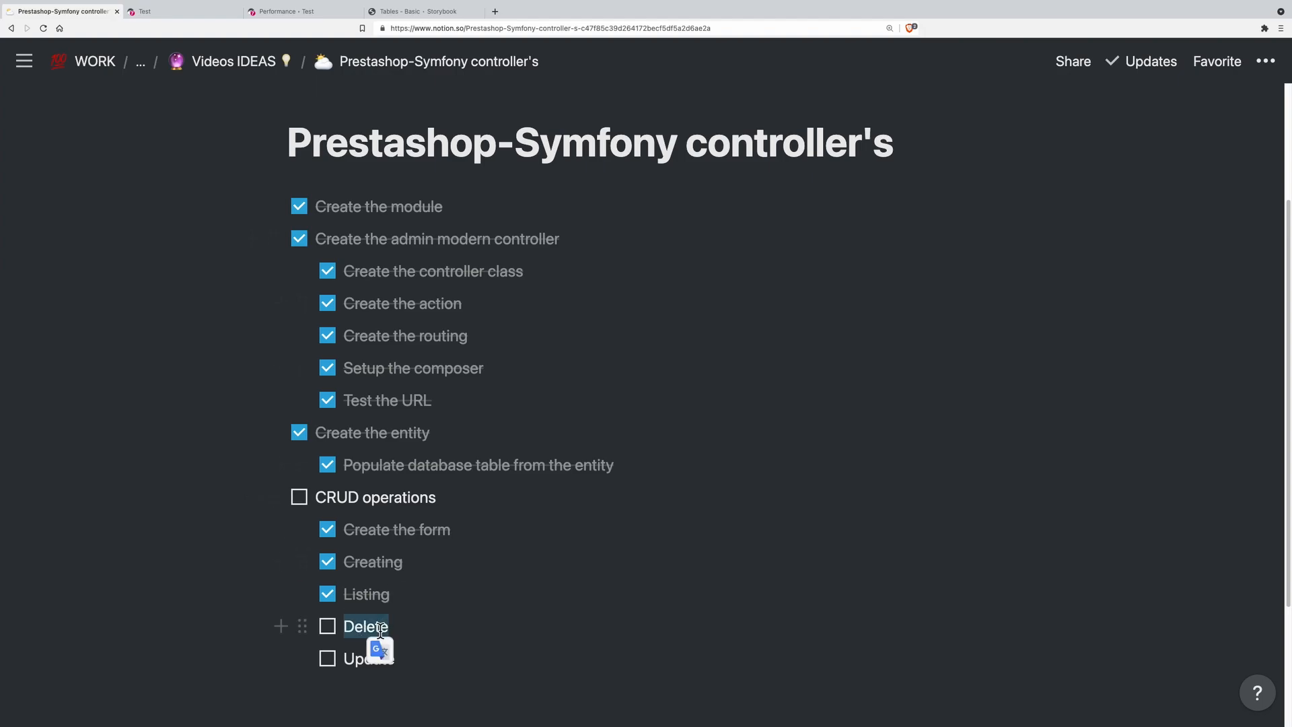
# Step: Search the Storybook UI kit for BUTTON and bring up the Buttons examples
pyautogui.click(423, 11)
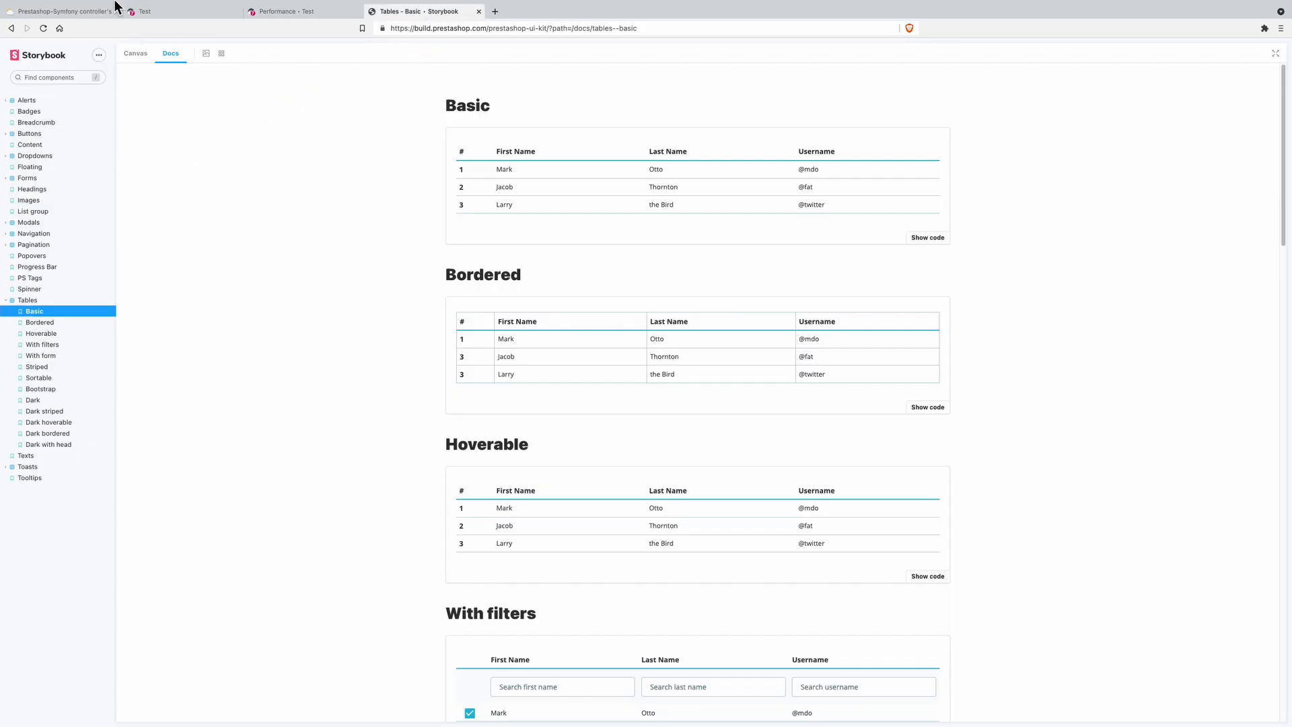
pyautogui.write('BUTTON')
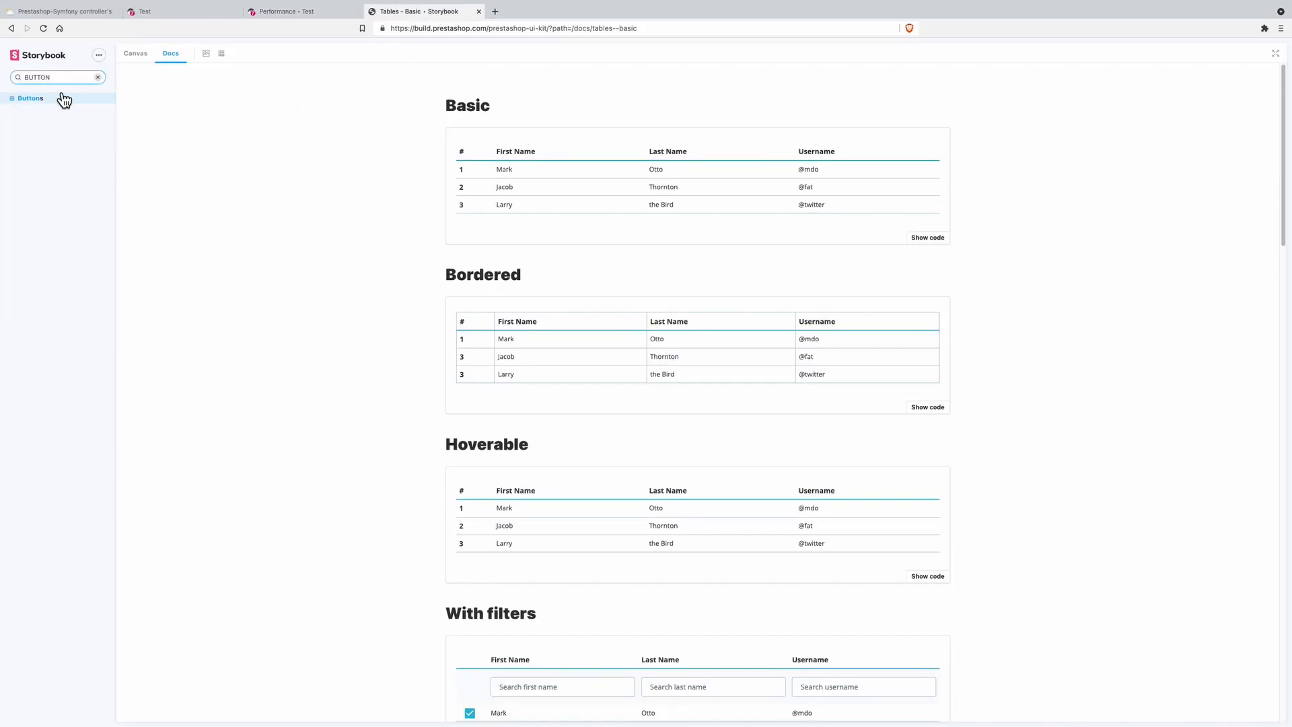
pyautogui.click(30, 98)
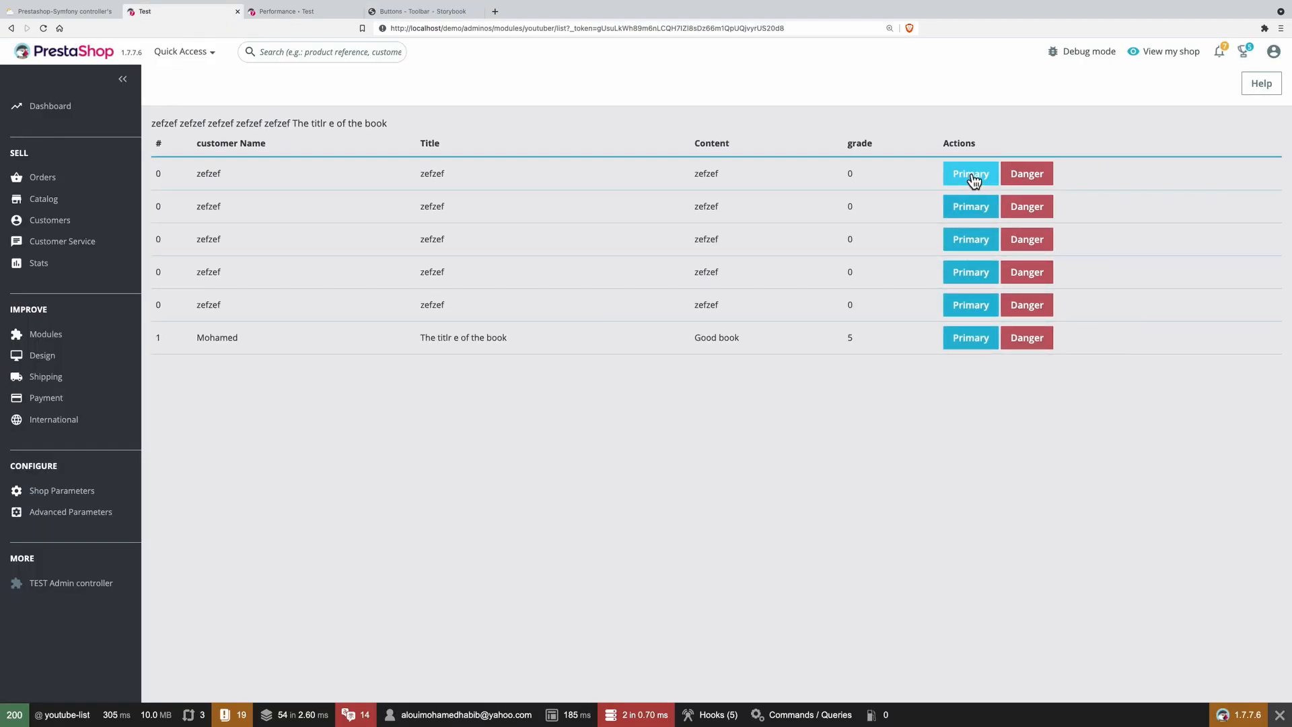
pyautogui.moveTo(978, 167)
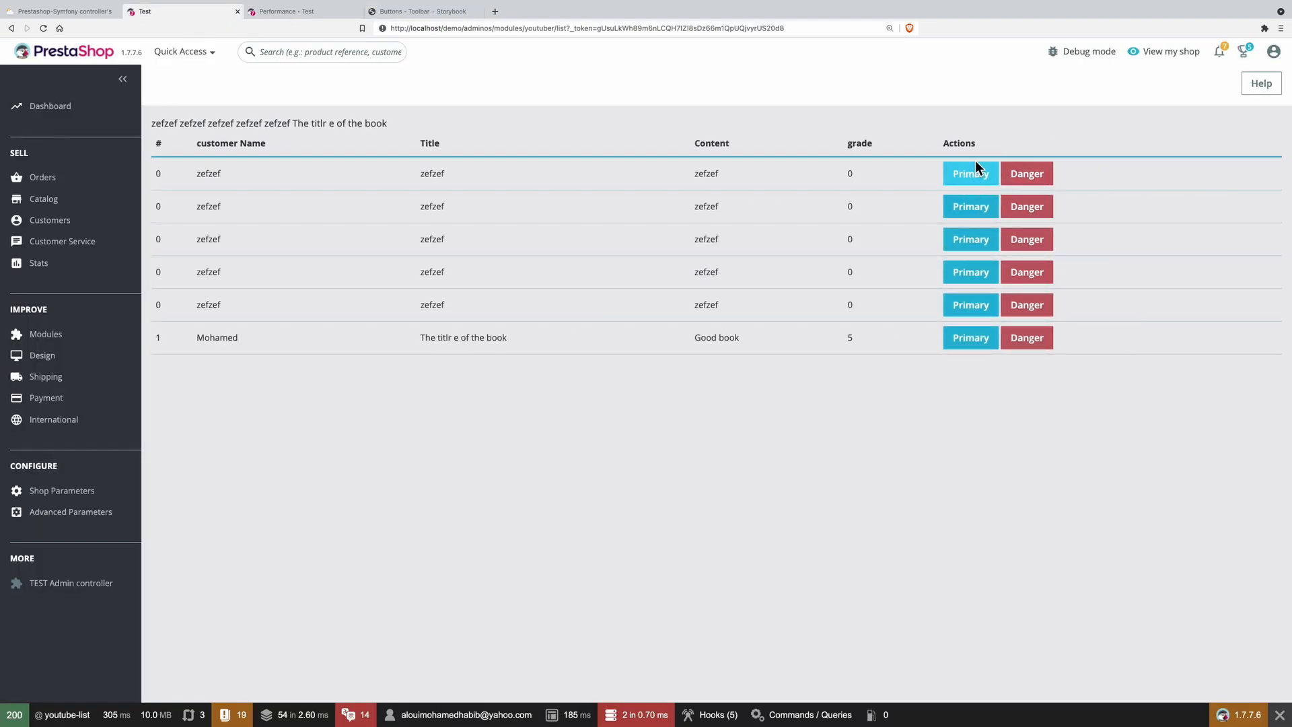
pyautogui.moveTo(796, 469)
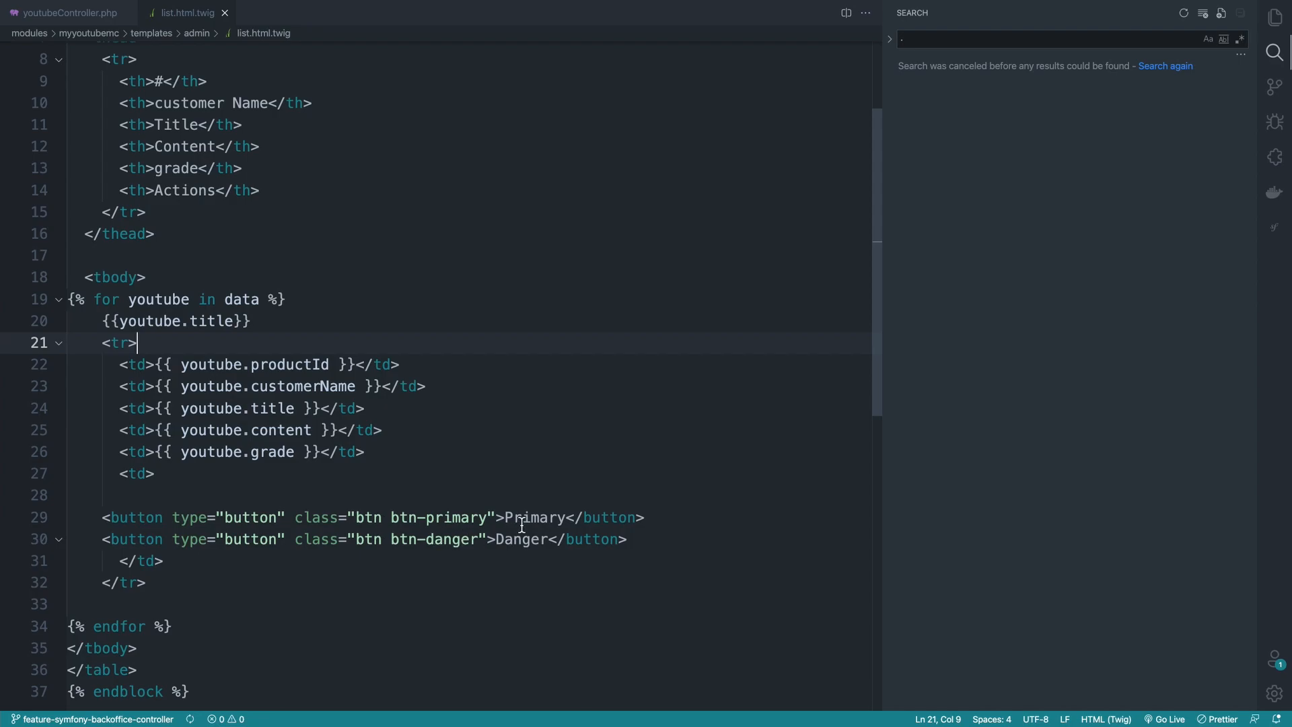
# Step: Turn both button tags in list.html.twig into <a href=""> links holding {{ path }}
pyautogui.click(144, 11)
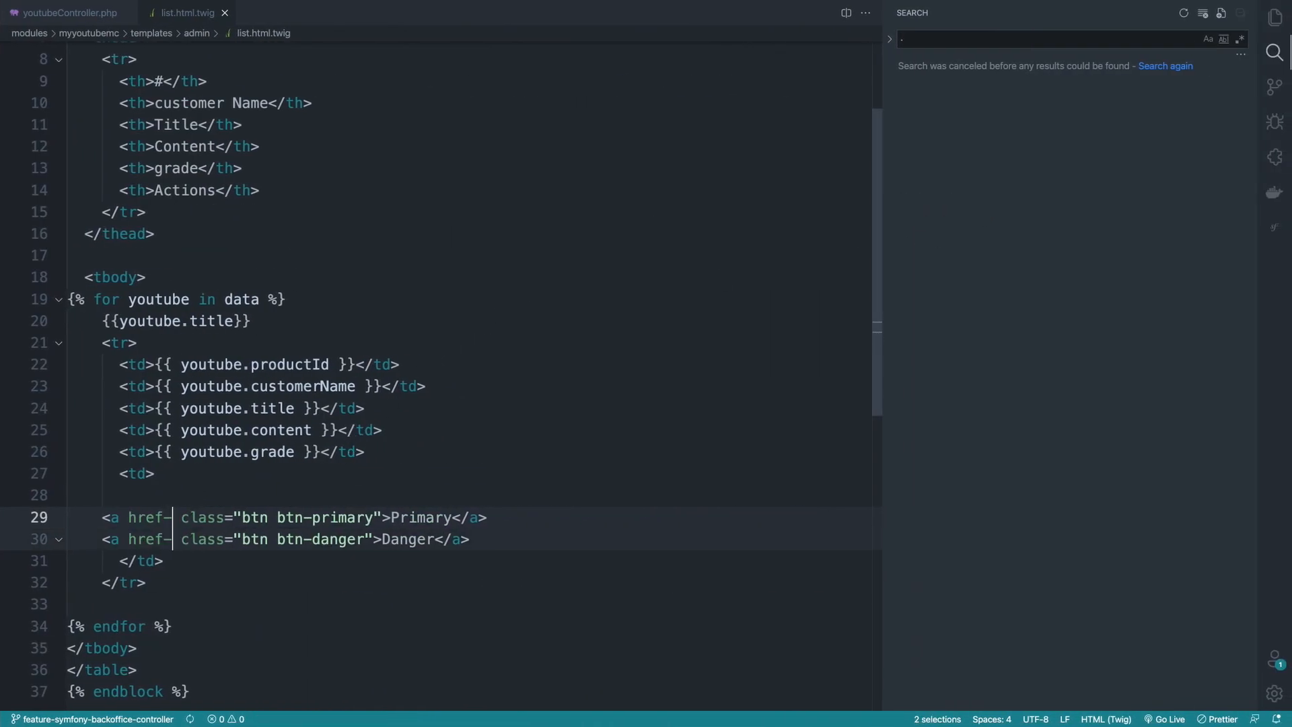
pyautogui.write('"')
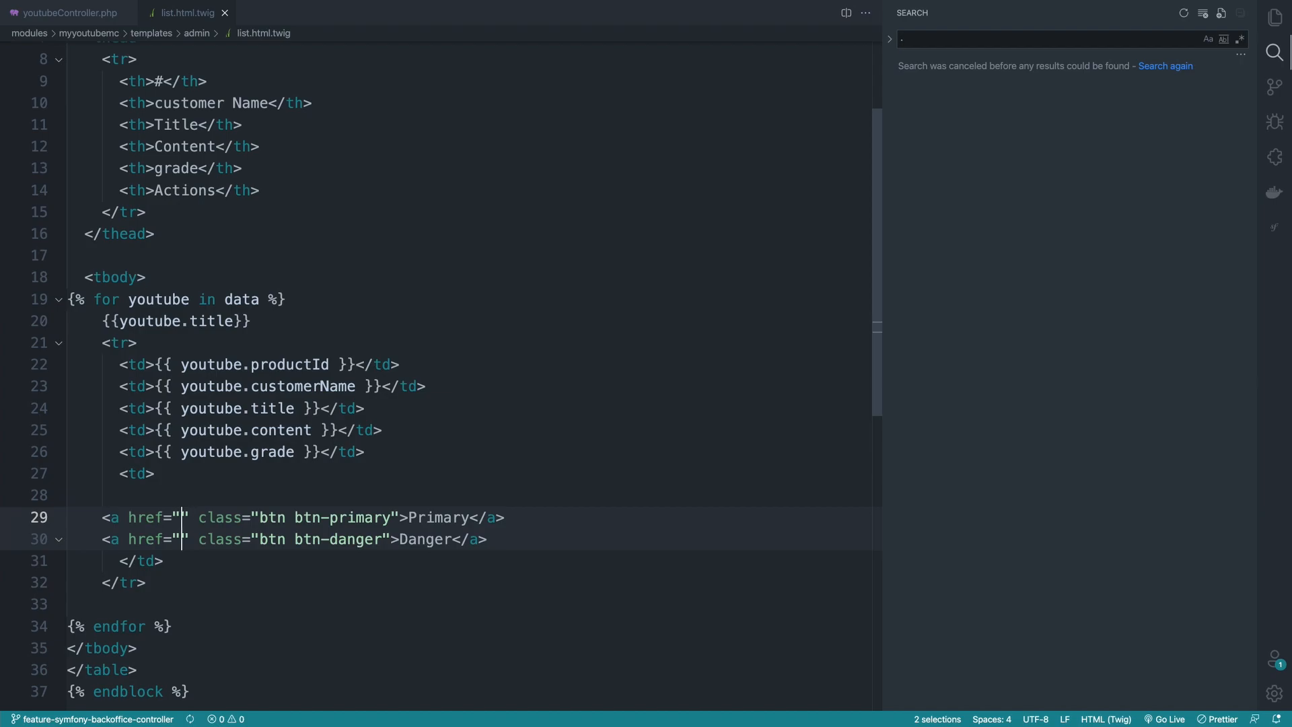
pyautogui.write('{{ path }}')
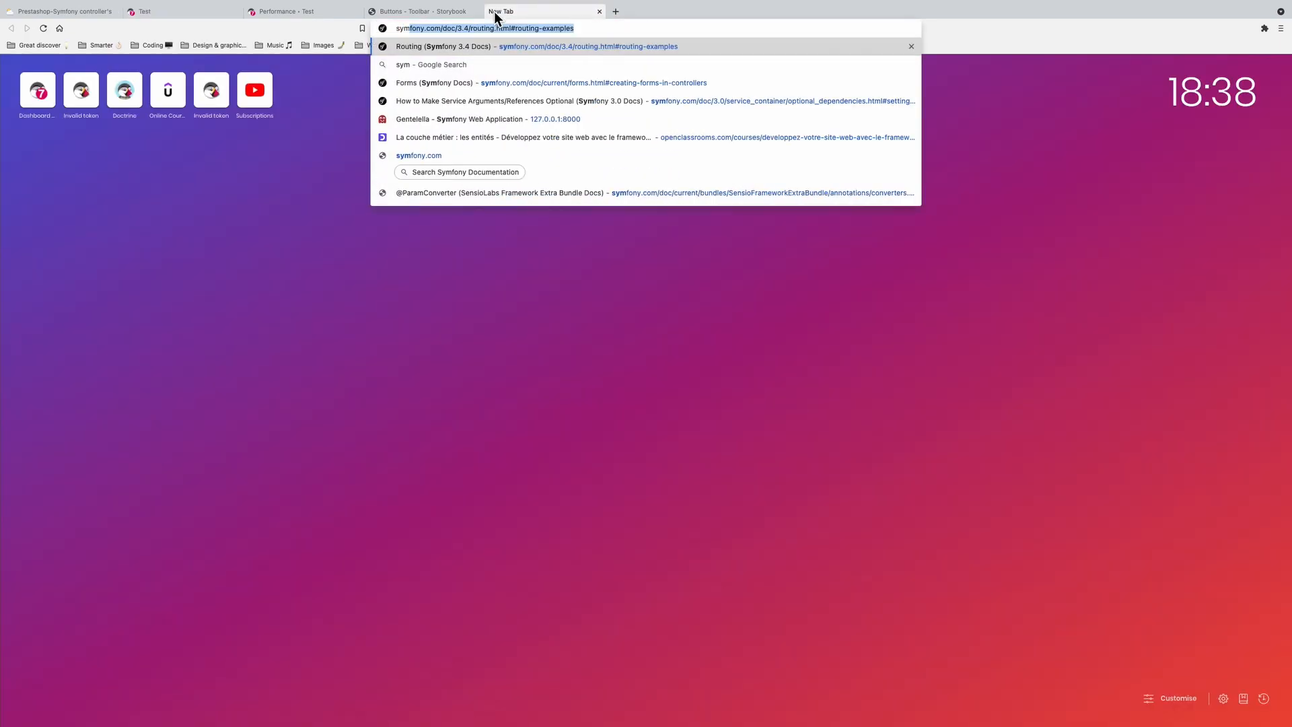
# Step: Search 'symfony twig path' and select the Stack Overflow multi-parameter path example
pyautogui.write('symfony twig pakt')
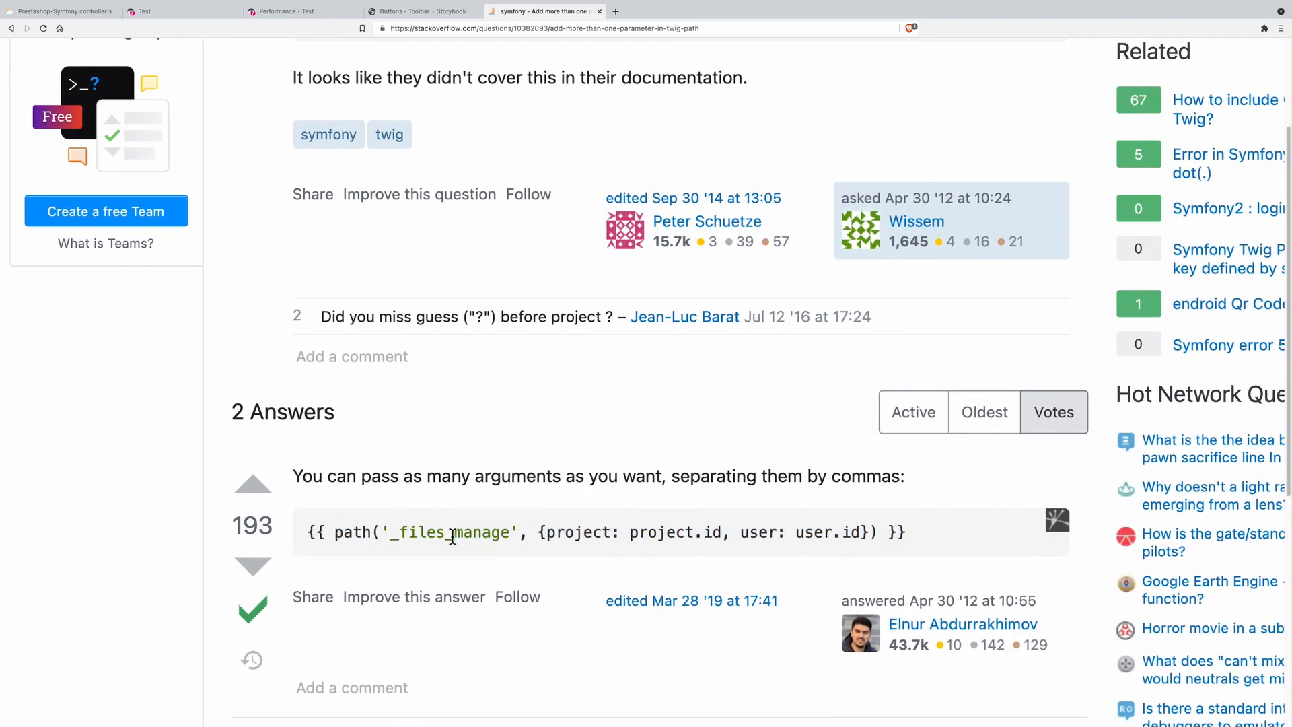
pyautogui.doubleClick(450, 533)
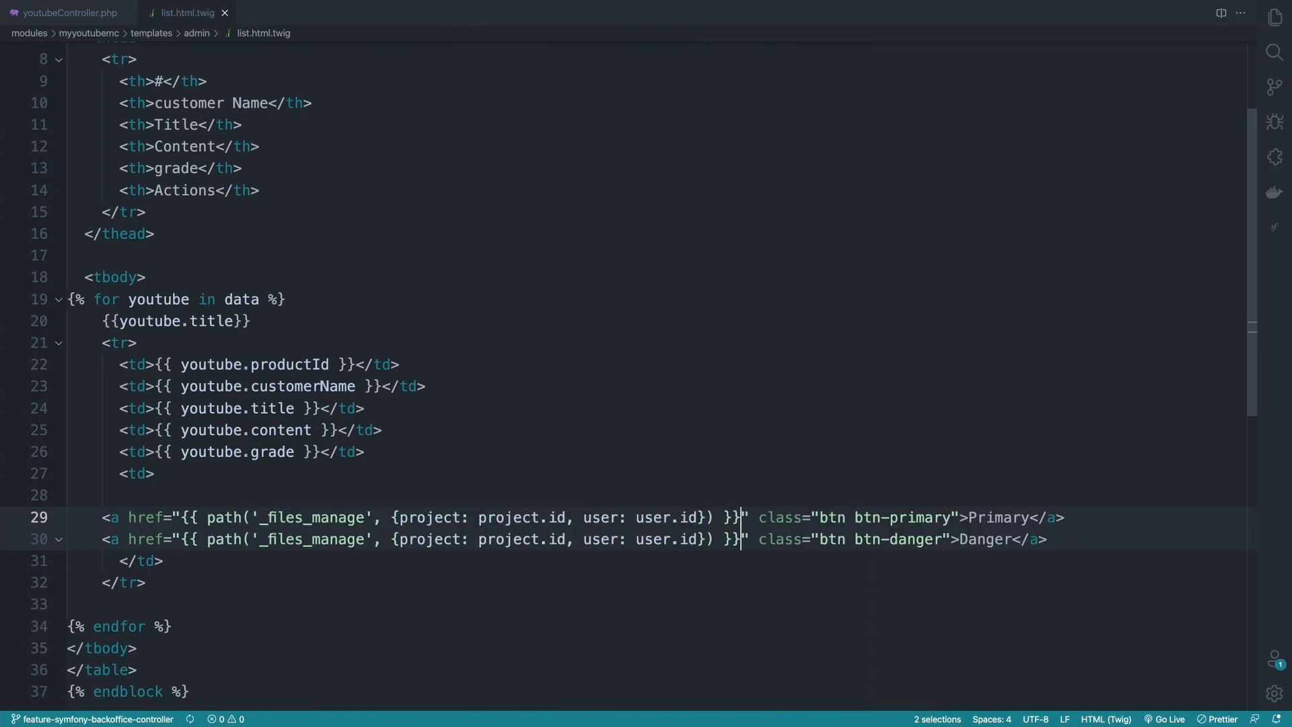
# Step: Relabel the Primary link as Update, then look up the routes file with 'rout'
pyautogui.doubleClick(997, 517)
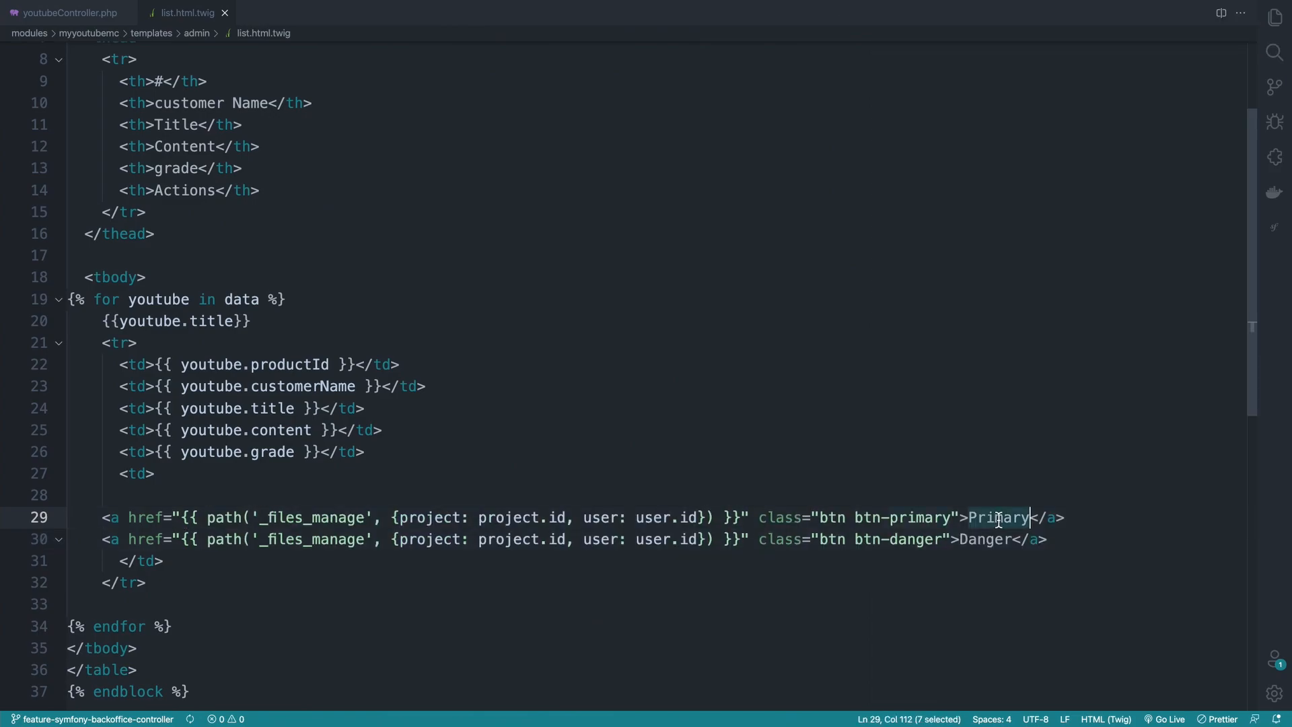
pyautogui.write('Updat')
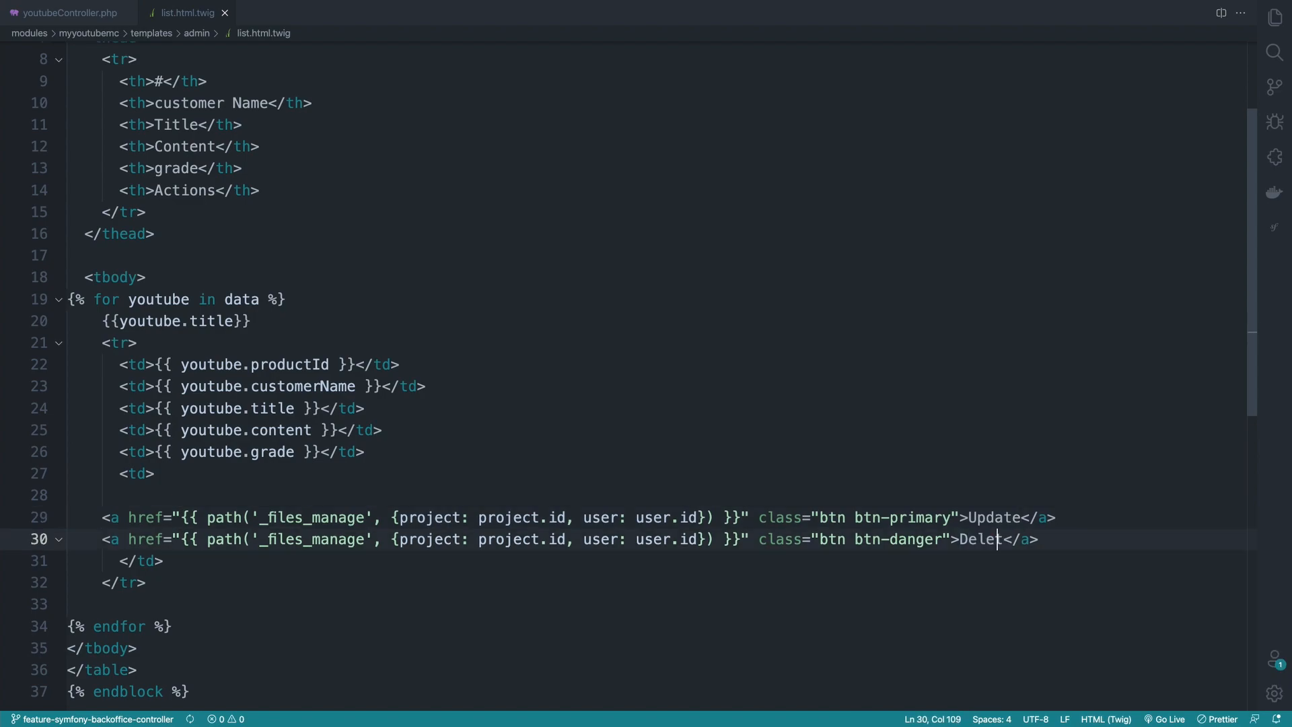
pyautogui.write('e')
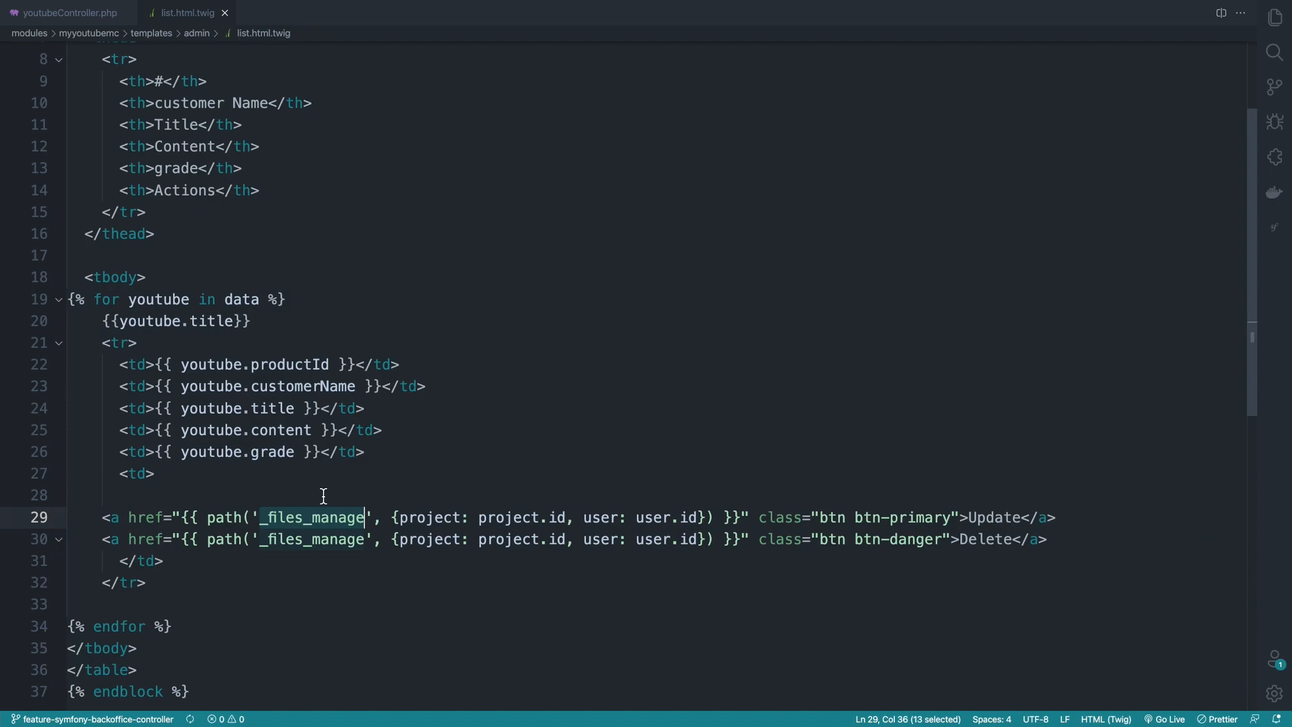
pyautogui.moveTo(186, 59)
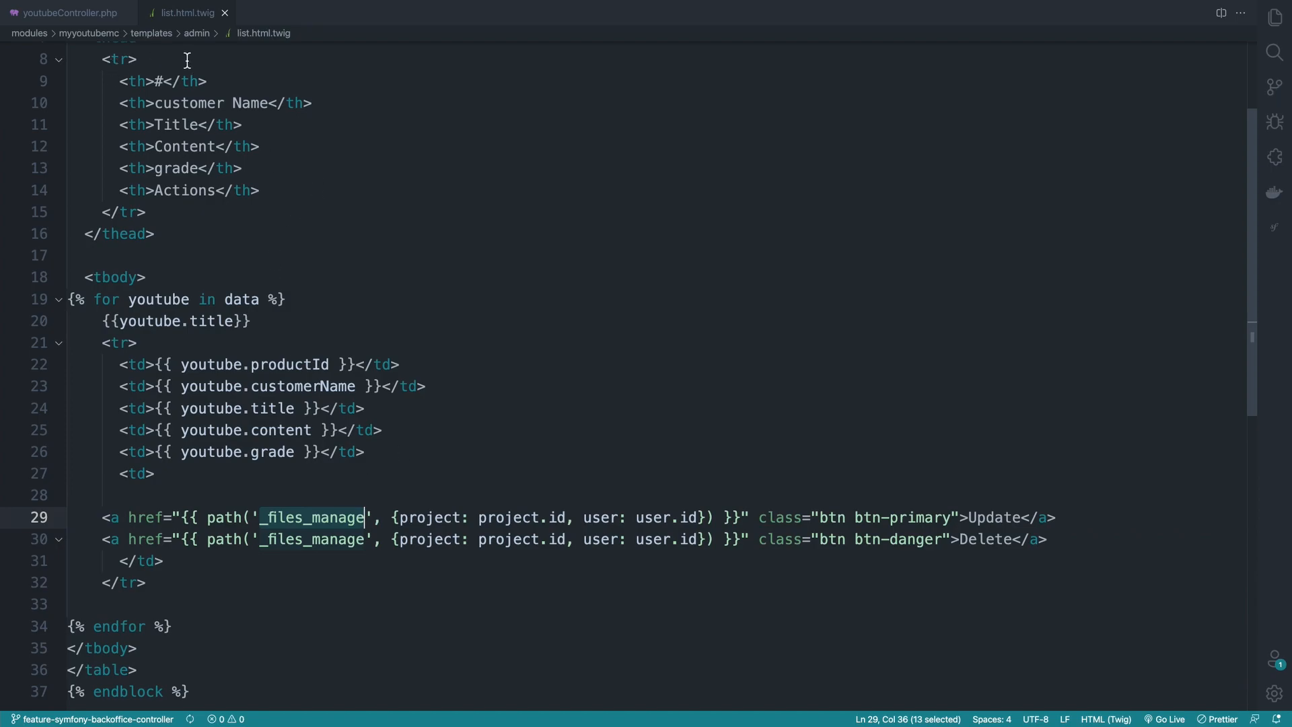
pyautogui.write('rout')
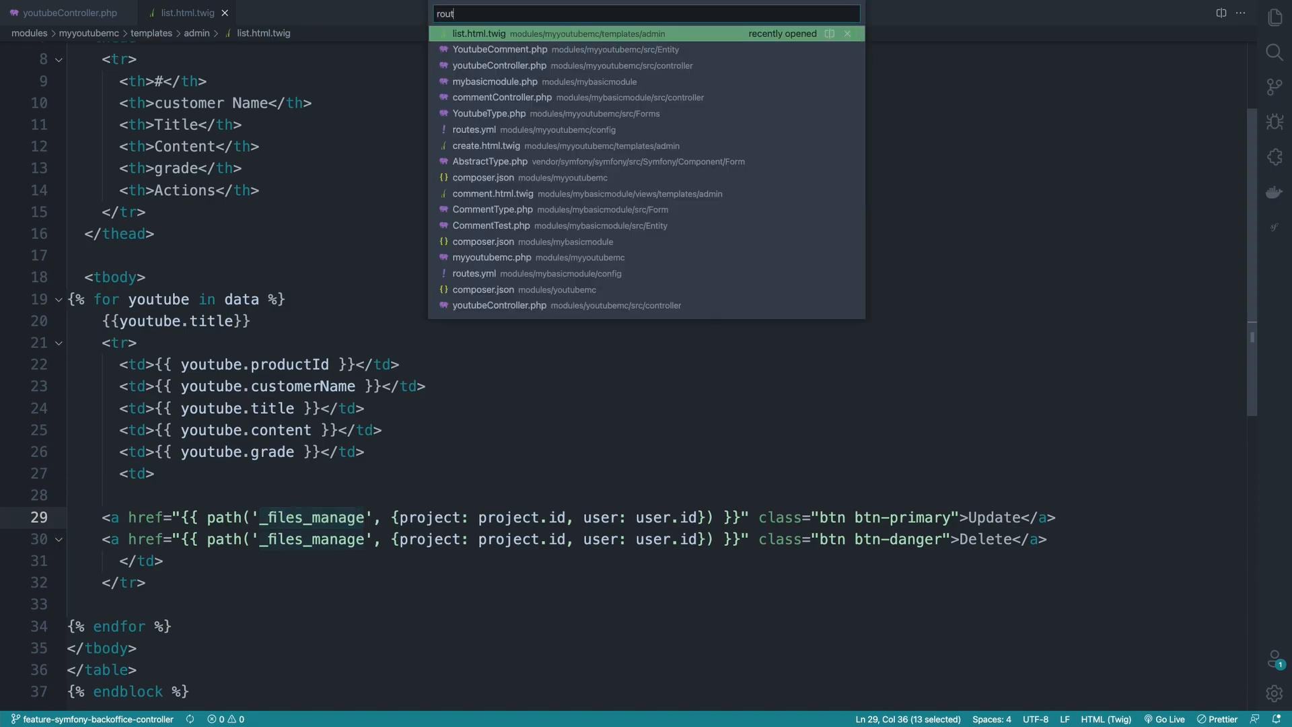
# Step: Copy the youtube-create route name from routes.yml into the Update link's path()
pyautogui.click(474, 129)
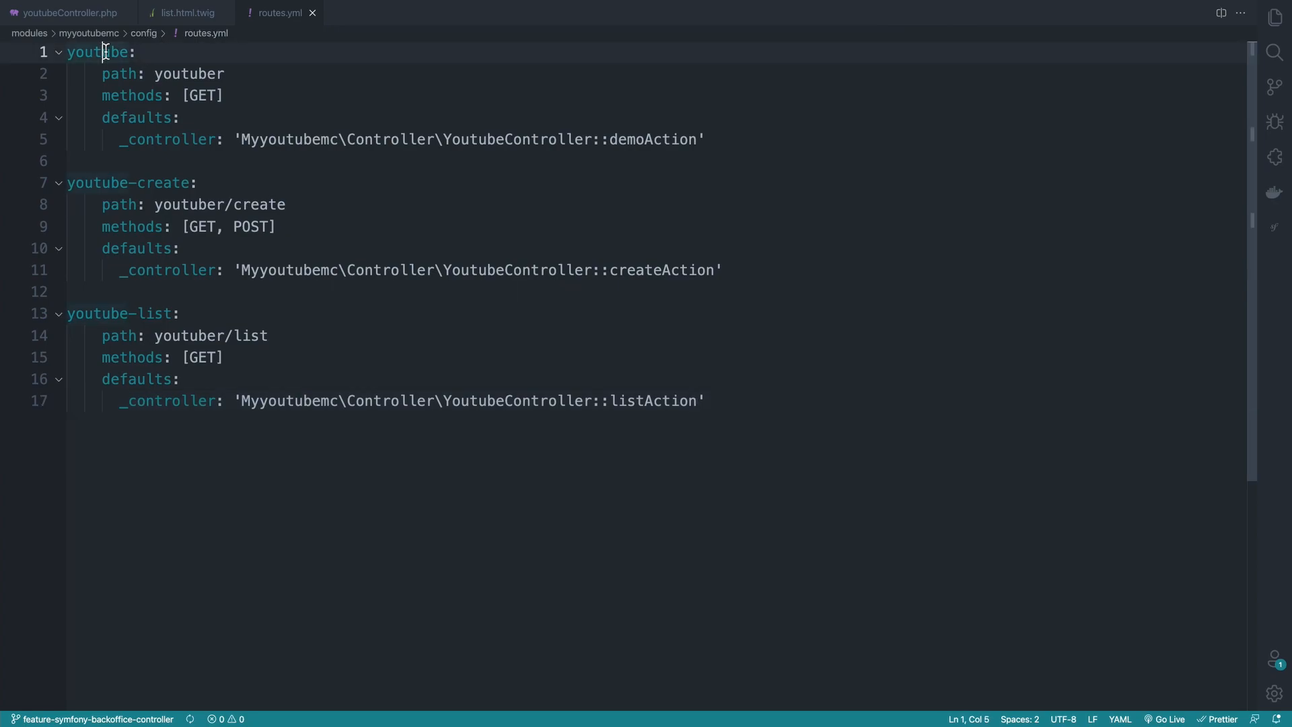
pyautogui.doubleClick(93, 52)
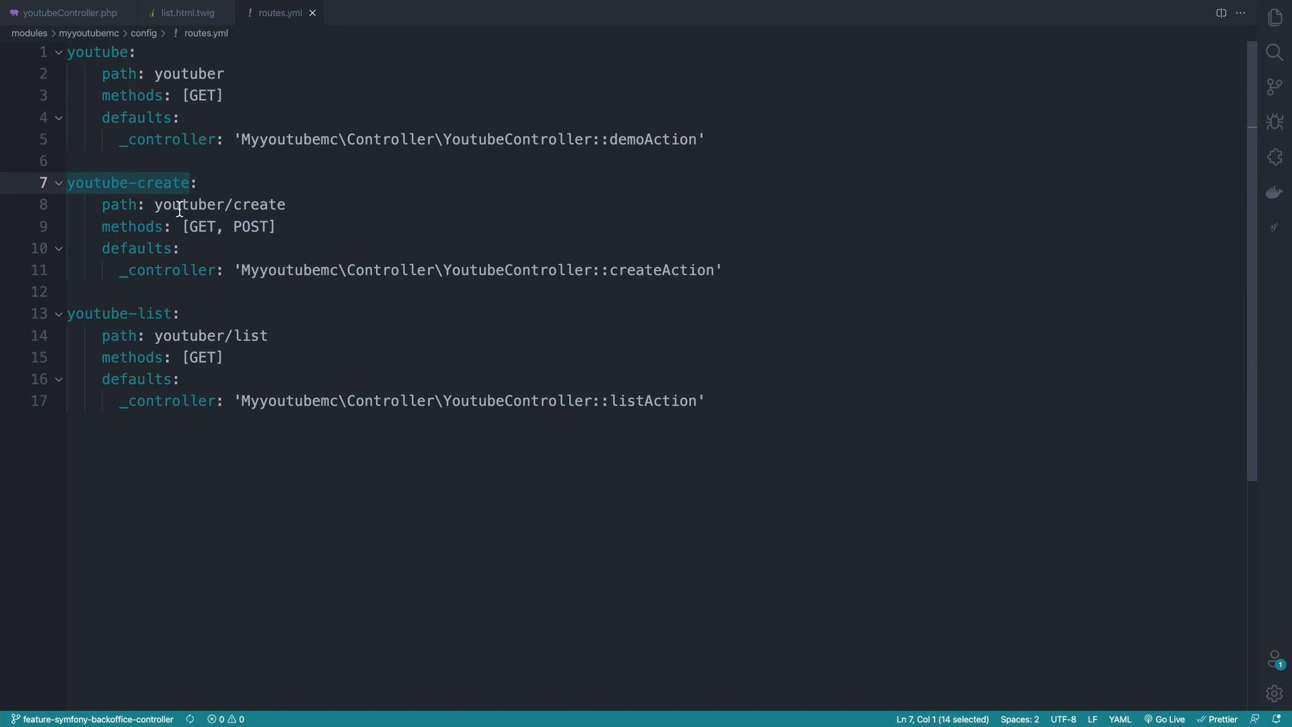
pyautogui.click(185, 13)
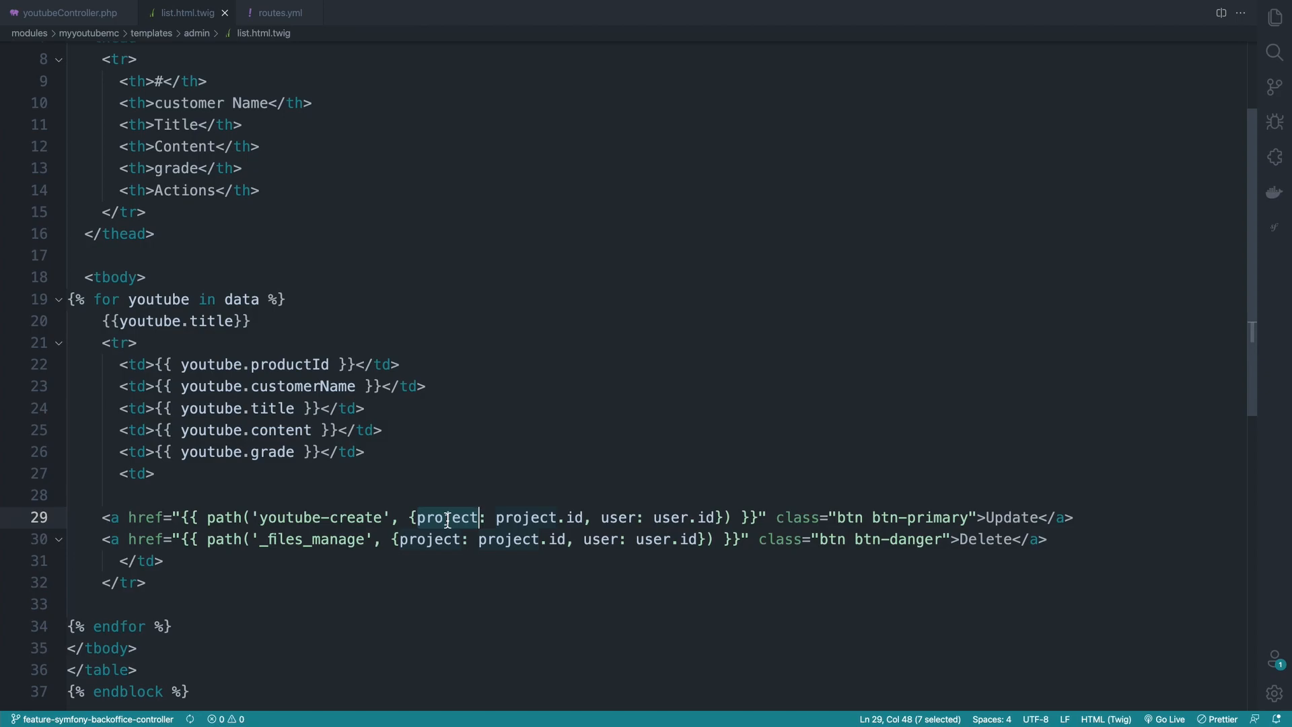
# Step: Pass youtcommentId: {{ youtube.productId }} as the Update link's path parameter
pyautogui.write('productCom')
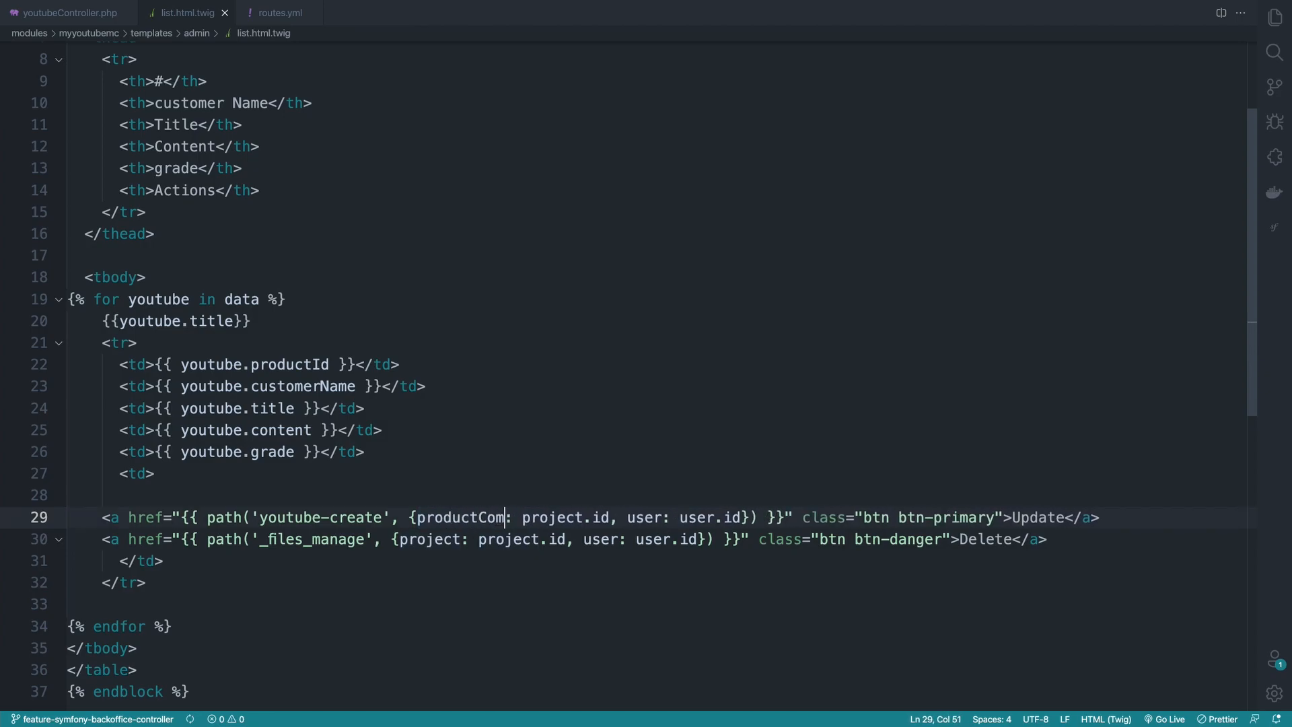
pyautogui.press('Backspace')
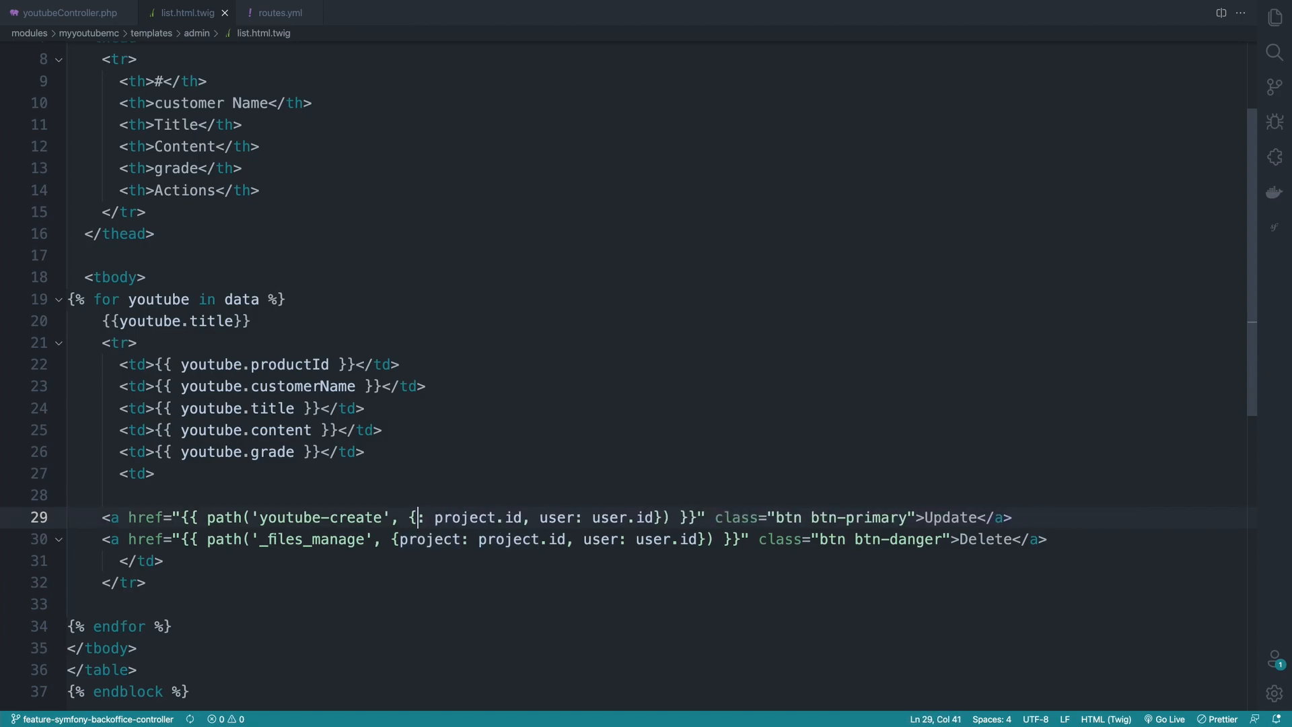
pyautogui.write('youtcommentId: {{ youtube.productId }}')
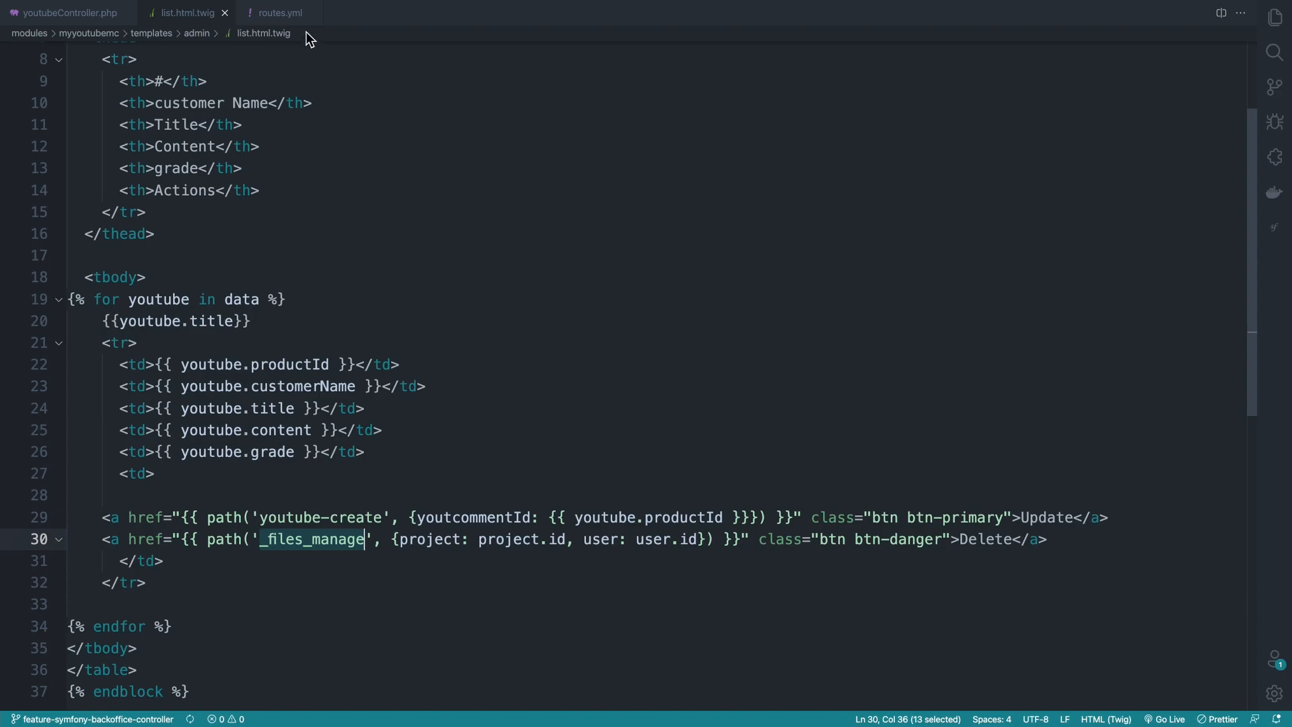
pyautogui.click(280, 12)
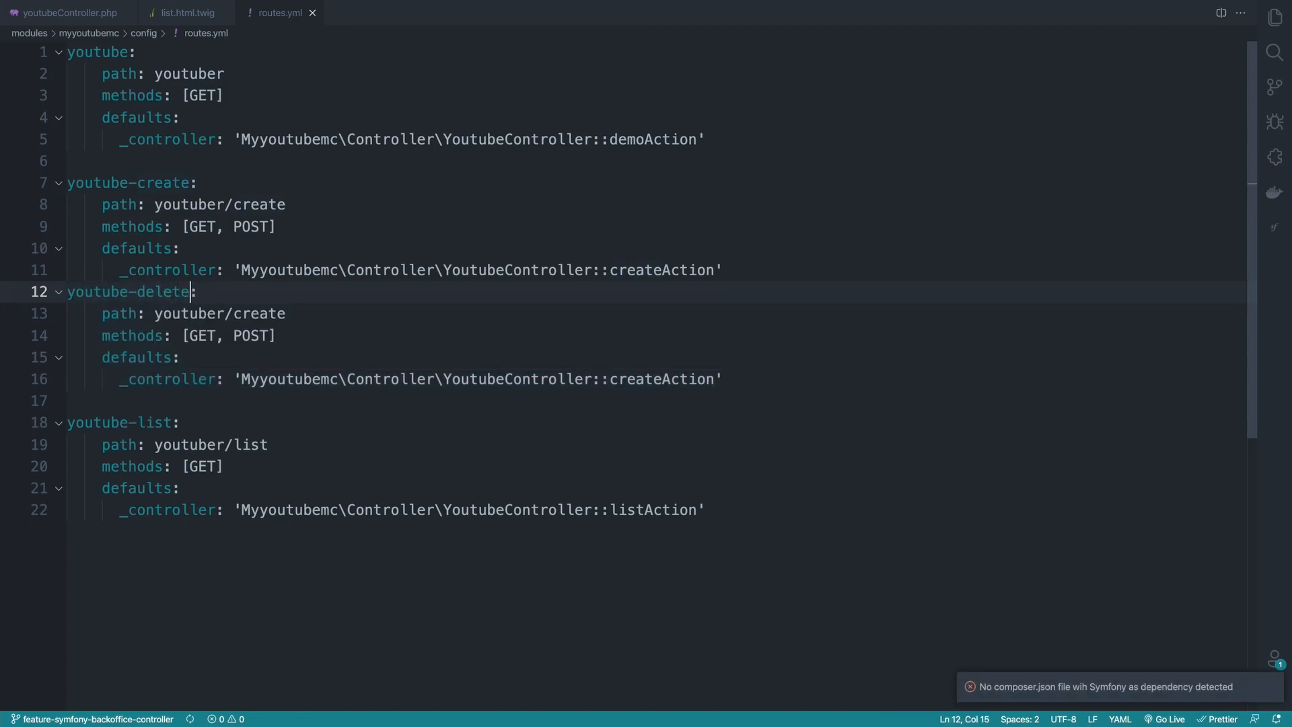
# Step: Name the duplicated route youtube-delete at youtuber/delete and point the Delete link at it
pyautogui.write('delete')
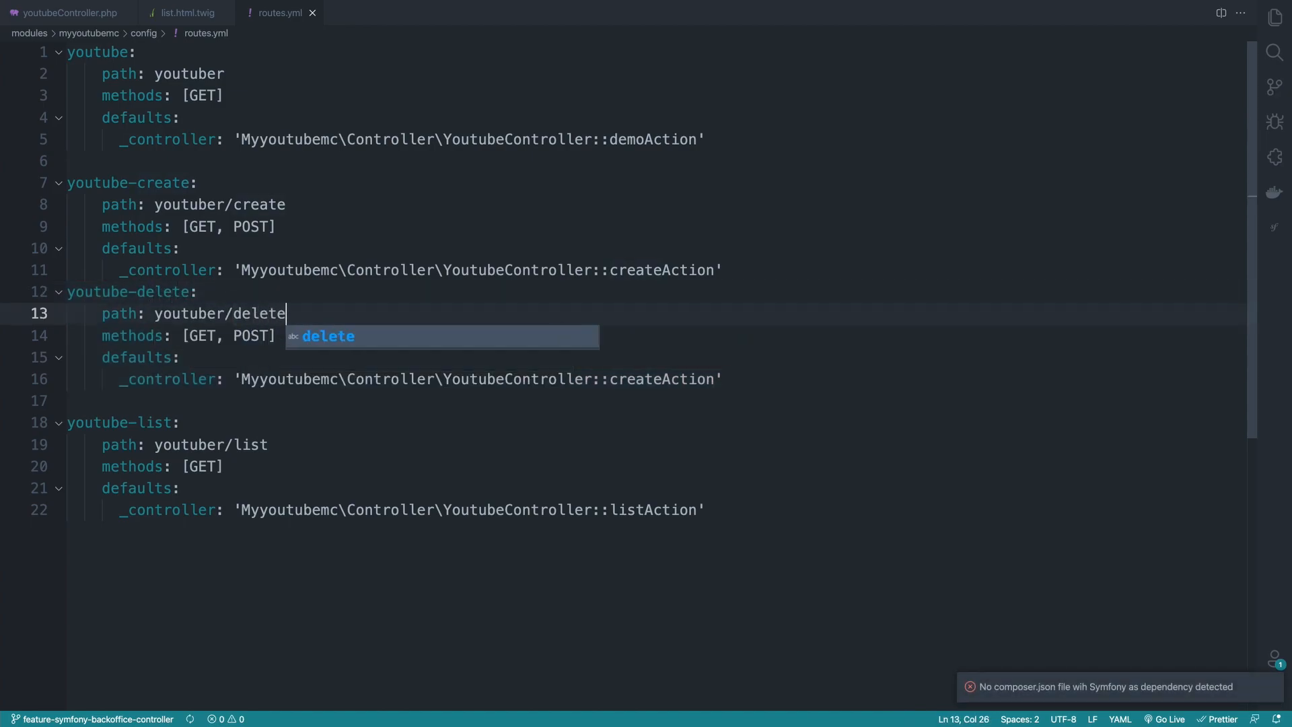
pyautogui.press('Escape')
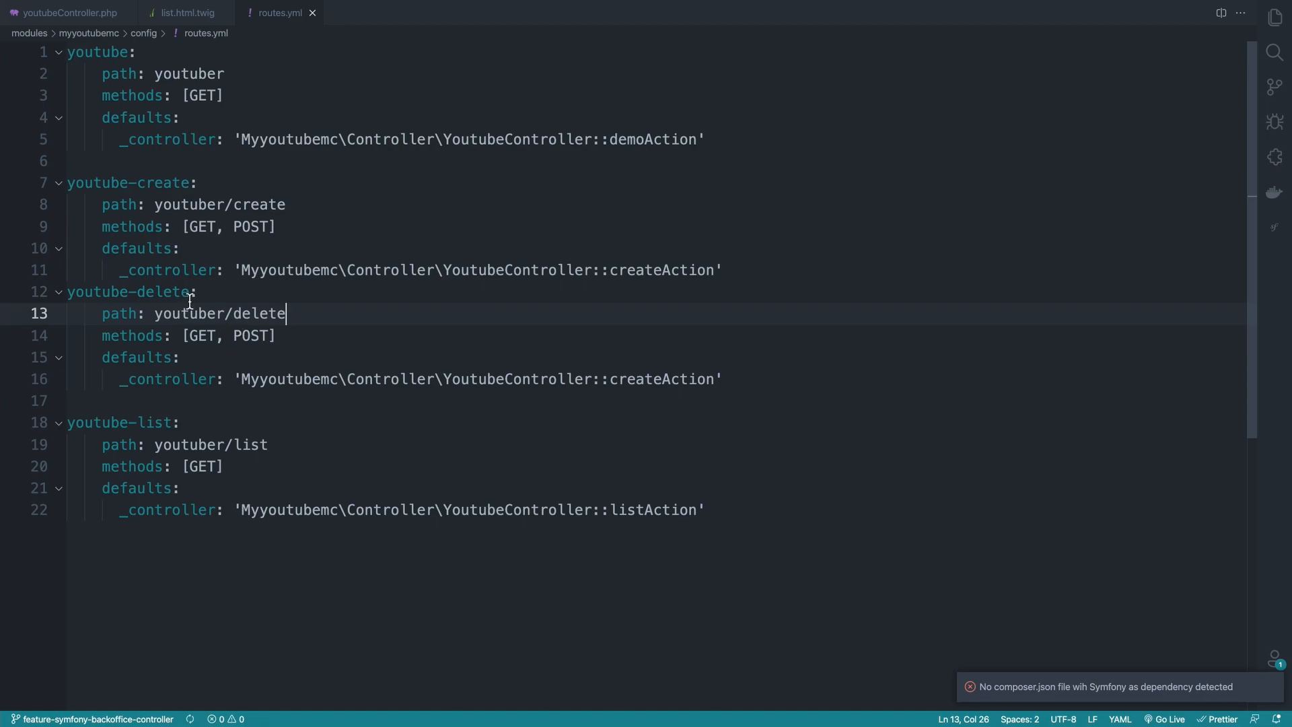
pyautogui.click(185, 12)
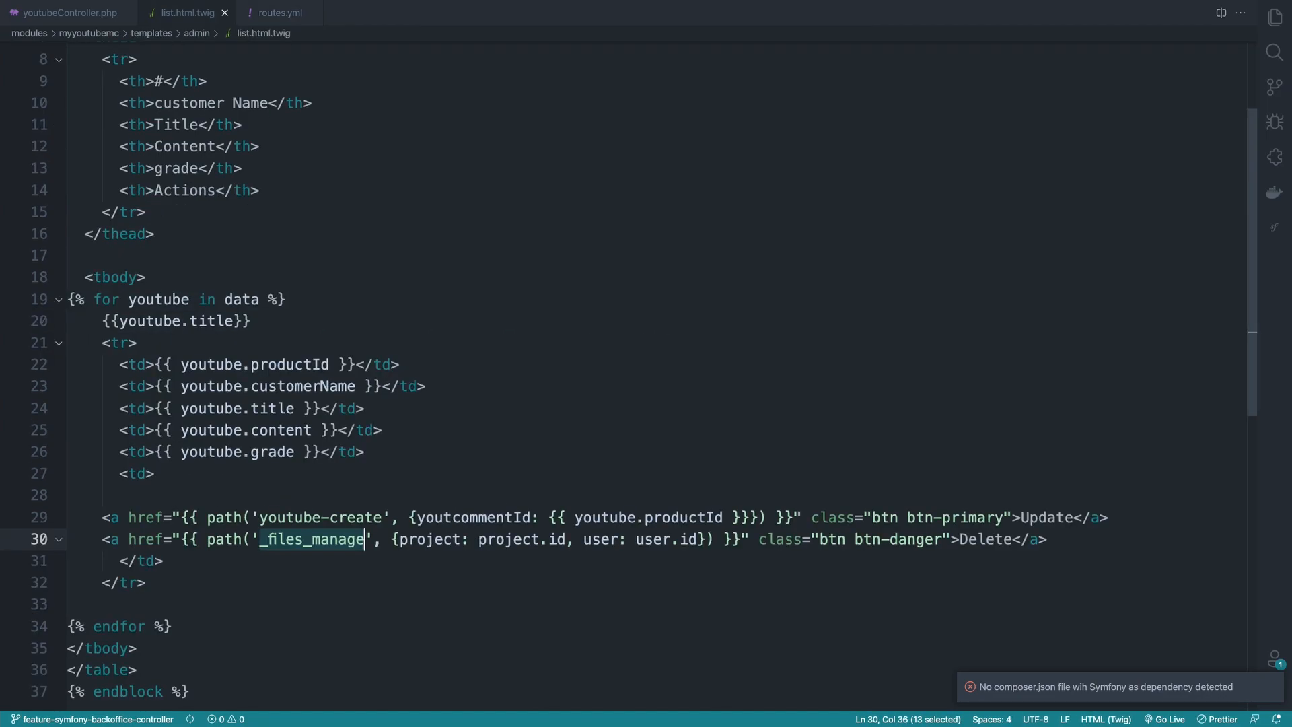
pyautogui.write('youtube-delete')
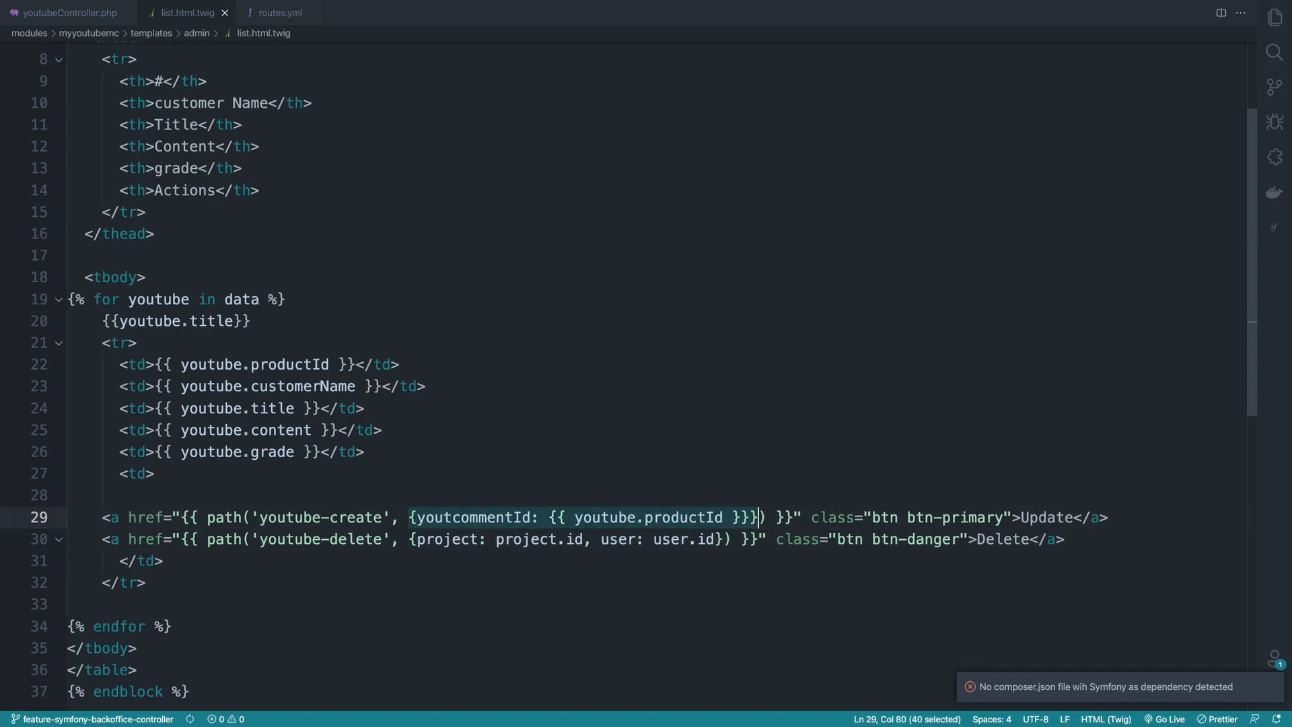
# Step: Give the Delete link the same youtcommentId parameter without the nested braces around productId
pyautogui.click(485, 517)
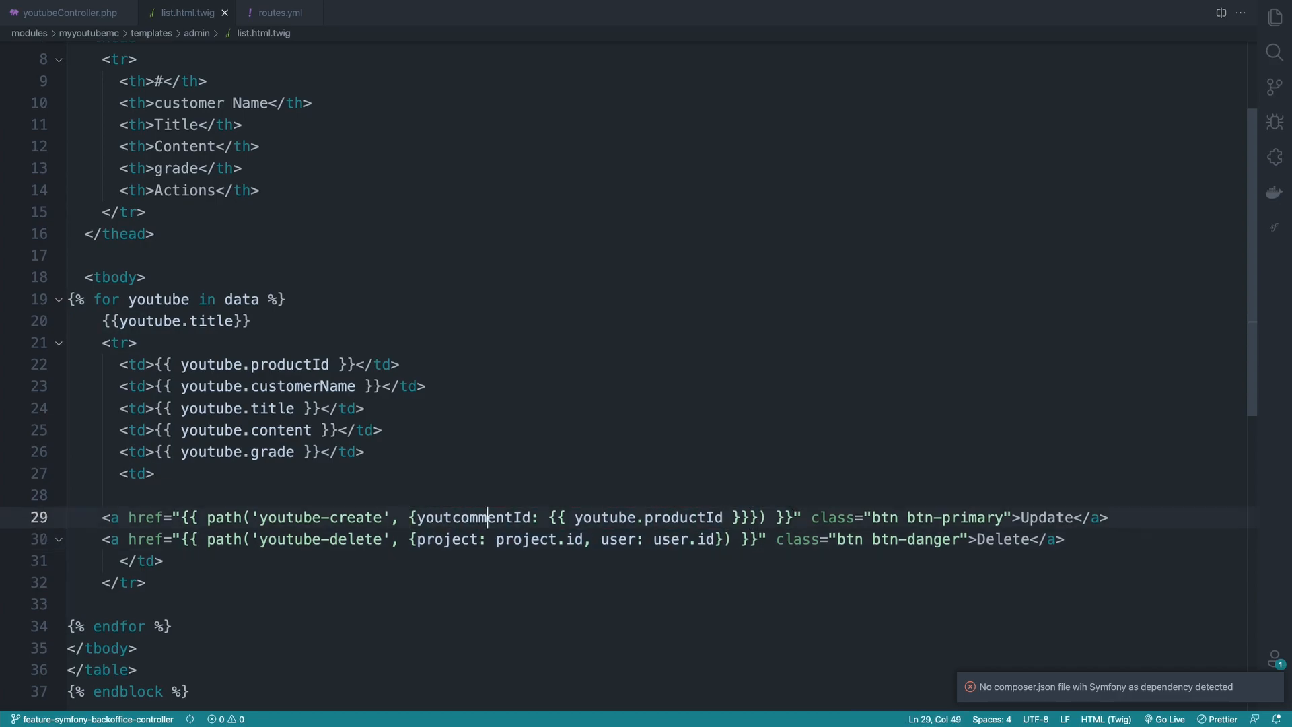
pyautogui.click(435, 538)
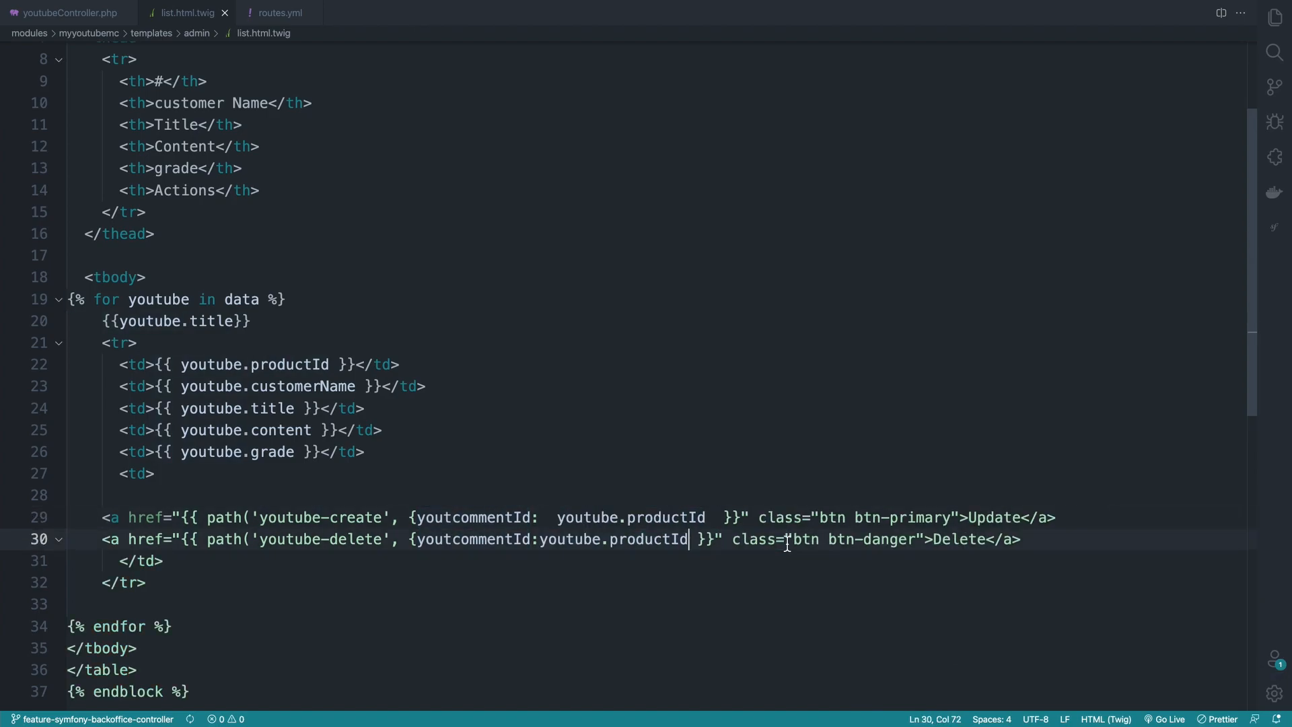
pyautogui.click(296, 11)
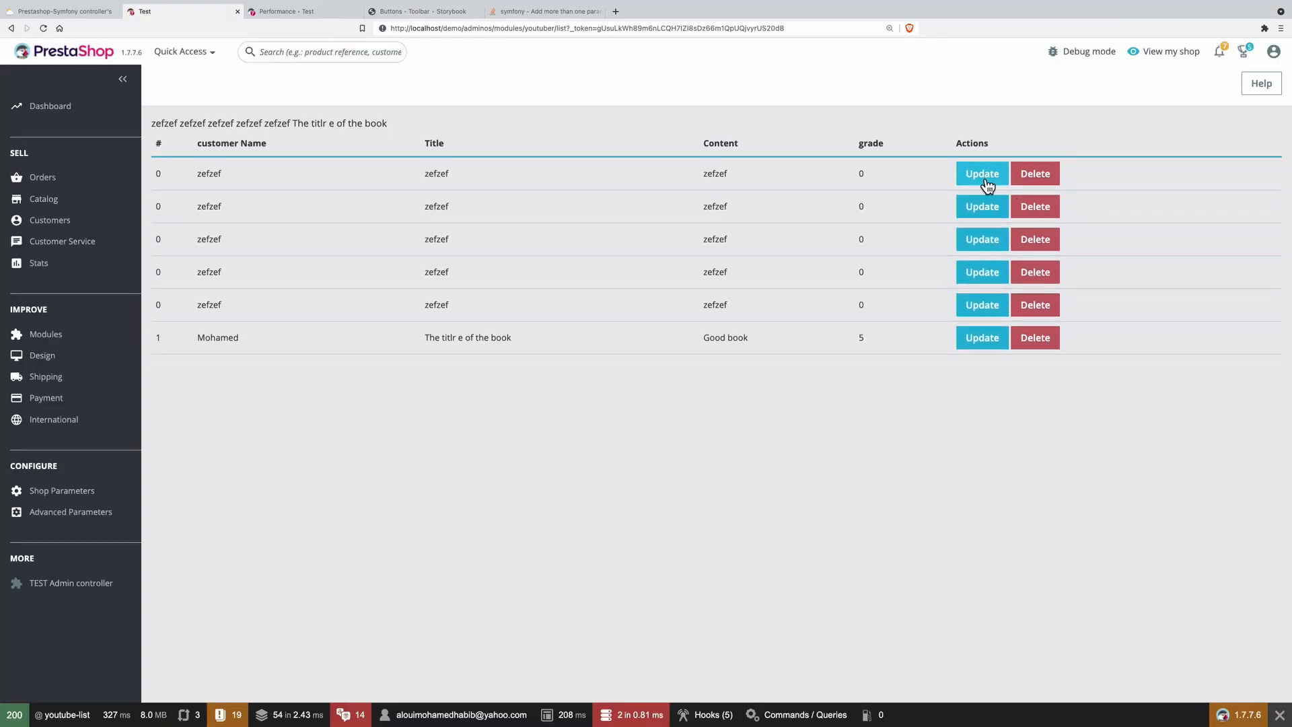
pyautogui.moveTo(1008, 313)
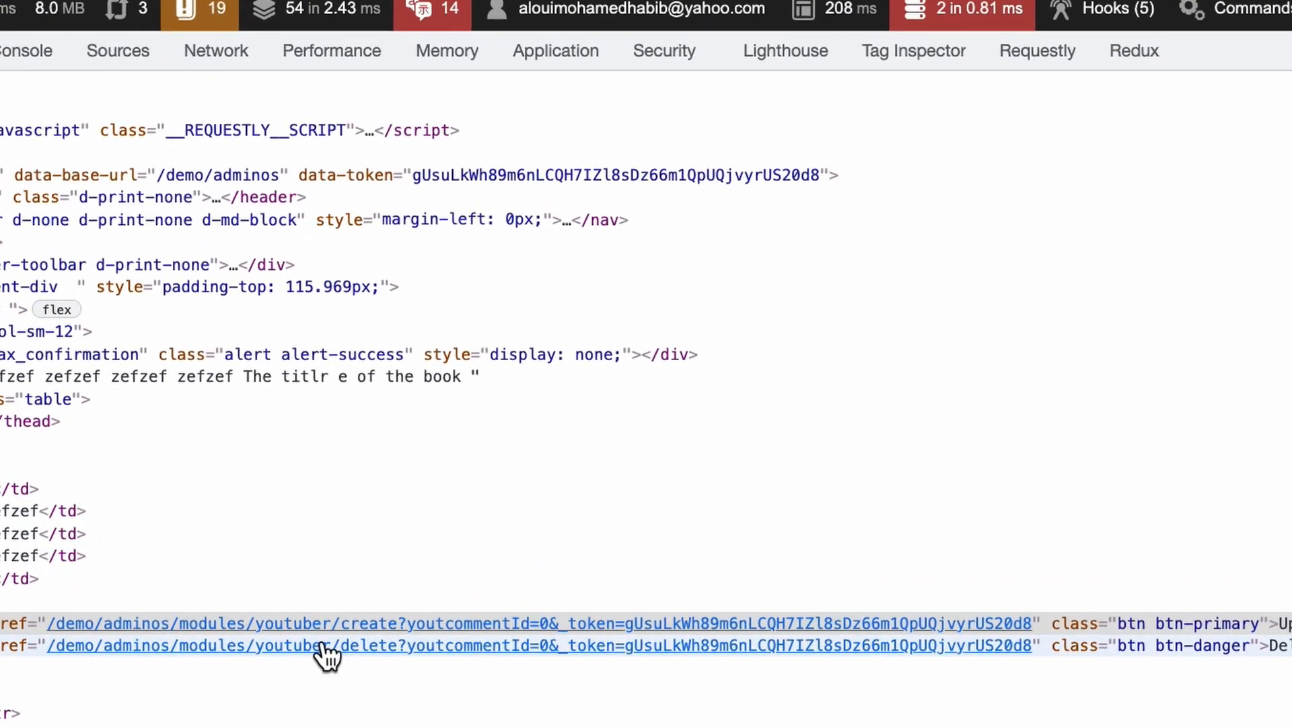
pyautogui.moveTo(384, 624)
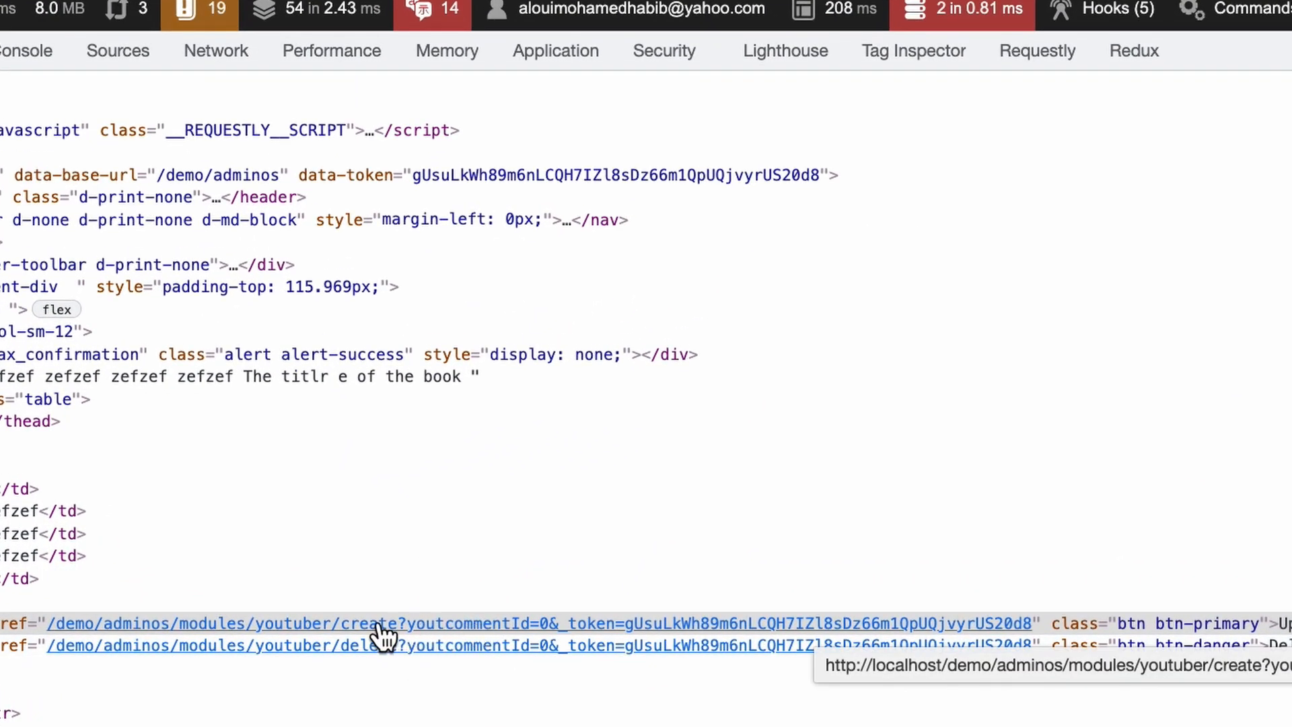
pyautogui.moveTo(515, 634)
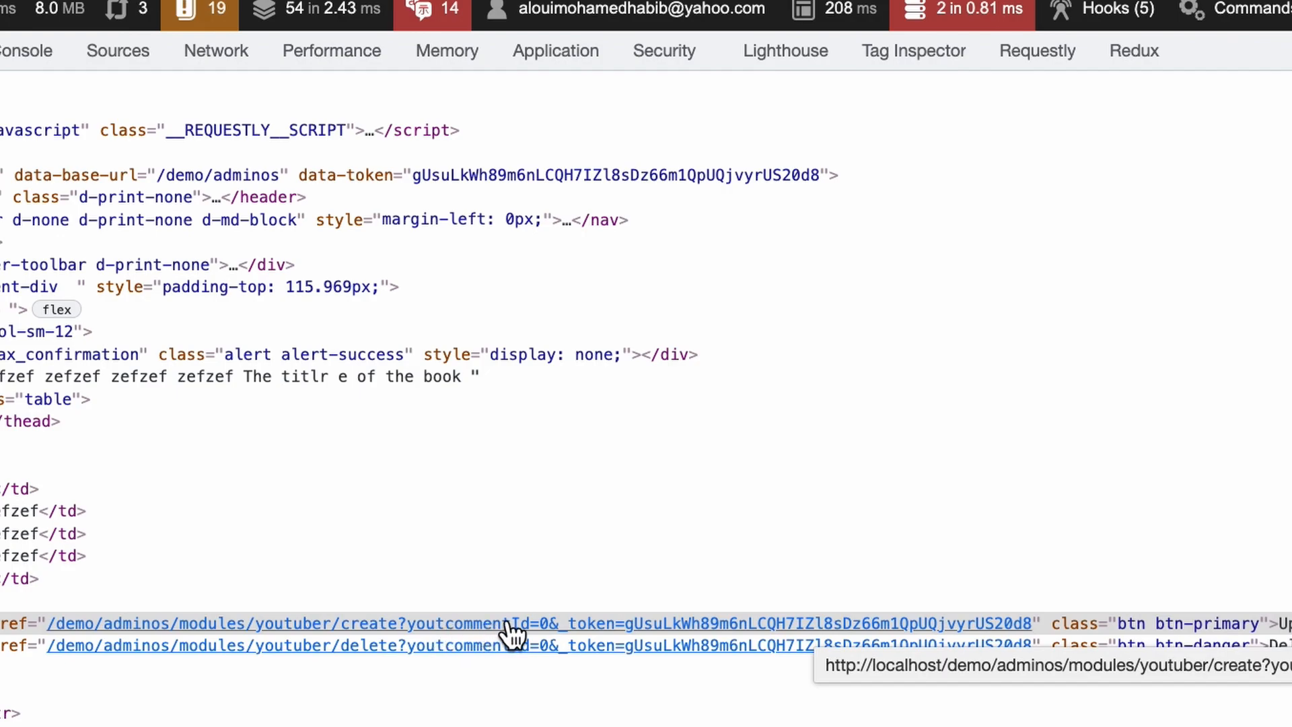
pyautogui.moveTo(511, 651)
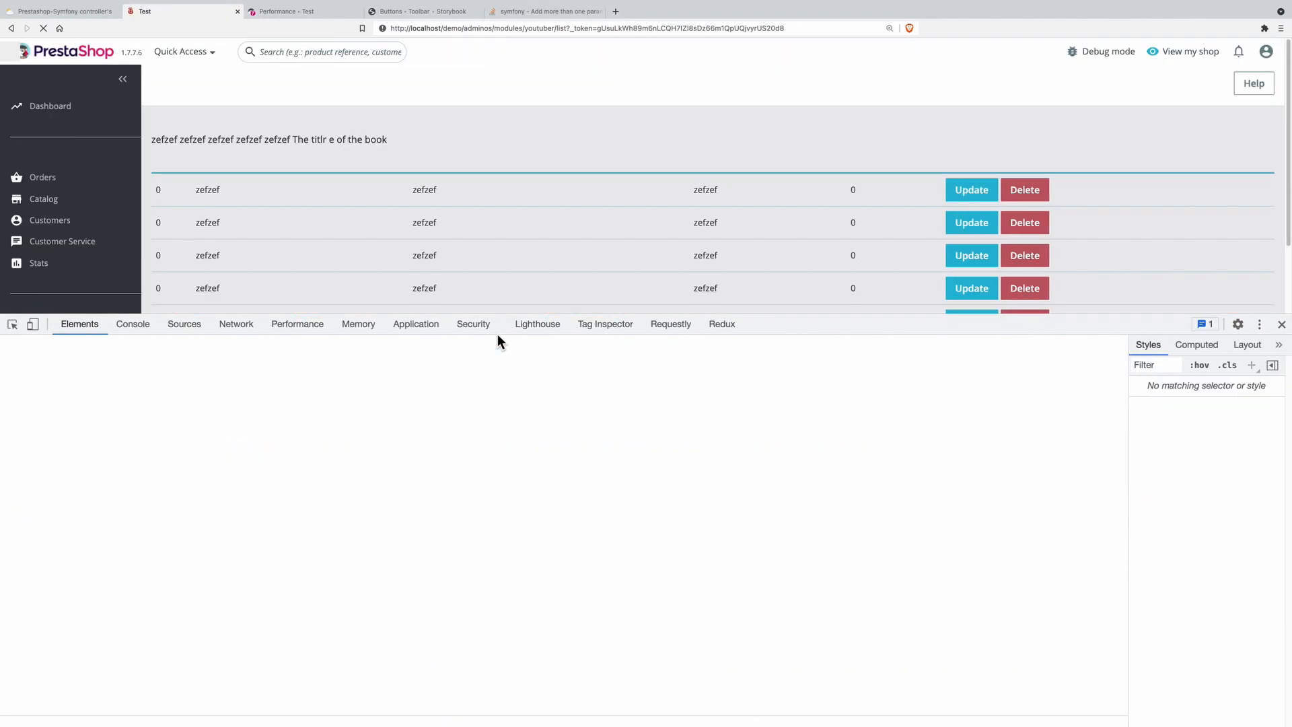
# Step: Inspect two rows' Update link hrefs in DevTools, then try the first row's Delete link
pyautogui.rightClick(971, 174)
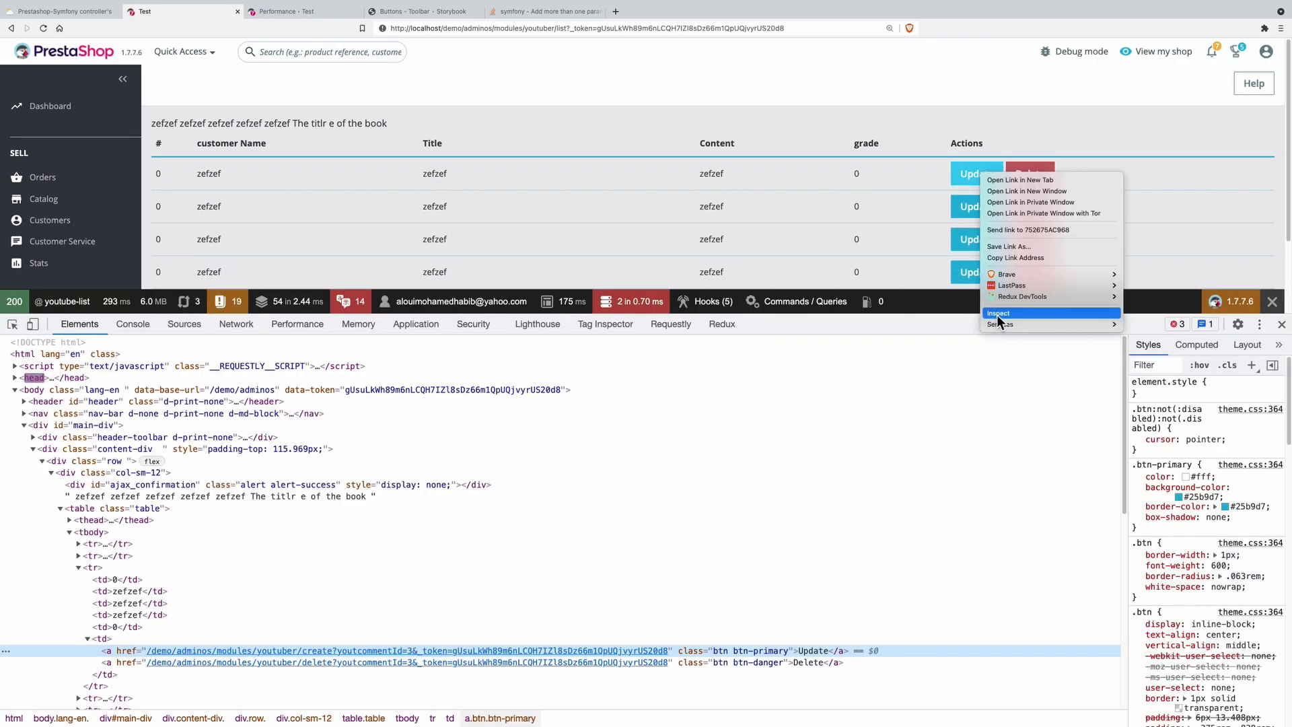
pyautogui.click(1000, 314)
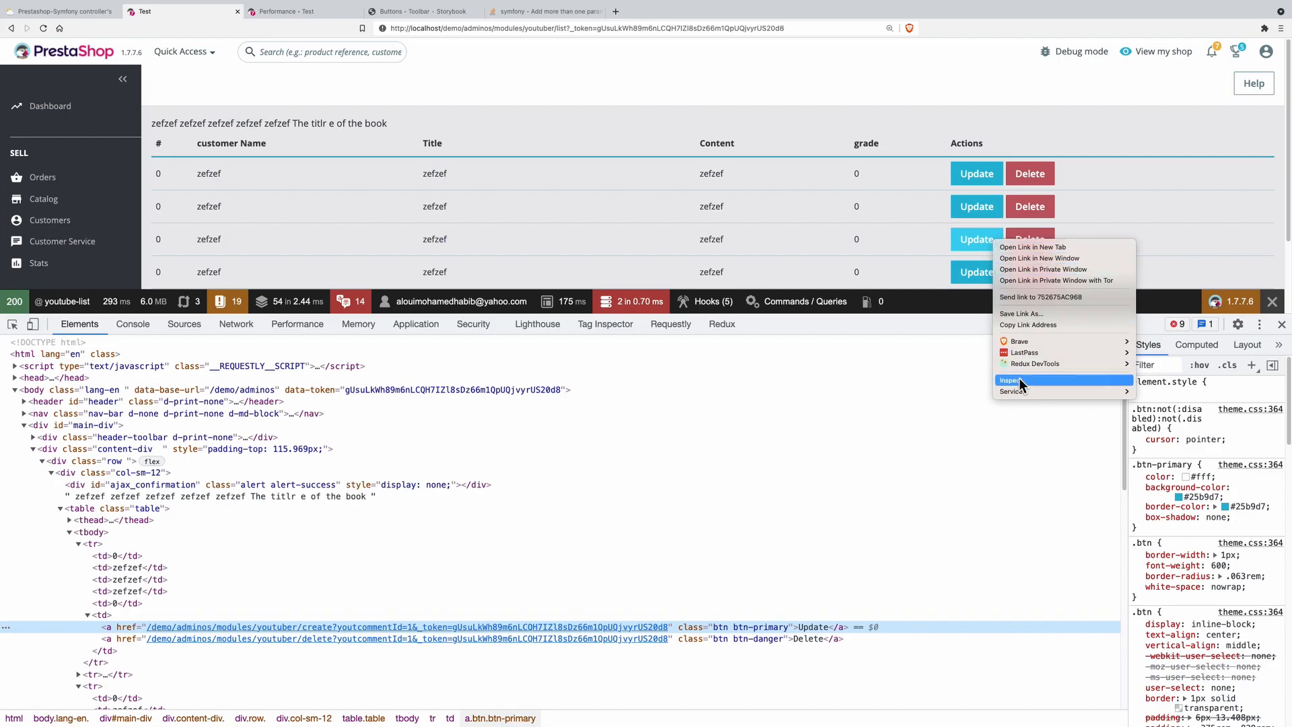
pyautogui.click(1011, 379)
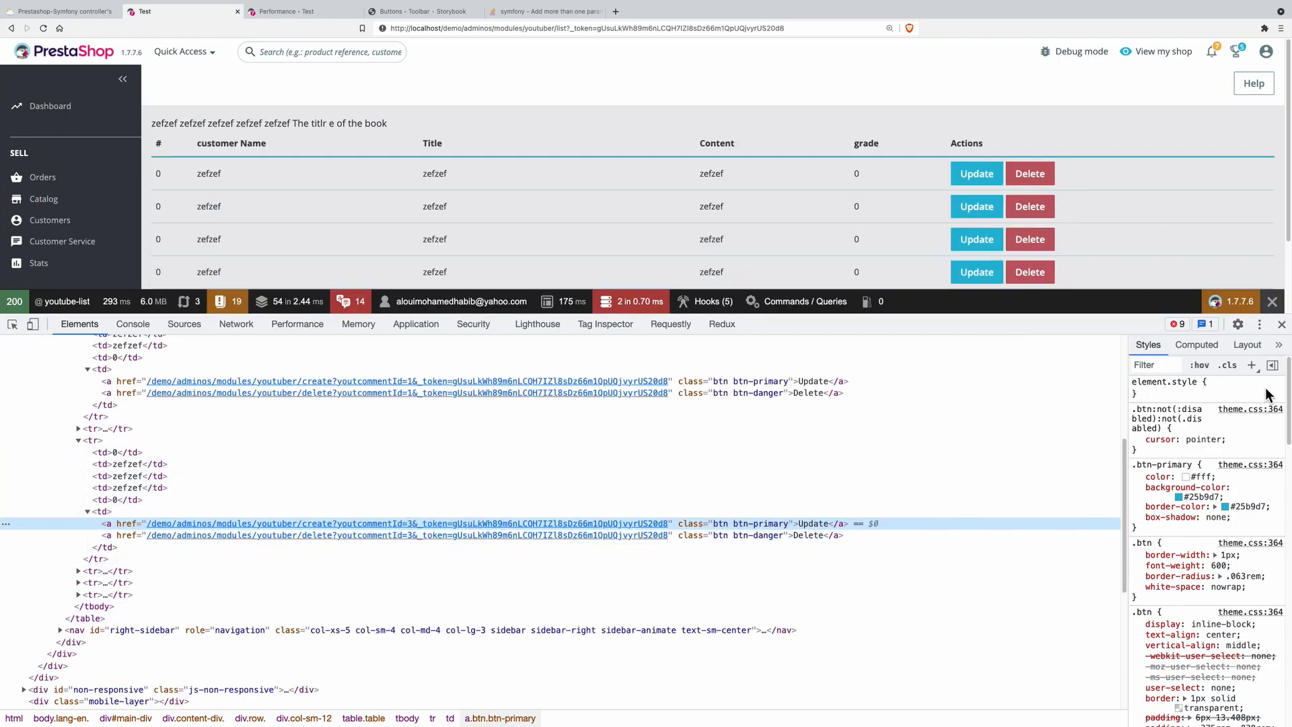
pyautogui.click(1283, 324)
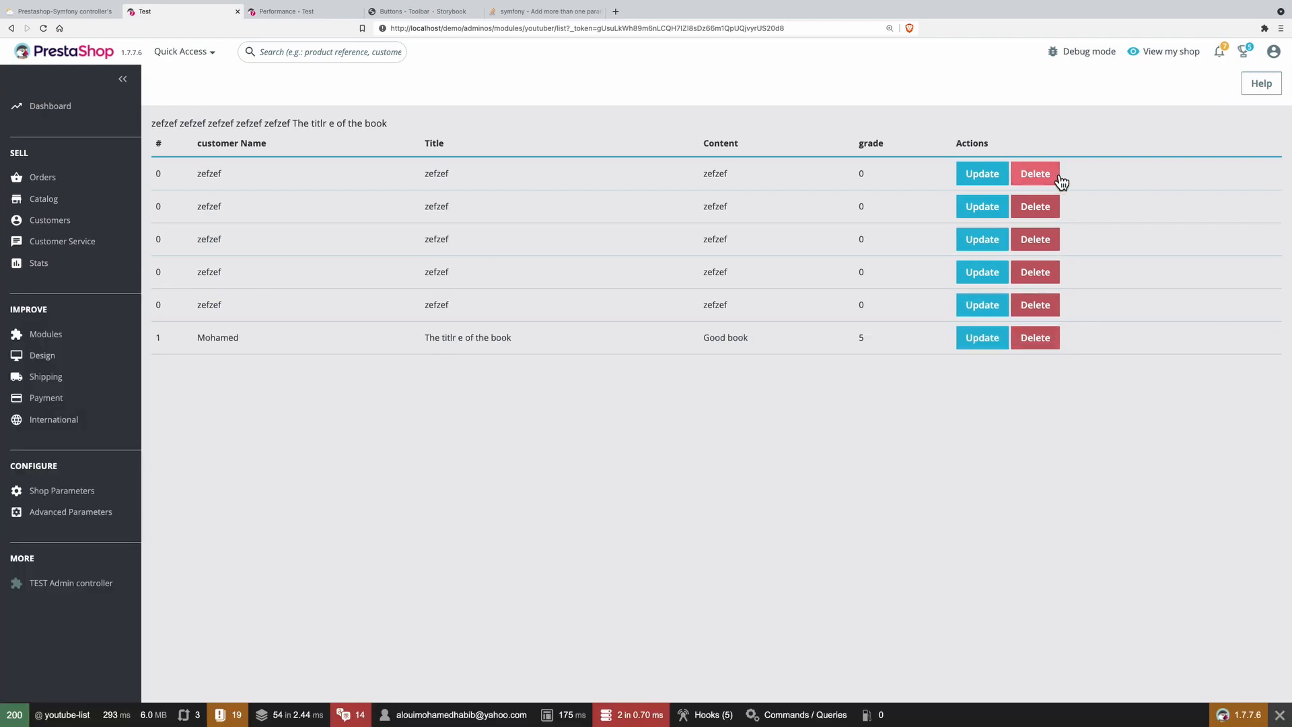
pyautogui.click(1033, 173)
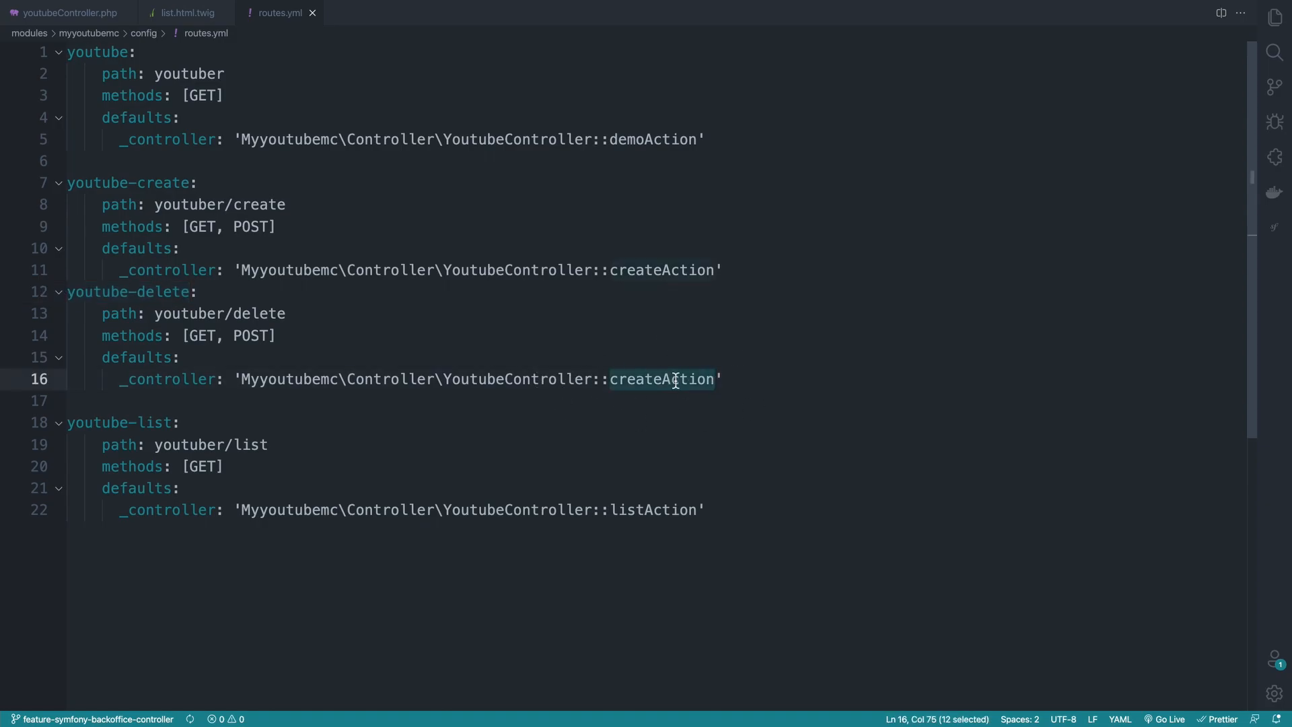
# Step: Bring up youtubeController.php with its demo, list and create actions
pyautogui.click(68, 12)
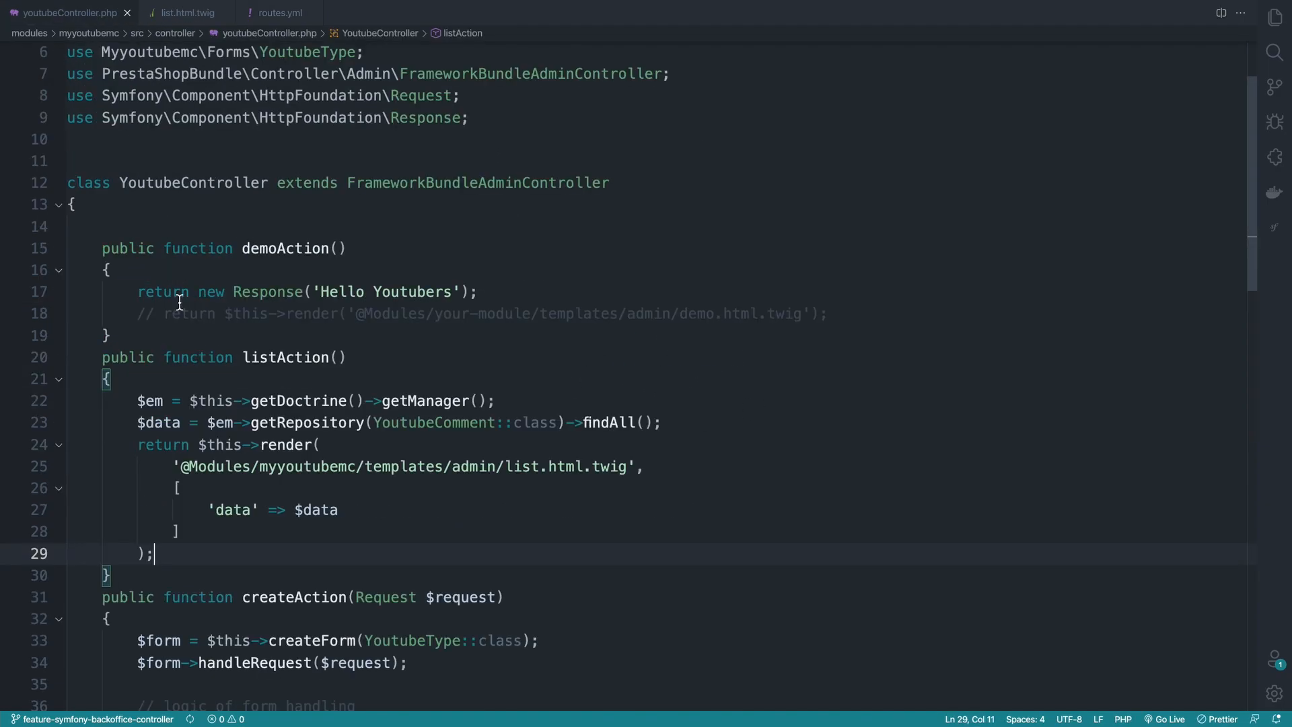
# Step: Copy listAction as deleteAction and fetch the comment with findBy(['id' => $id])
pyautogui.scroll(-3)
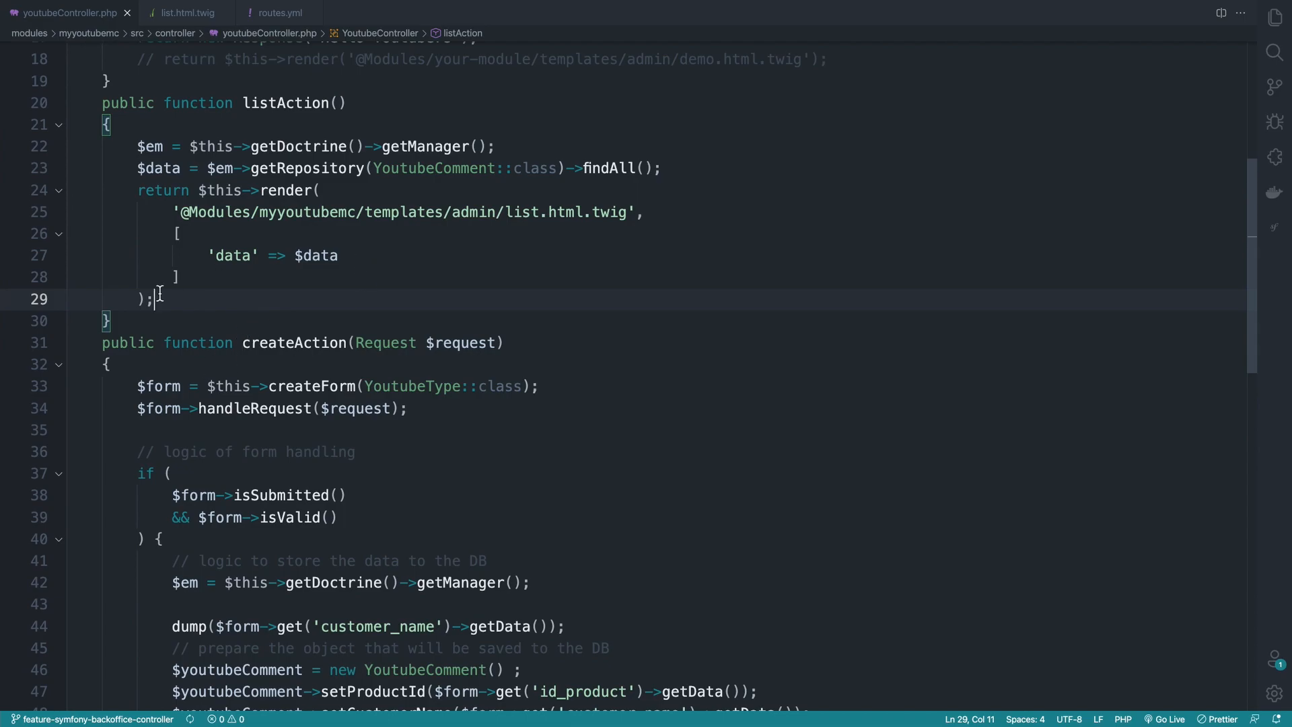
pyautogui.scroll(3)
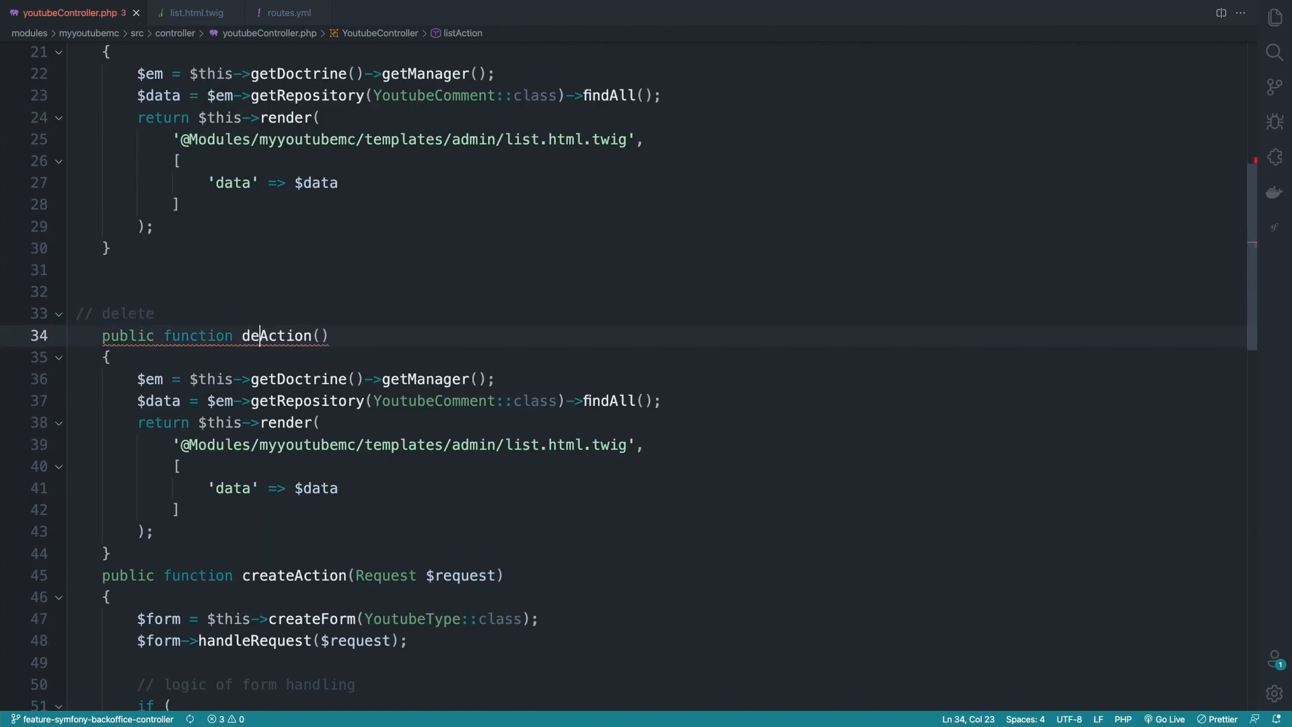
pyautogui.click(284, 13)
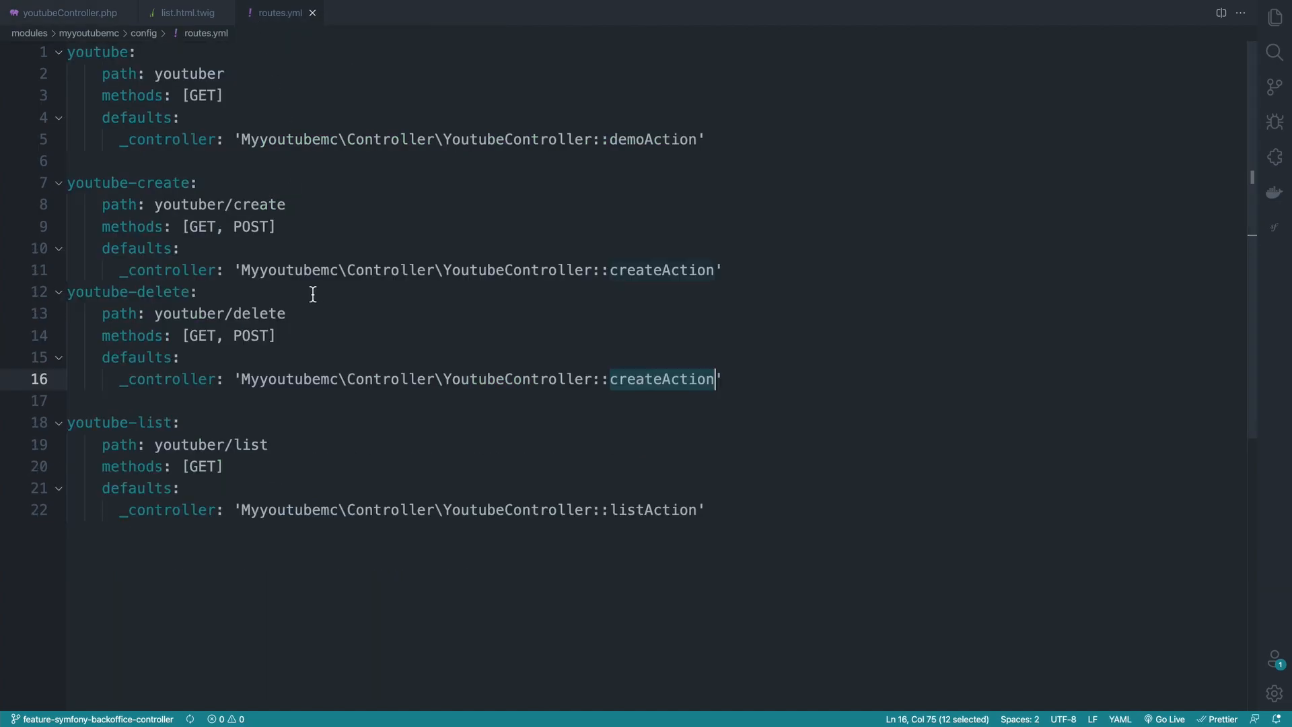
pyautogui.click(70, 13)
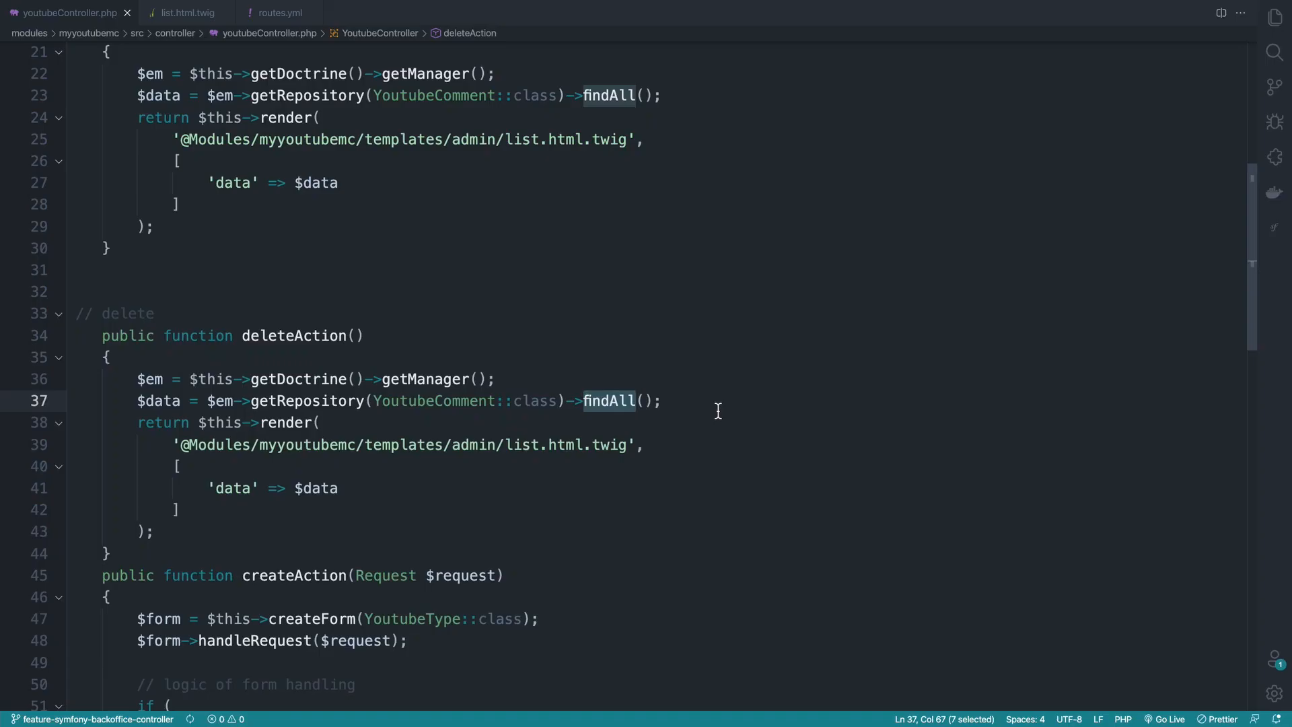
pyautogui.write('dinf')
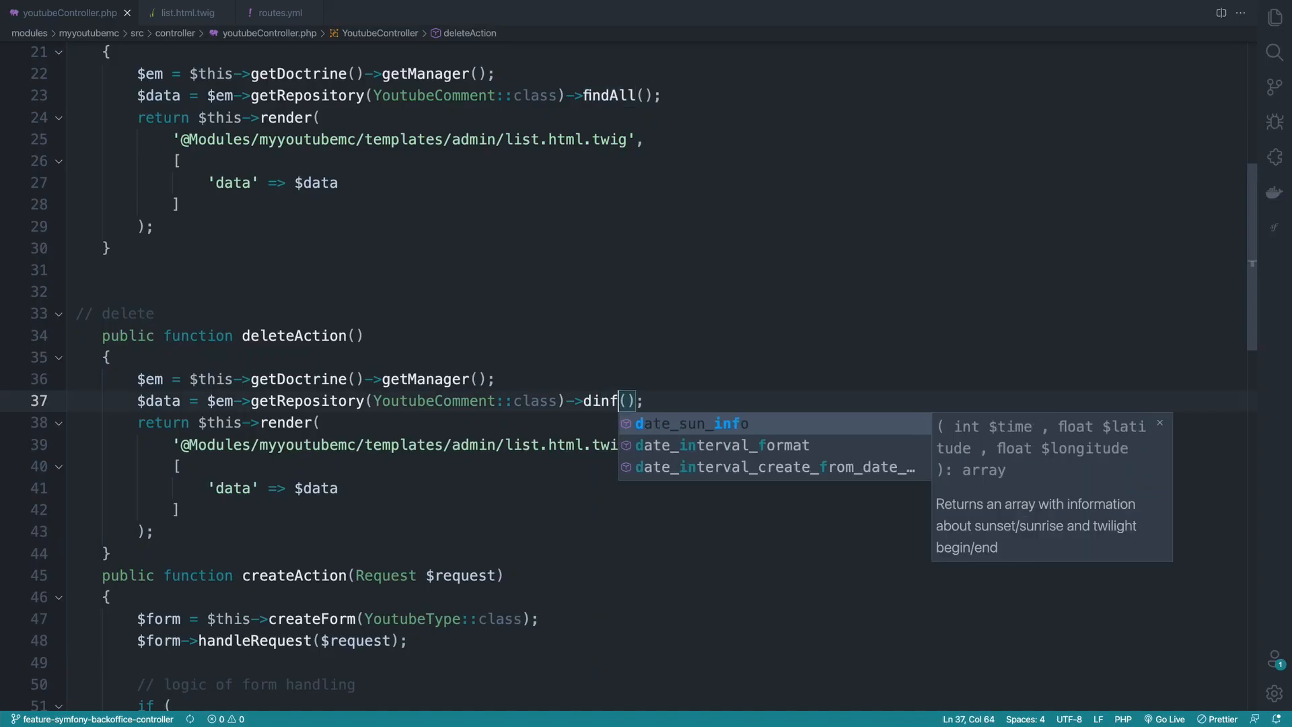
pyautogui.write('findBy')
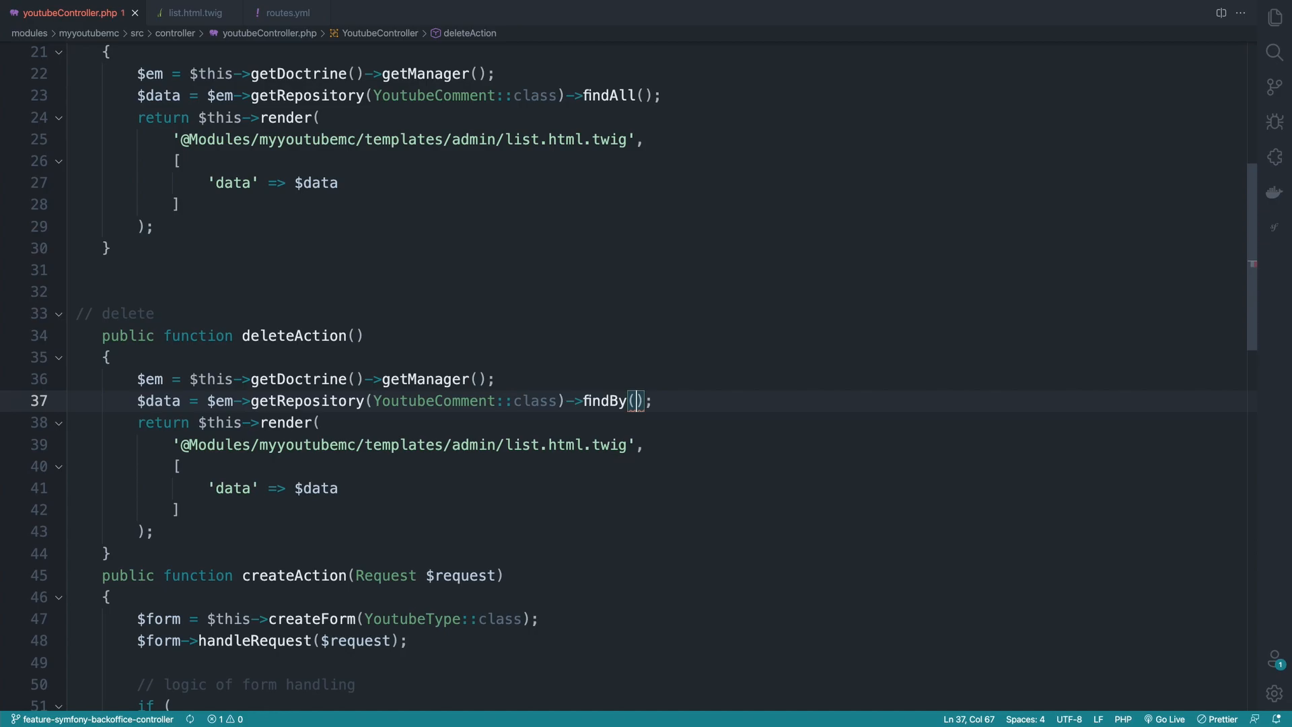
pyautogui.write("['id' => $id")
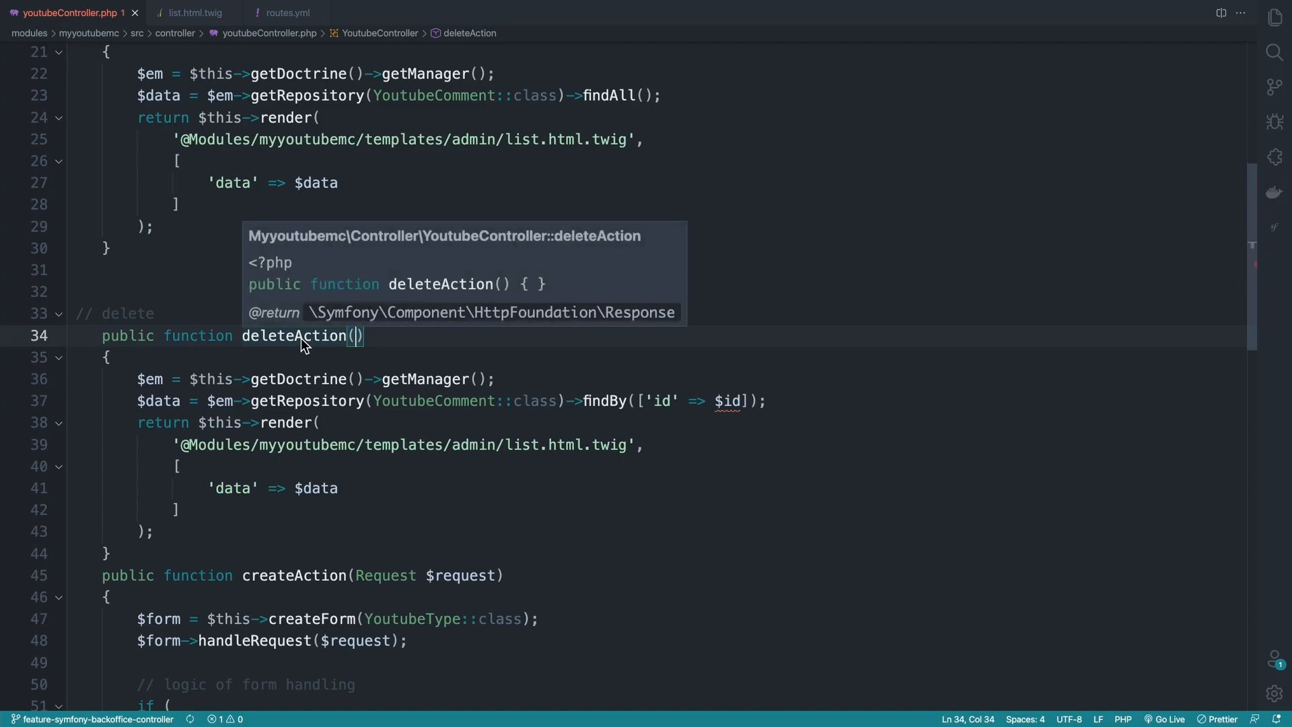
# Step: Give deleteAction an int $id parameter and map the youtube-delete route to it
pyautogui.write('int')
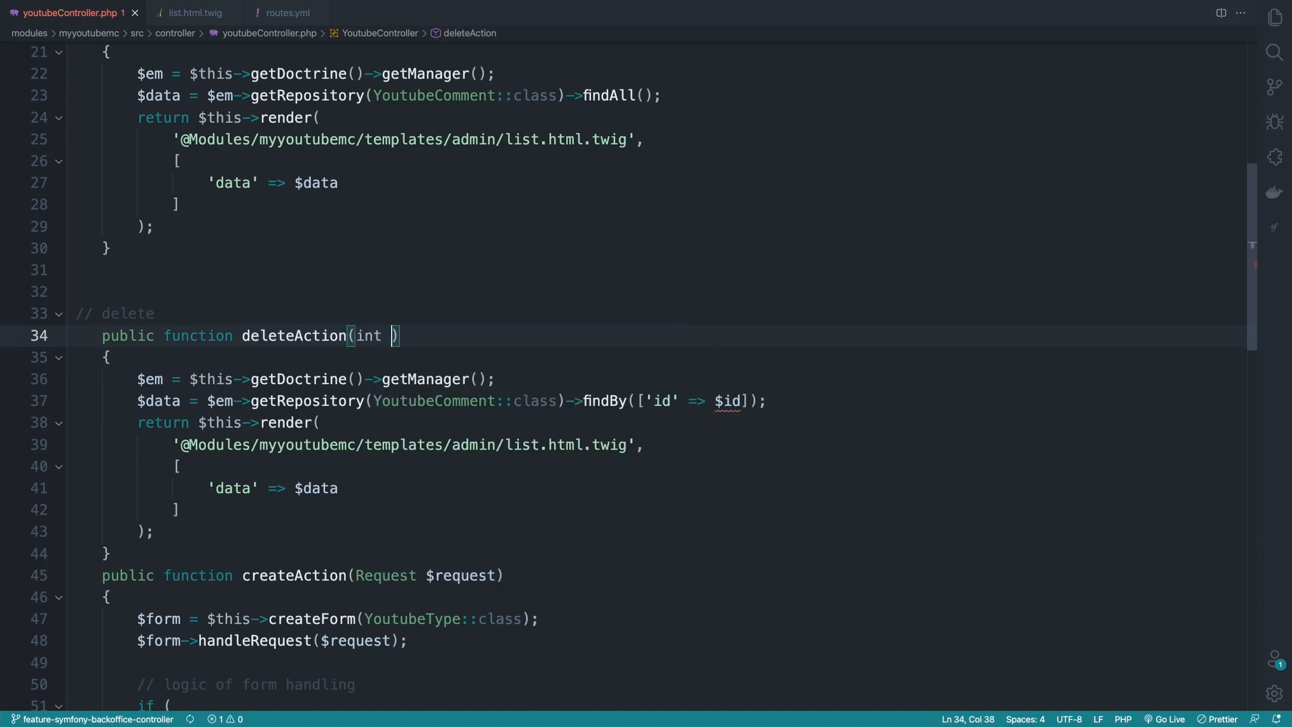
pyautogui.write('$id')
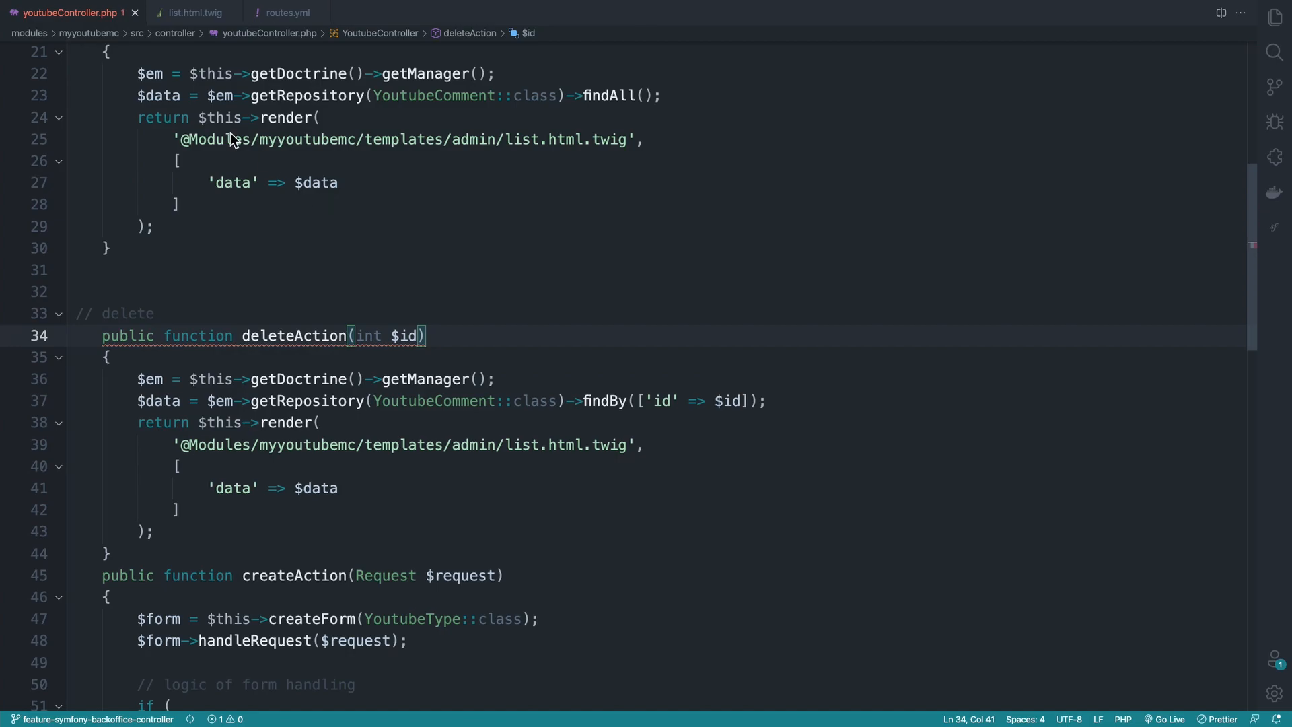
pyautogui.click(280, 12)
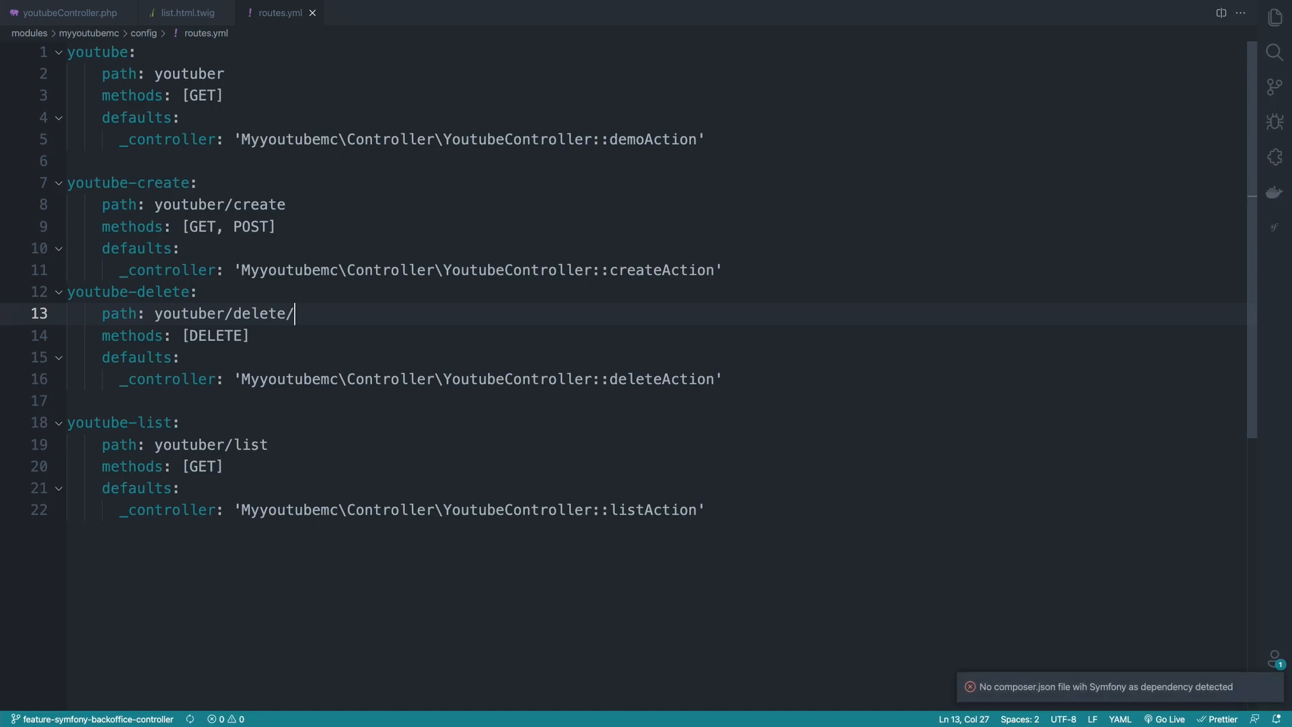
pyautogui.click(185, 12)
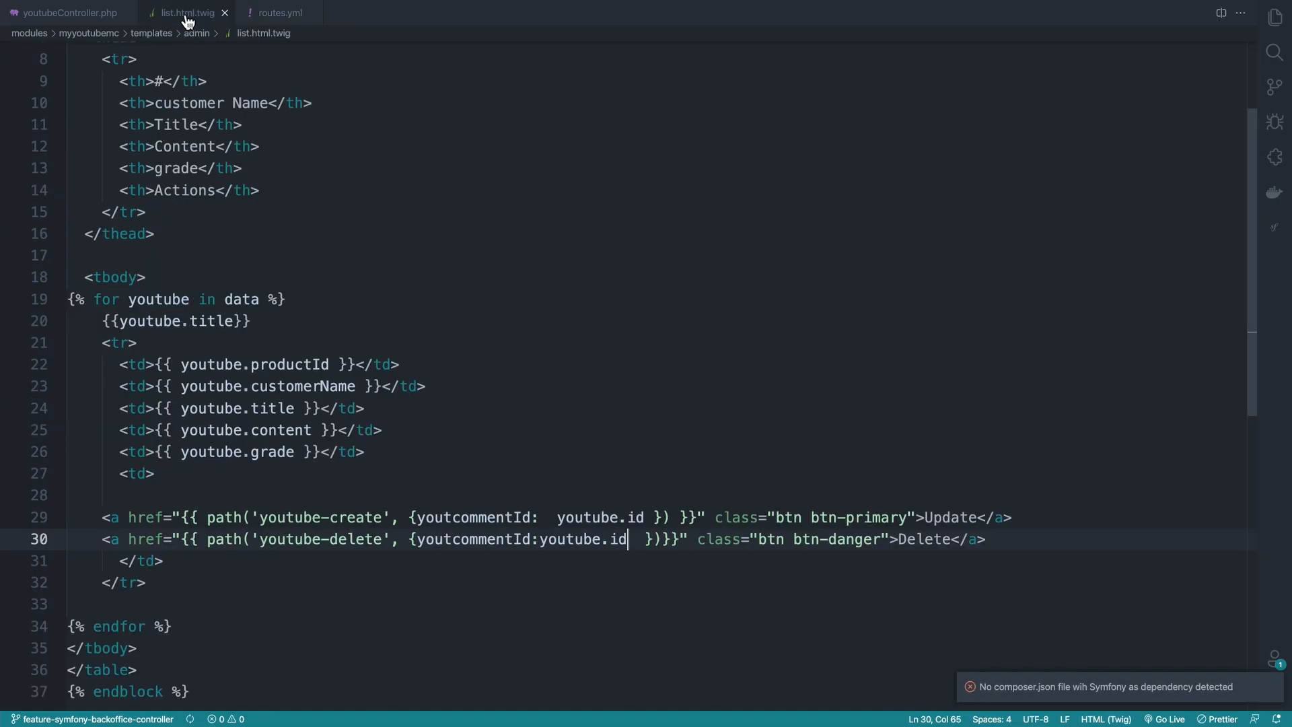
pyautogui.click(70, 12)
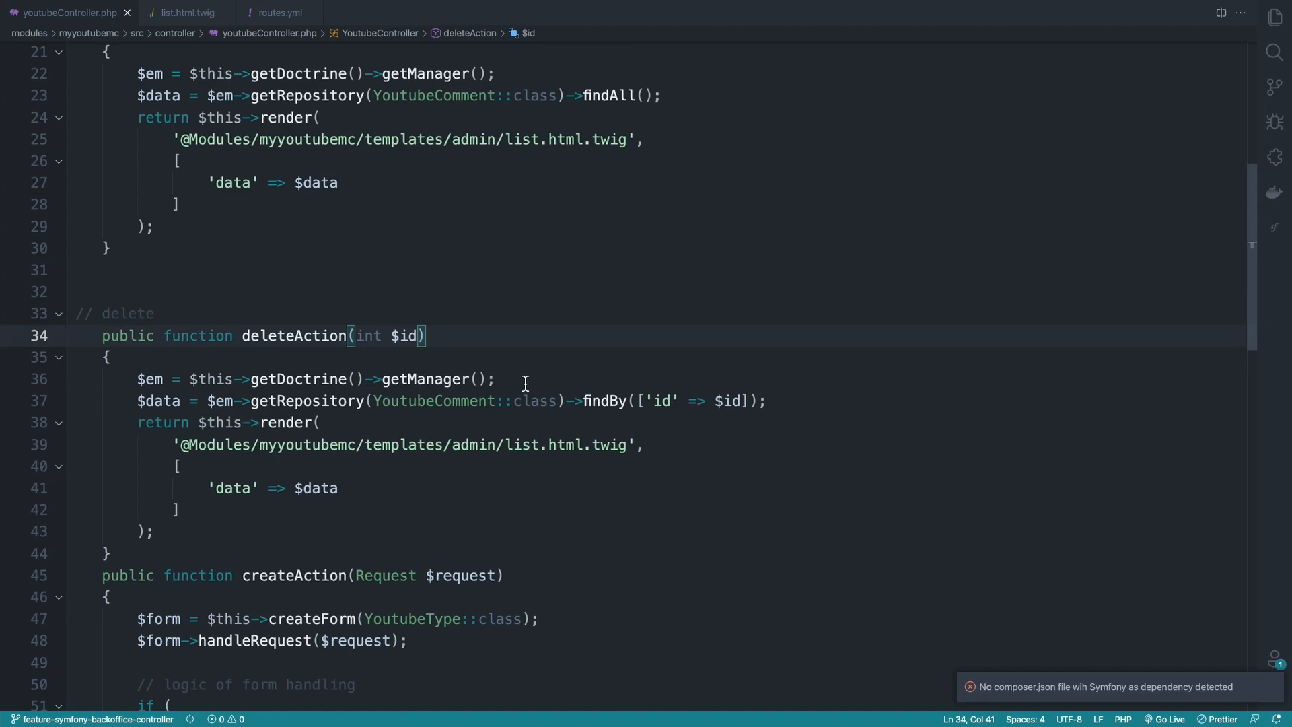
# Step: Remove the found $youtubeComment via $em and flush the entity manager
pyautogui.press('Enter')
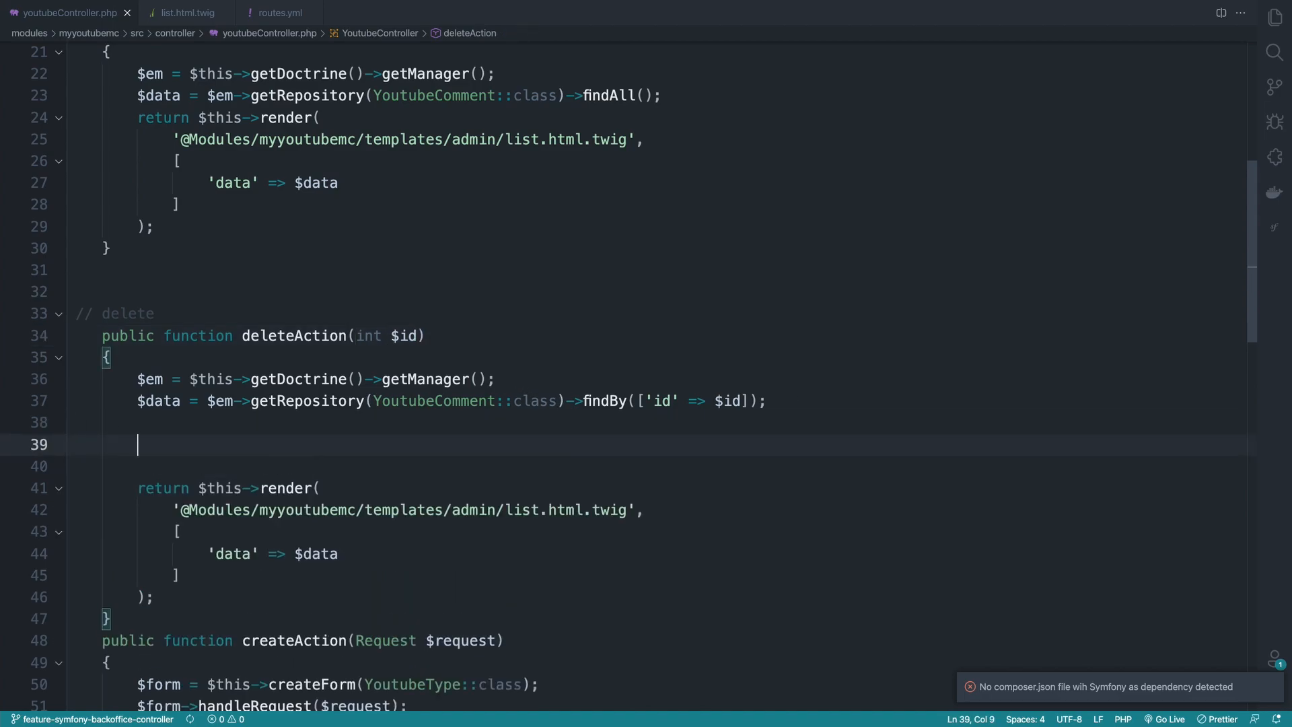
pyautogui.write('$em')
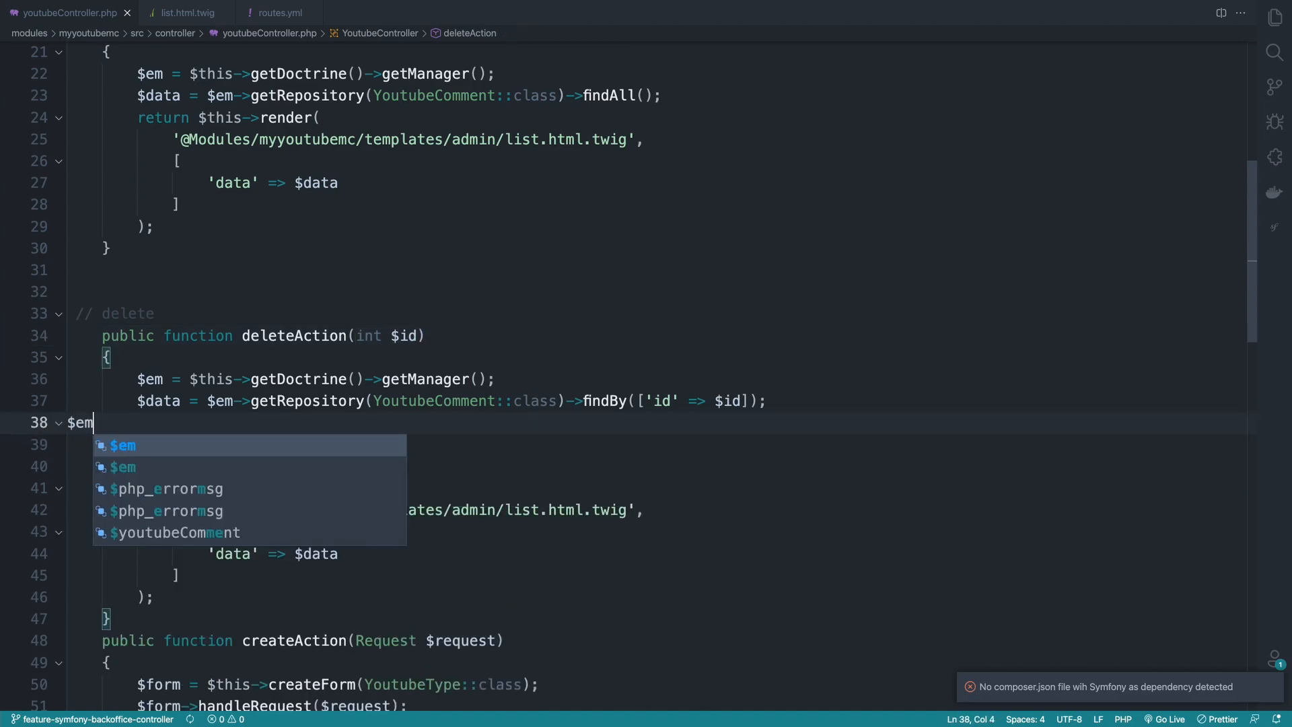
pyautogui.write('>')
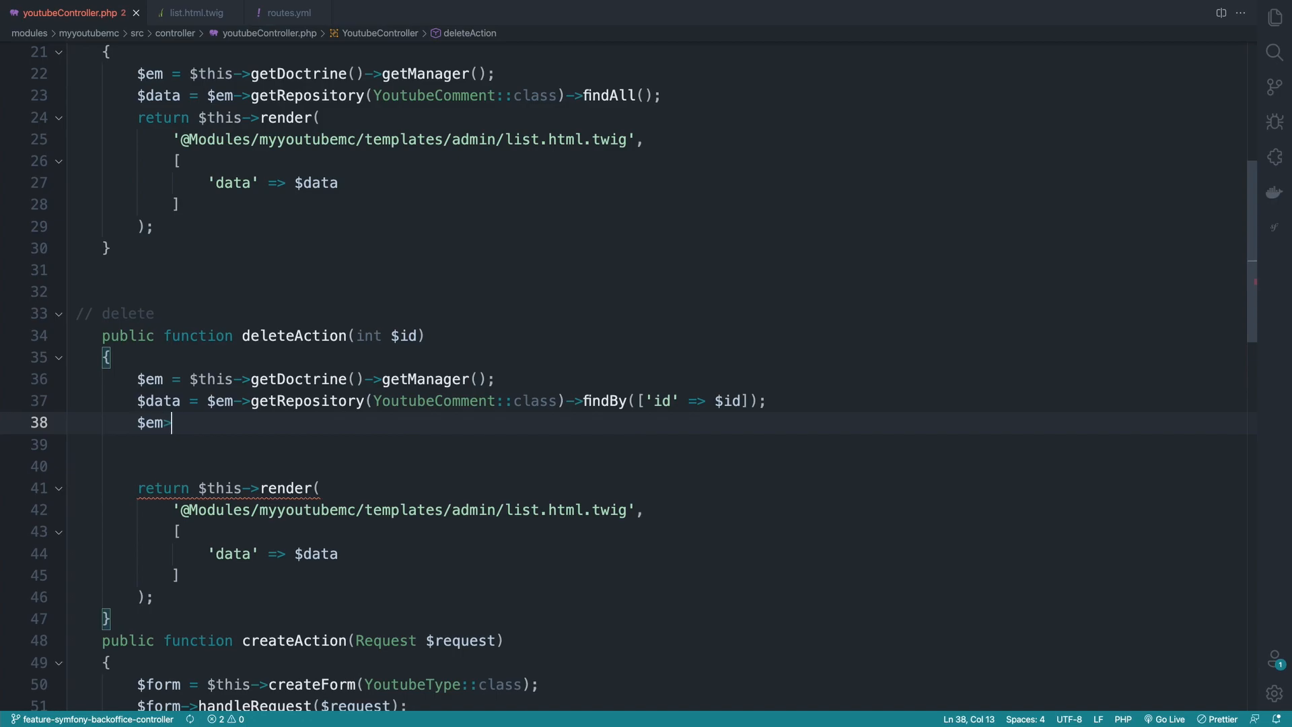
pyautogui.write('$')
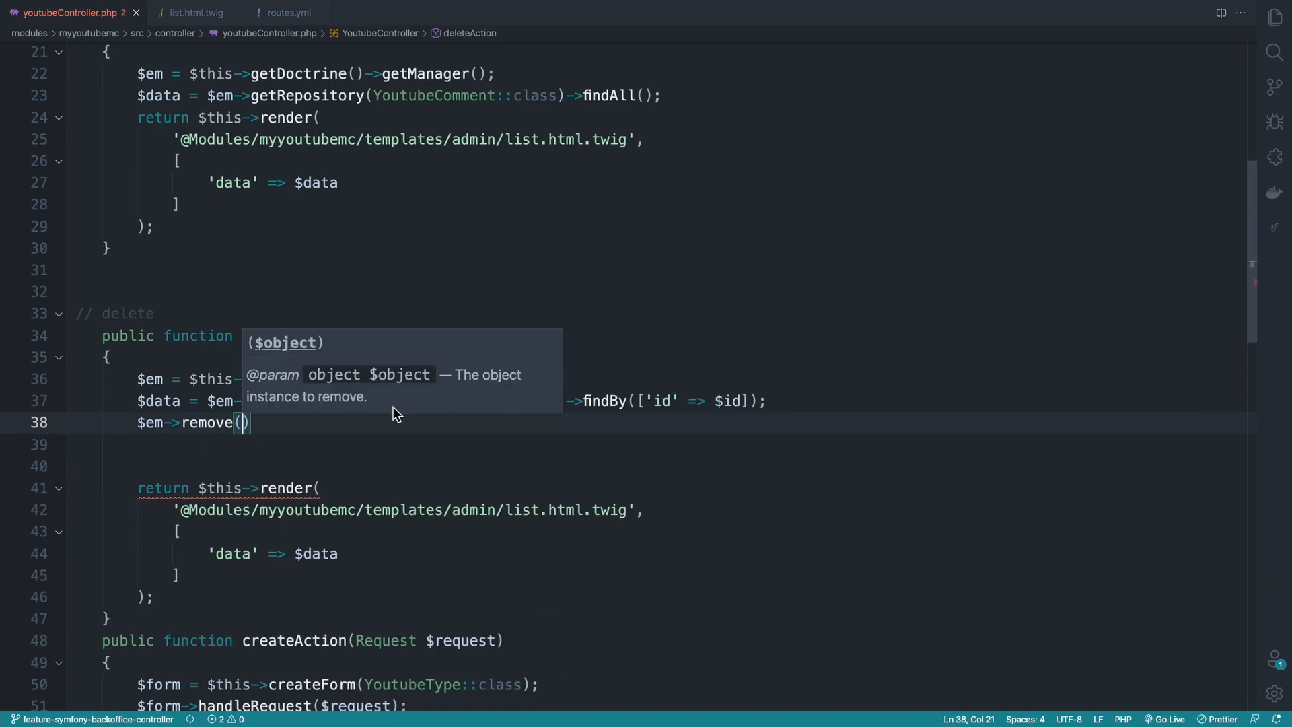
pyautogui.press('Escape')
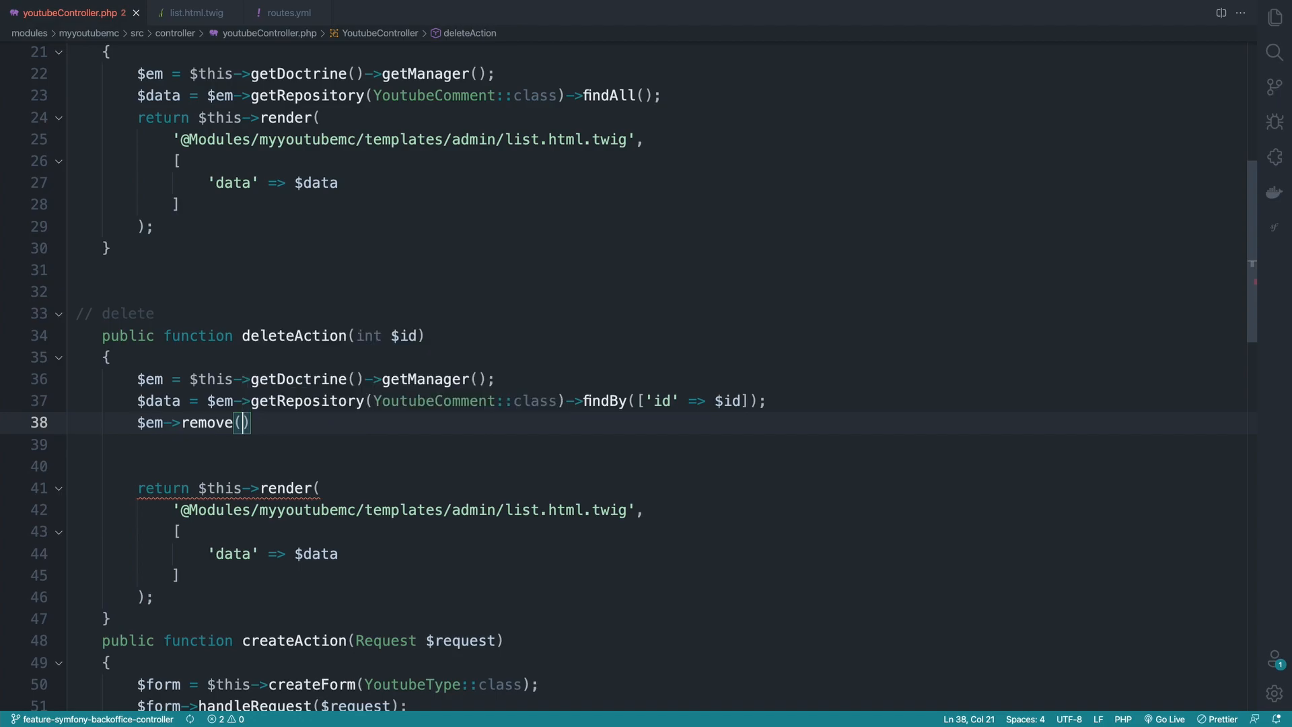
pyautogui.write('youtubeComment')
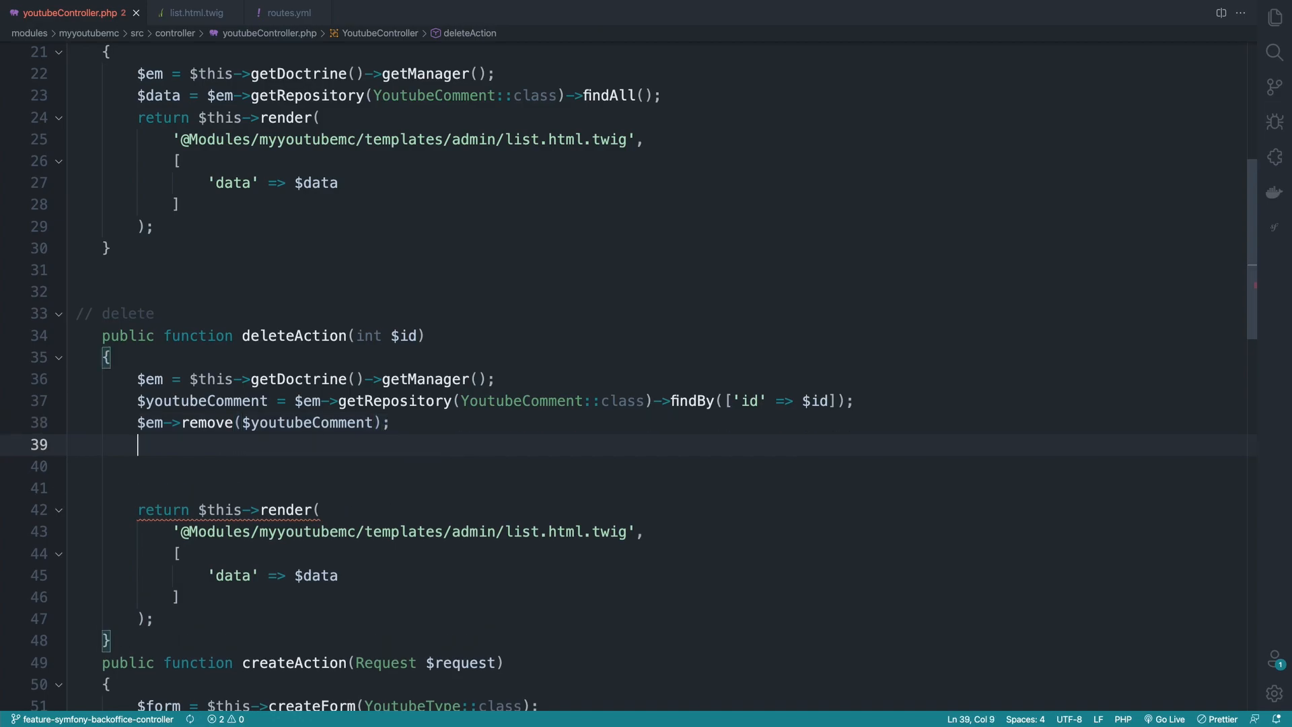
pyautogui.write('$em->flush();')
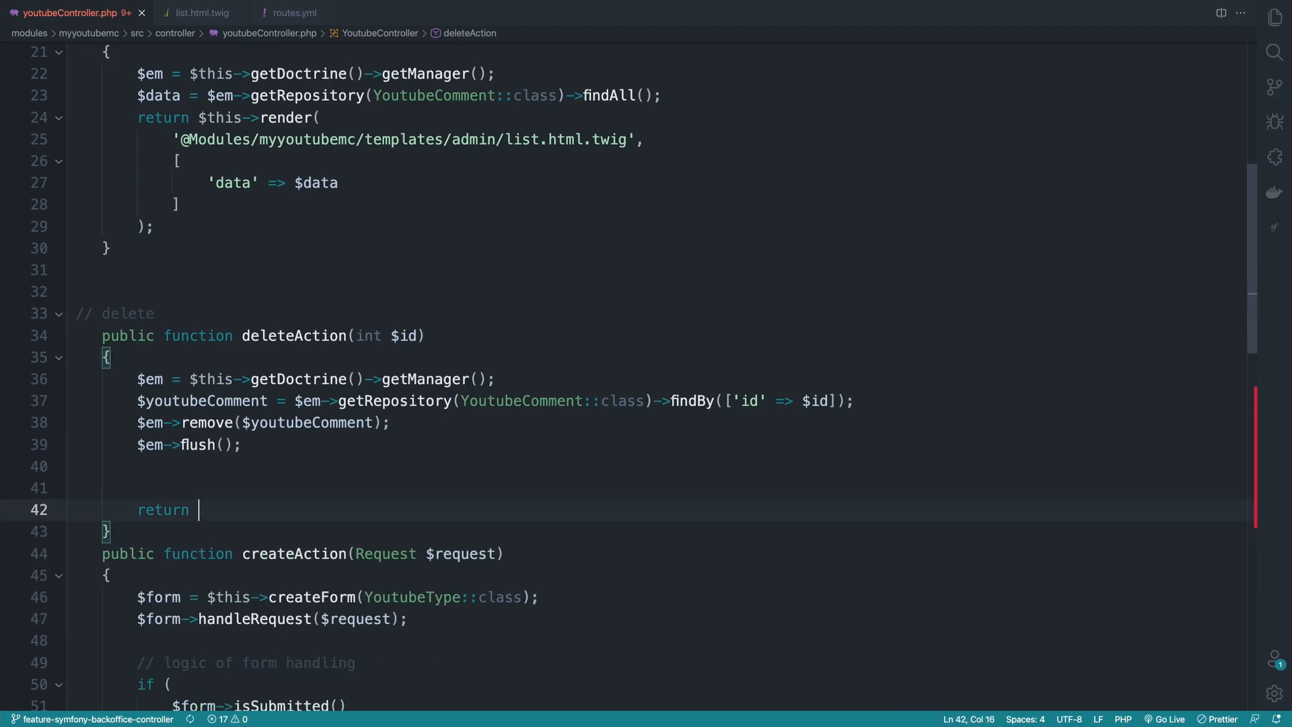
# Step: Begin a $this-> redirect and change the route path to youtuber/delete/{id}
pyautogui.write('Redirect')
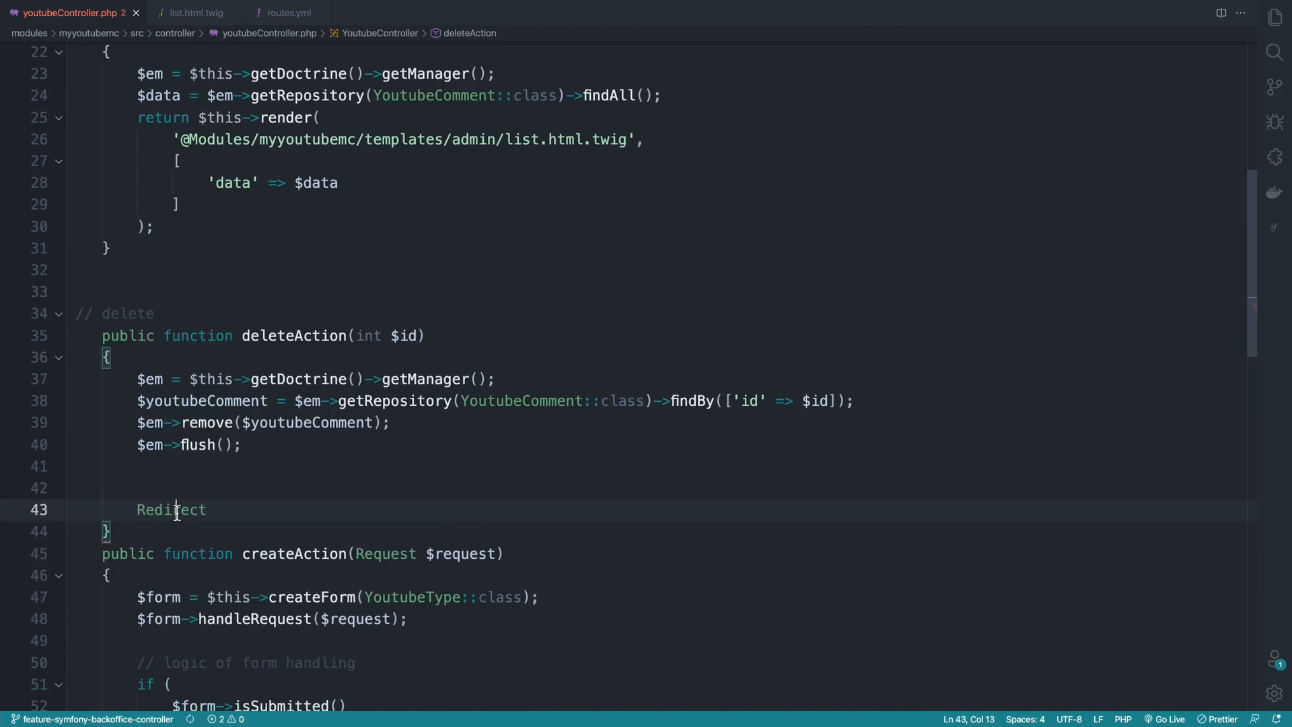
pyautogui.write('$this->r')
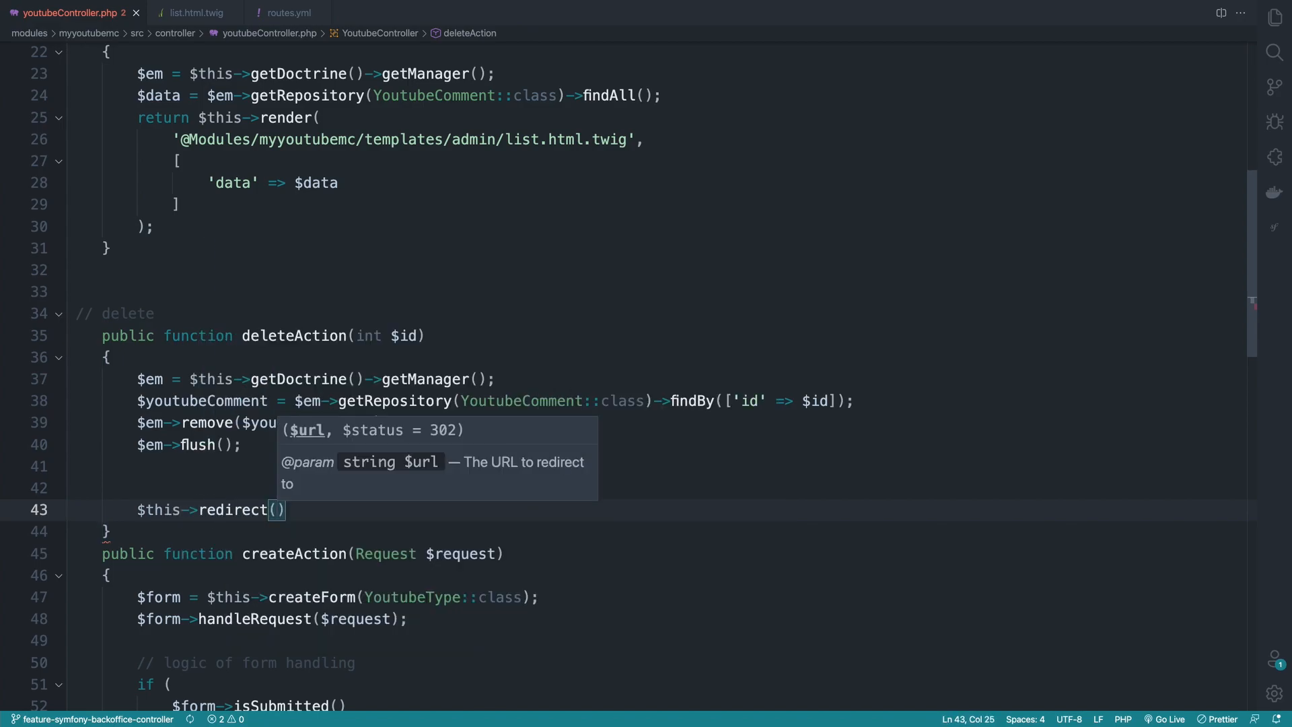
pyautogui.click(288, 12)
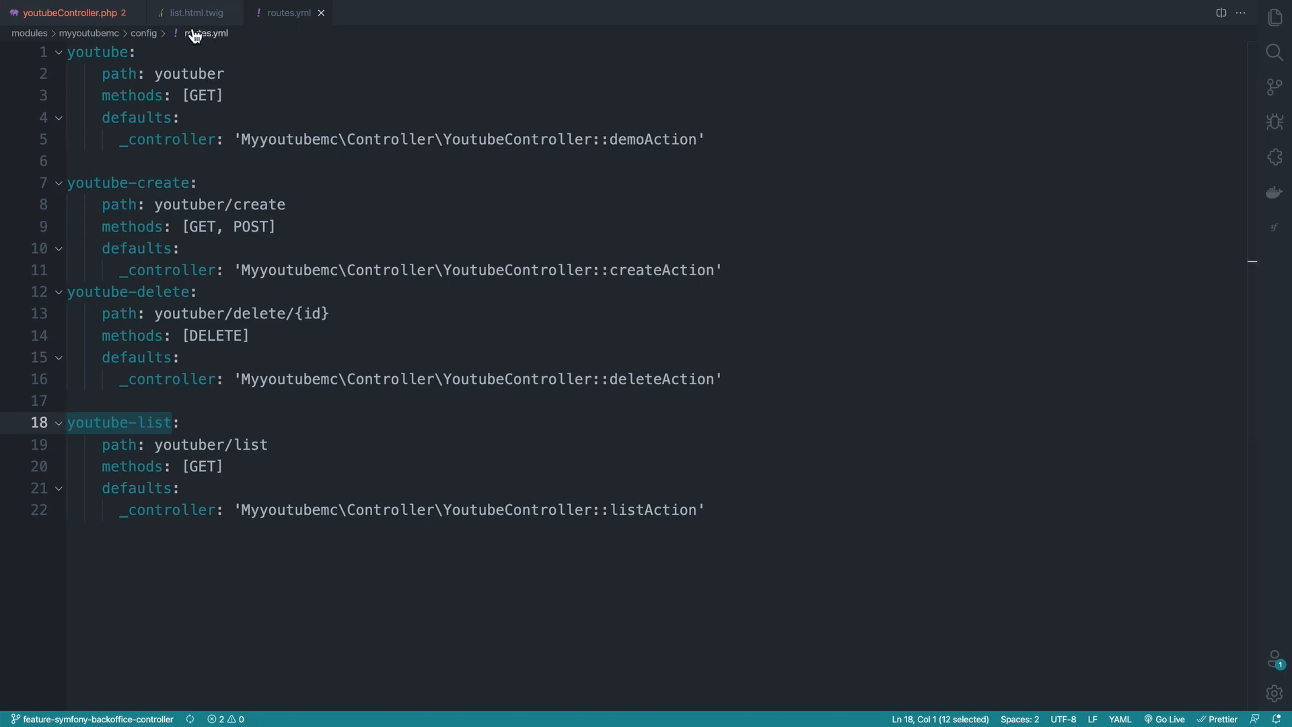
pyautogui.click(70, 13)
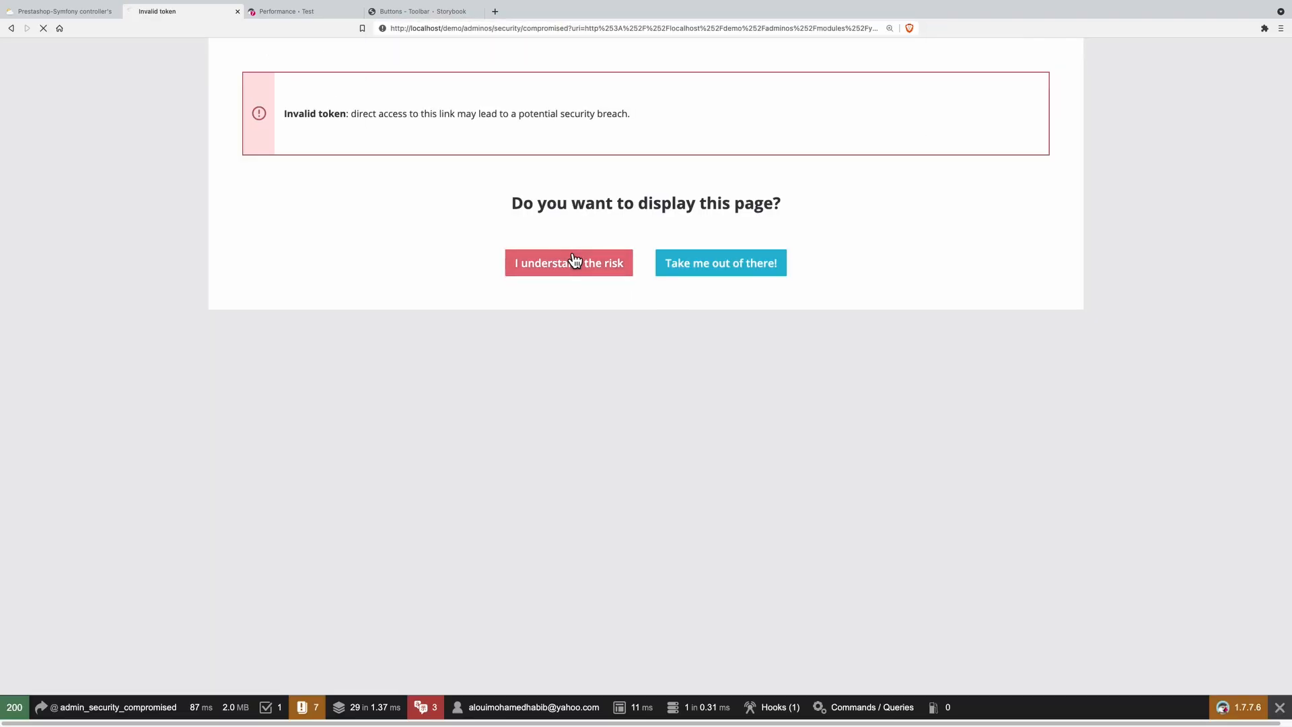
# Step: Reload the youtuber comment list in the PrestaShop admin and delete the first comment
pyautogui.click(568, 262)
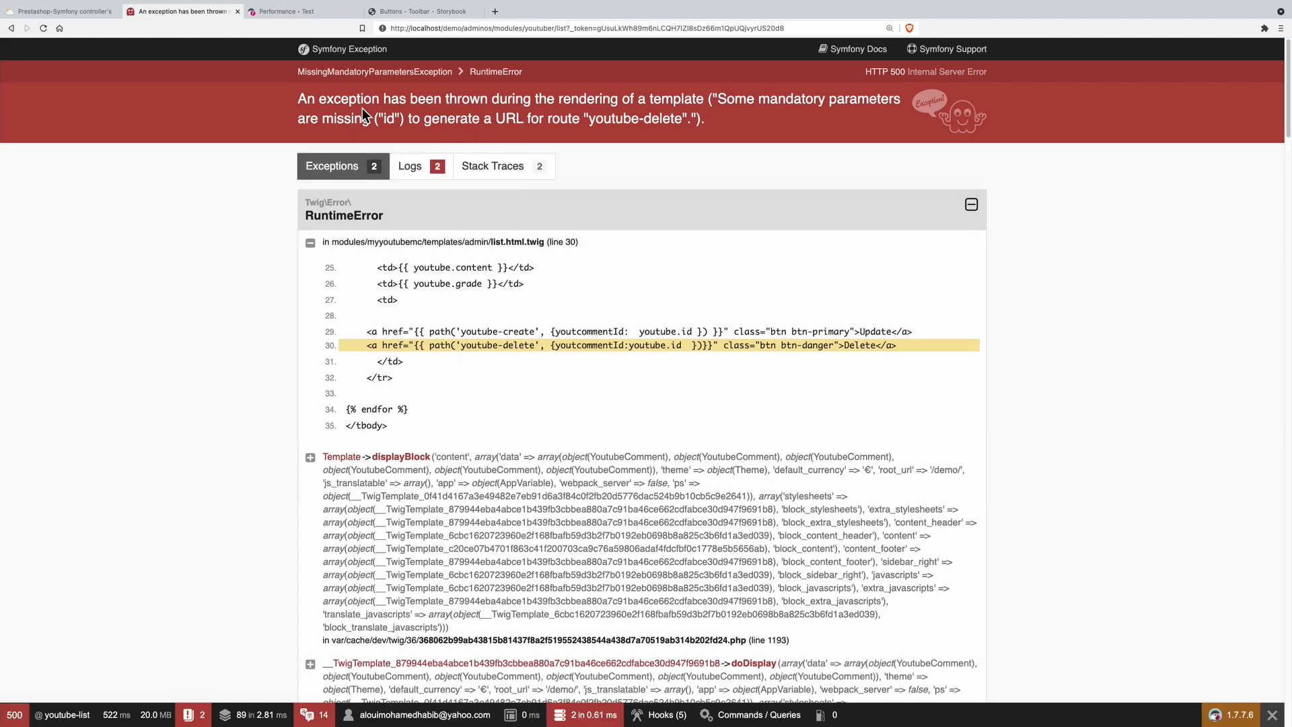
pyautogui.moveTo(807, 104)
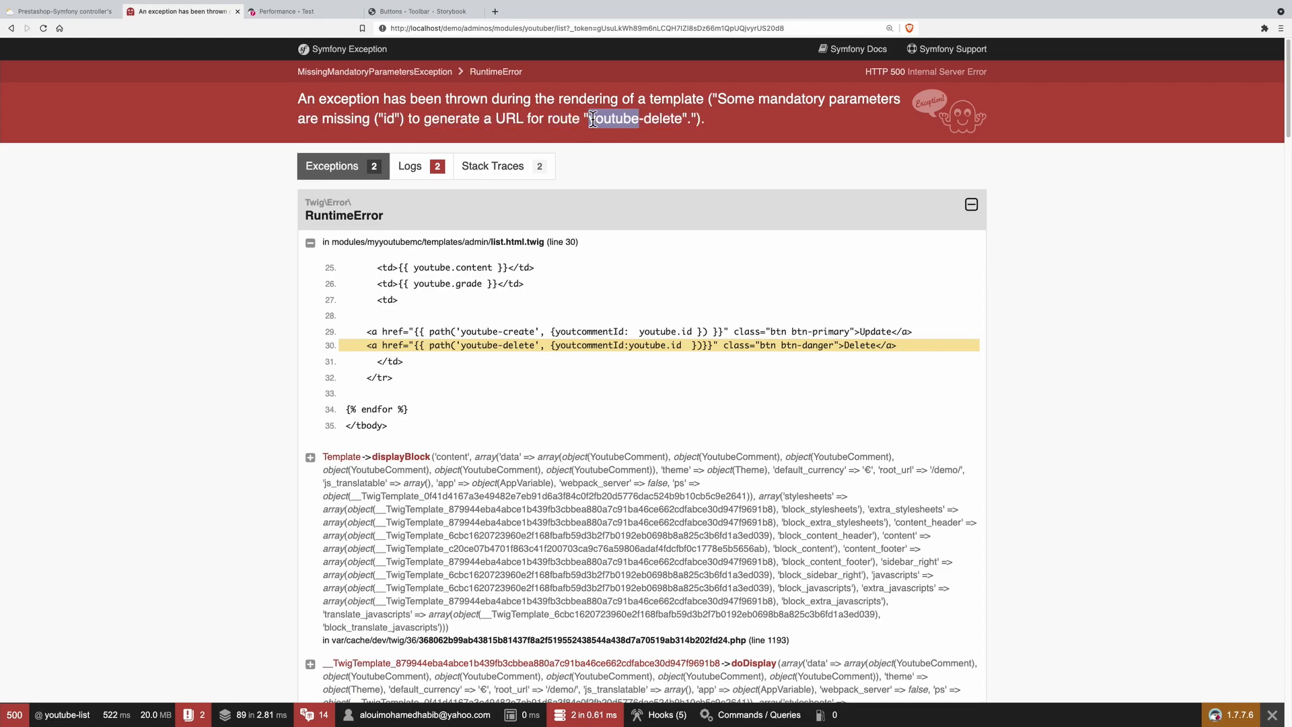
pyautogui.click(273, 12)
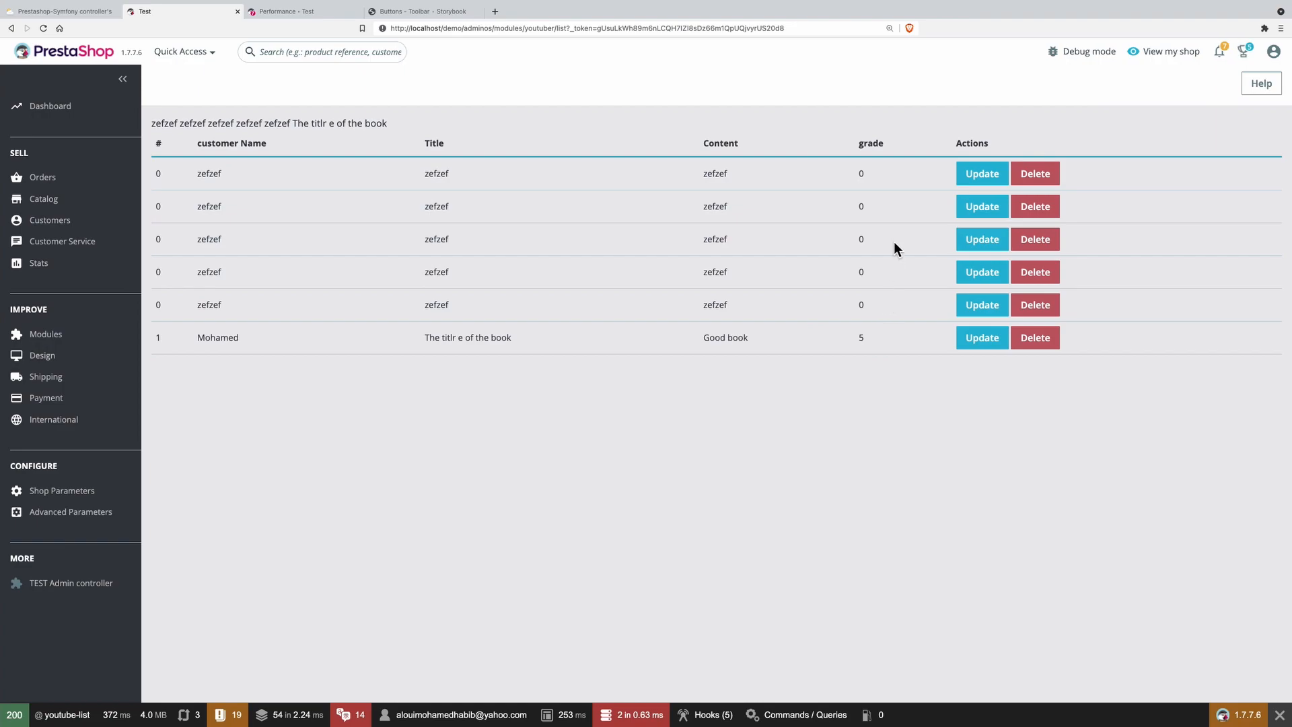
pyautogui.moveTo(1035, 173)
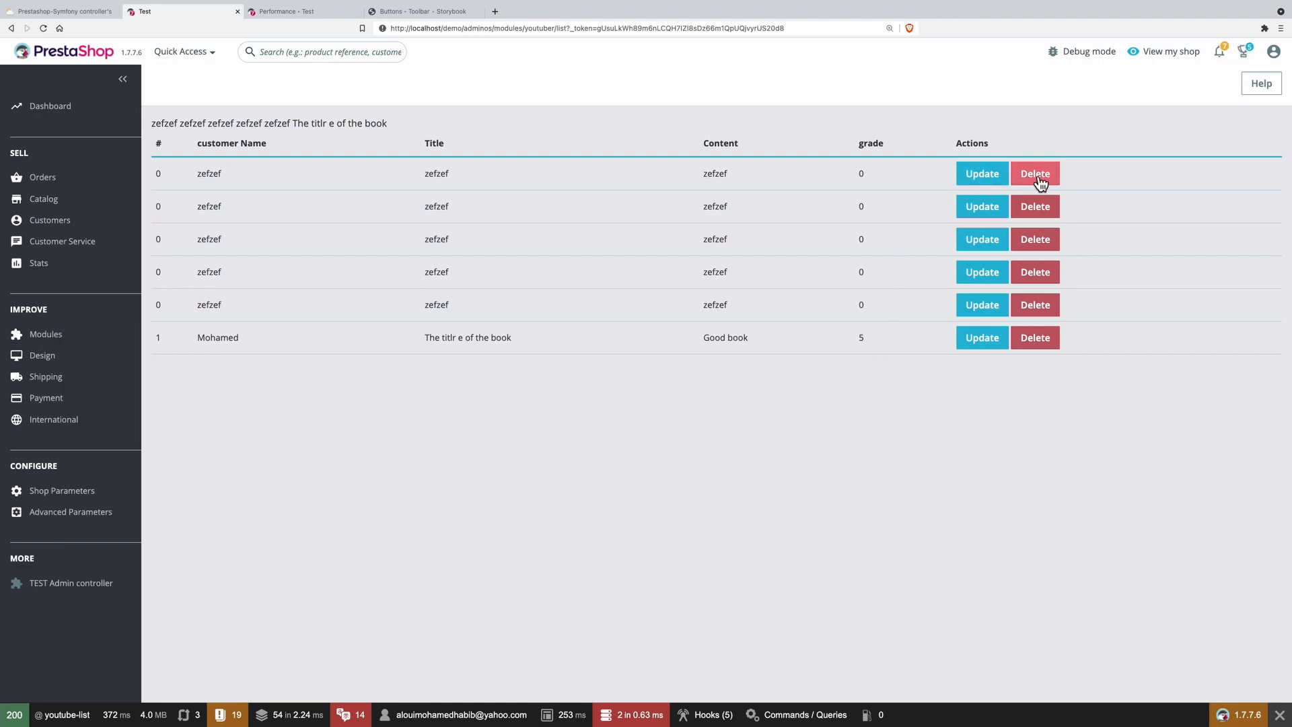
pyautogui.click(1034, 174)
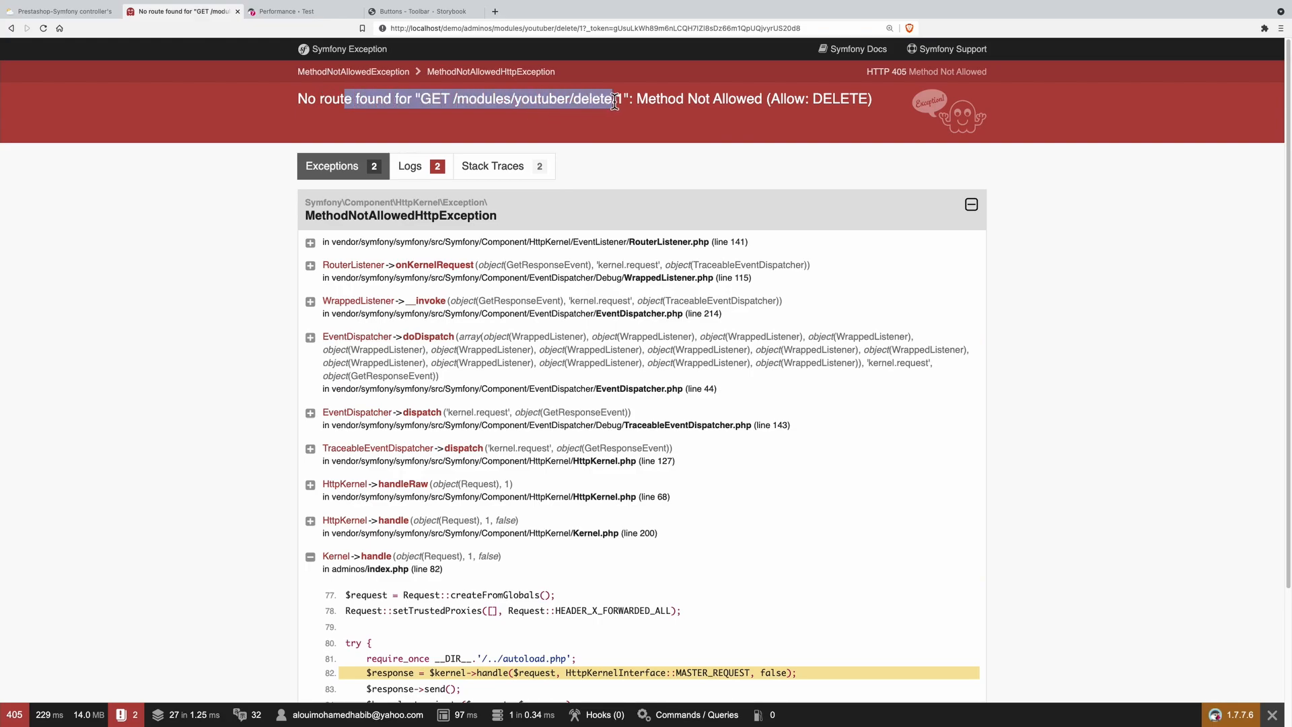
# Step: Select the rejected delete route path in the Method Not Allowed error page
pyautogui.doubleClick(839, 98)
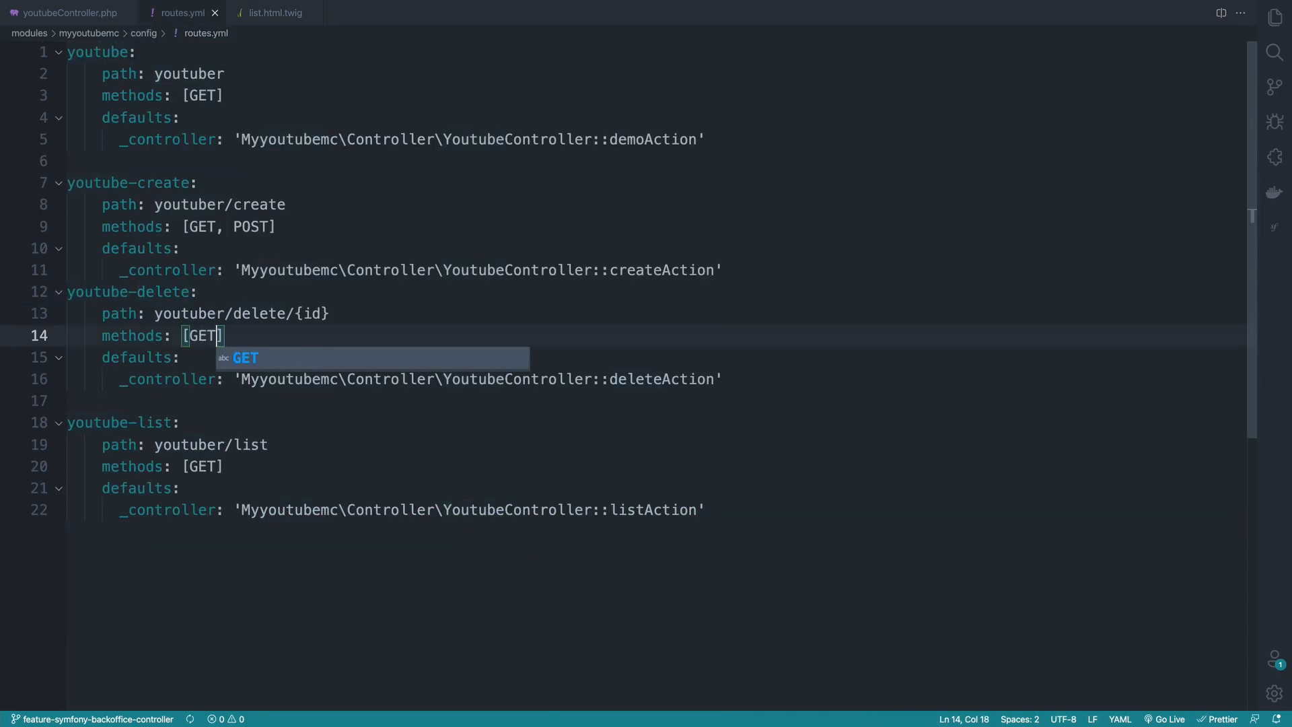
# Step: Use findOneBy in deleteAction, guard remove/flush with if($youtubeComment){...} and return the redirect
pyautogui.click(183, 12)
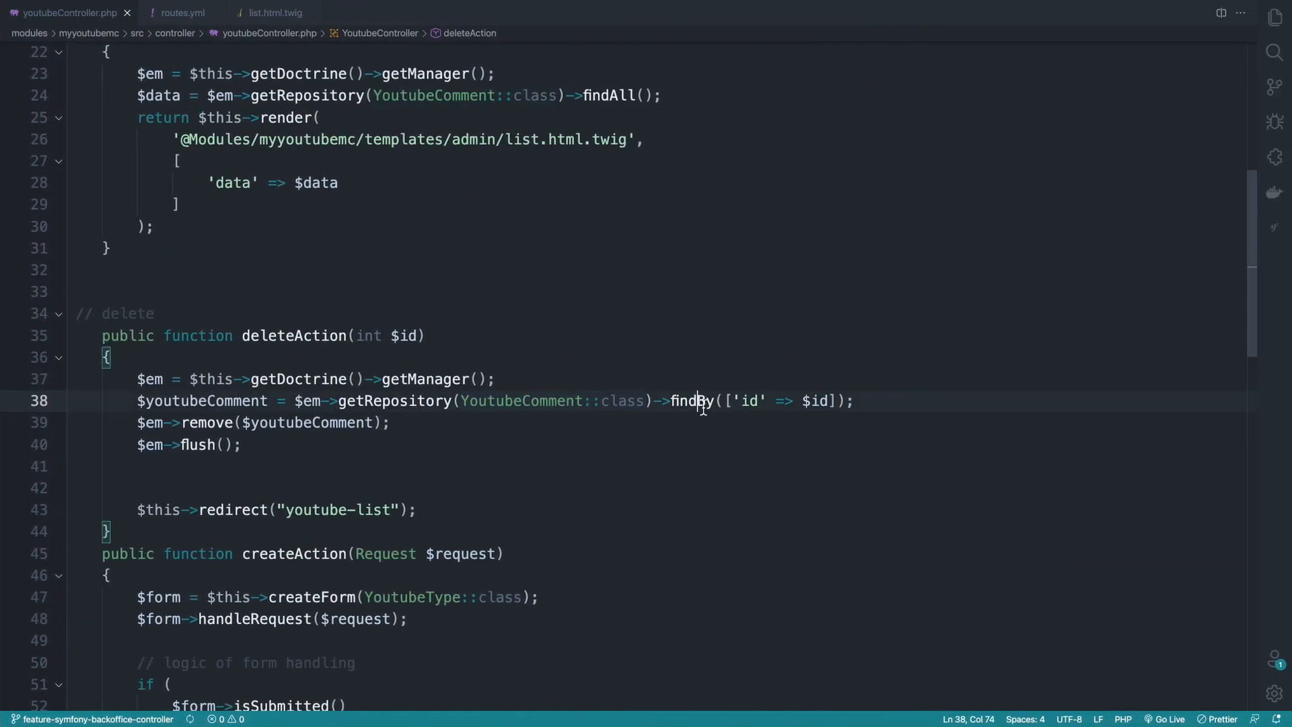
pyautogui.write('o')
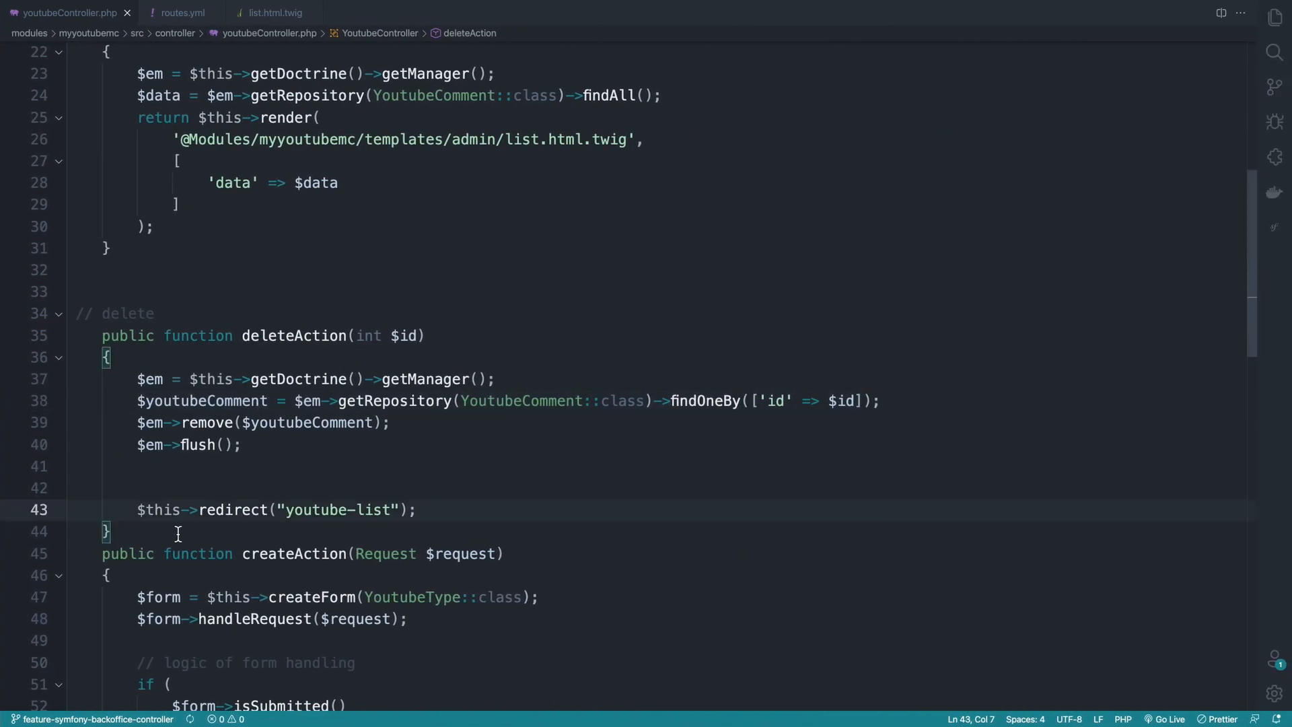
pyautogui.write('return')
pyautogui.write('if($youtubeComment')
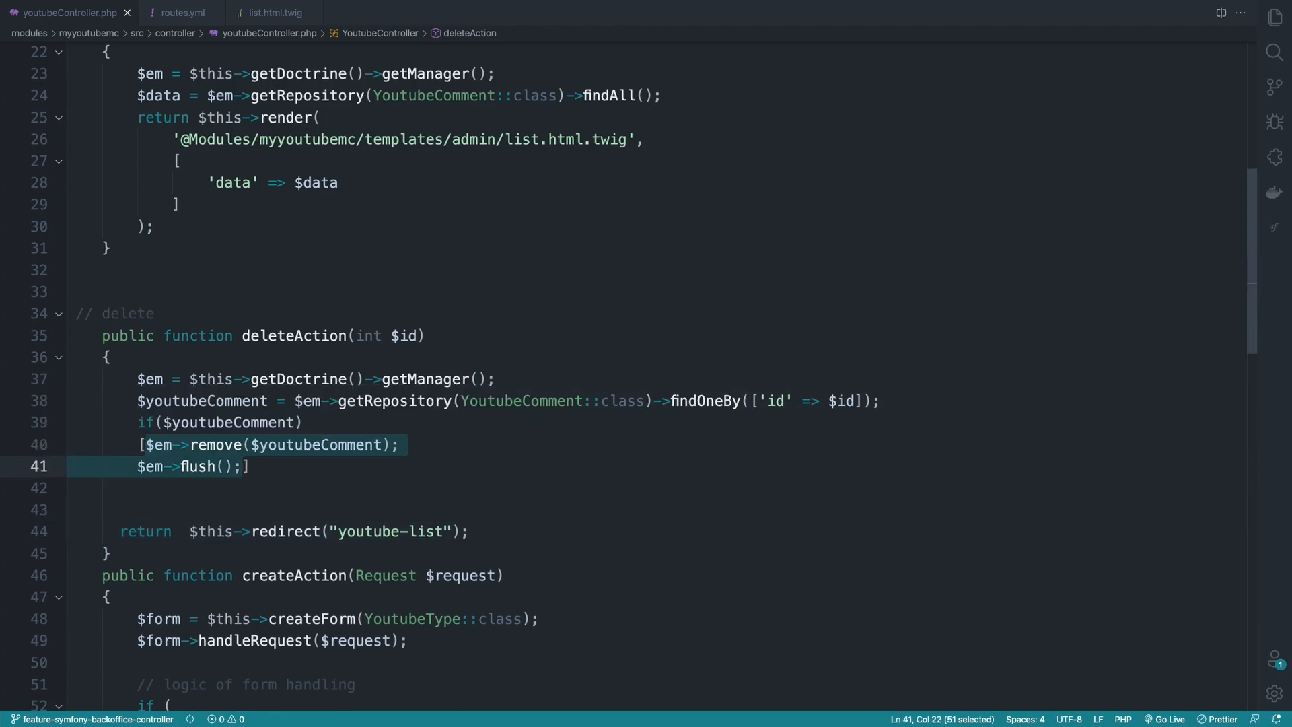
pyautogui.write('{')
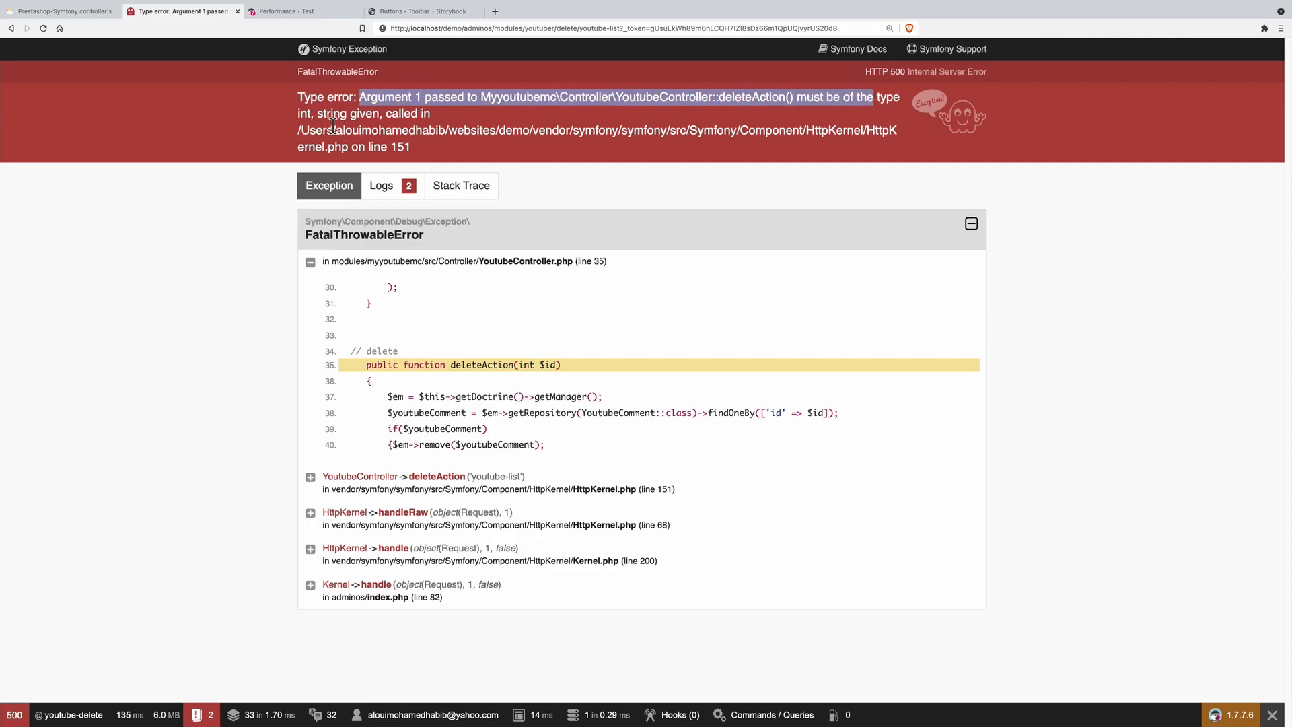
# Step: Mark the redirect call for replacement with redirectToRoute('homepage', array(), 301) from the Symfony docs
pyautogui.click(626, 27)
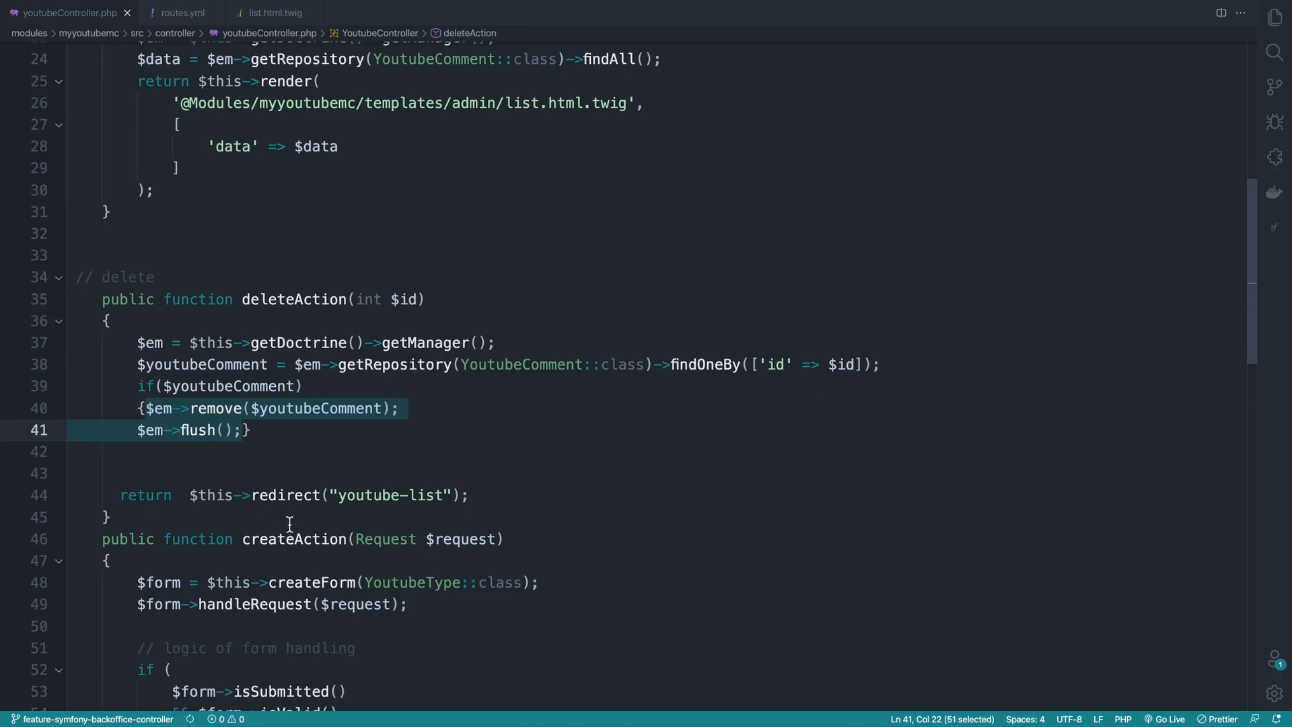
pyautogui.click(343, 495)
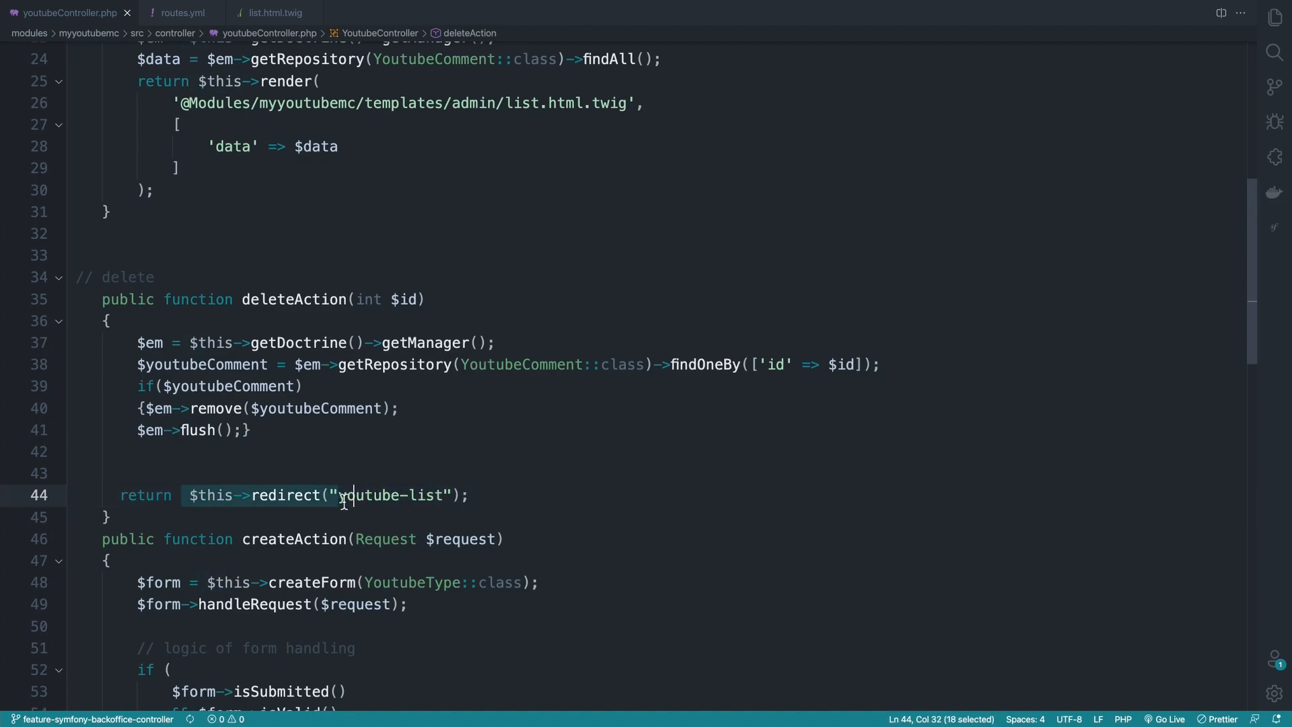
pyautogui.write("redirectToRoute('homepage', array(), 301);")
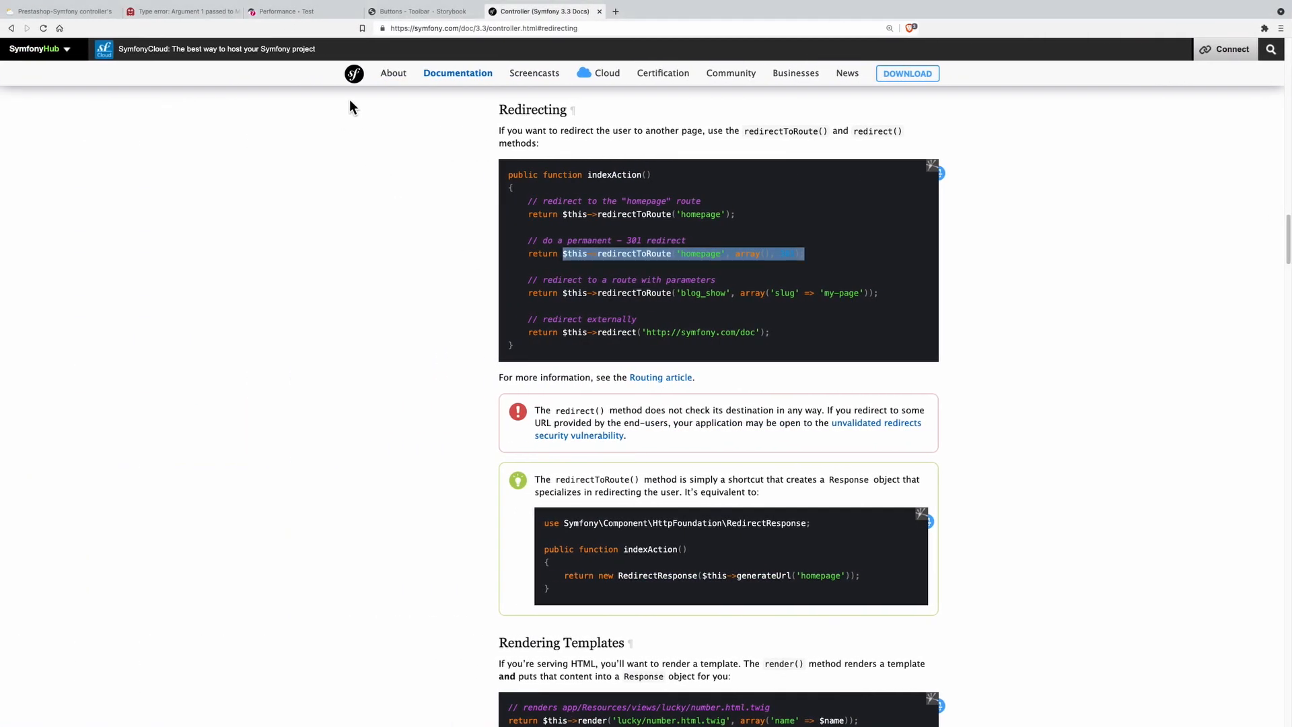
# Step: Return redirectToRoute('youtube-list') from deleteAction and reformat the if block
pyautogui.click(181, 11)
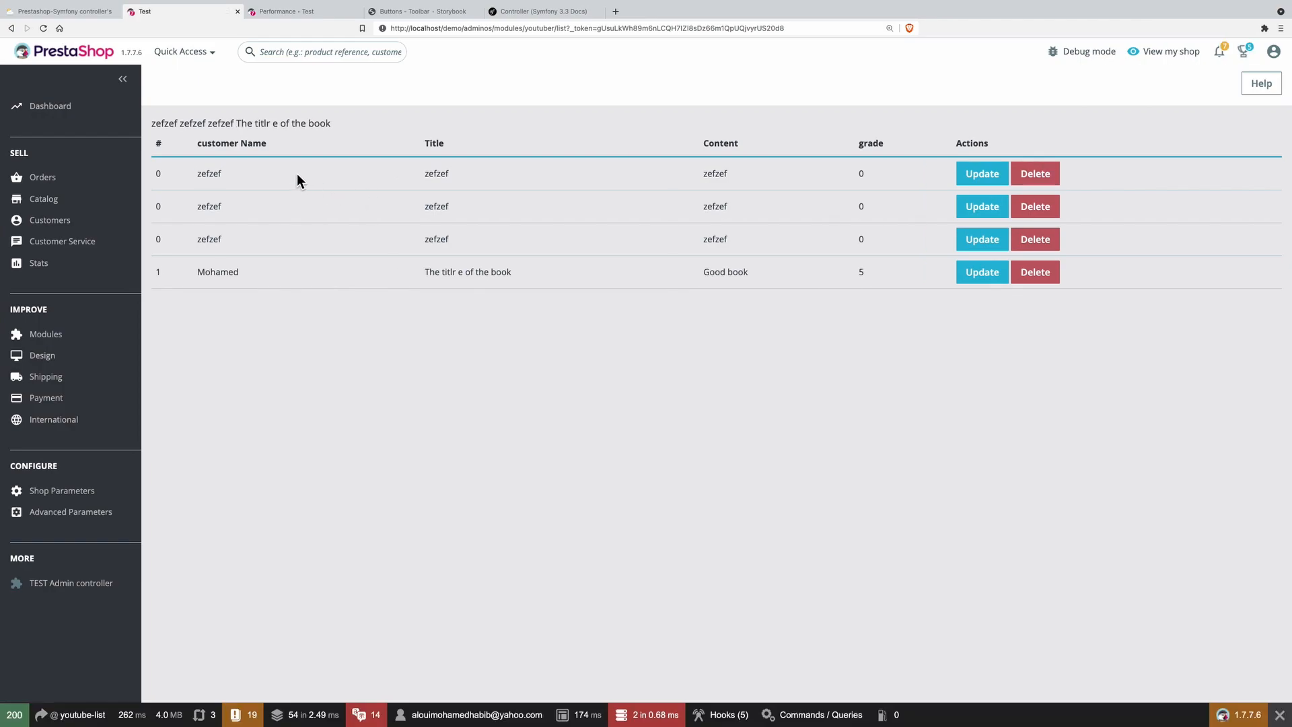
pyautogui.moveTo(1071, 173)
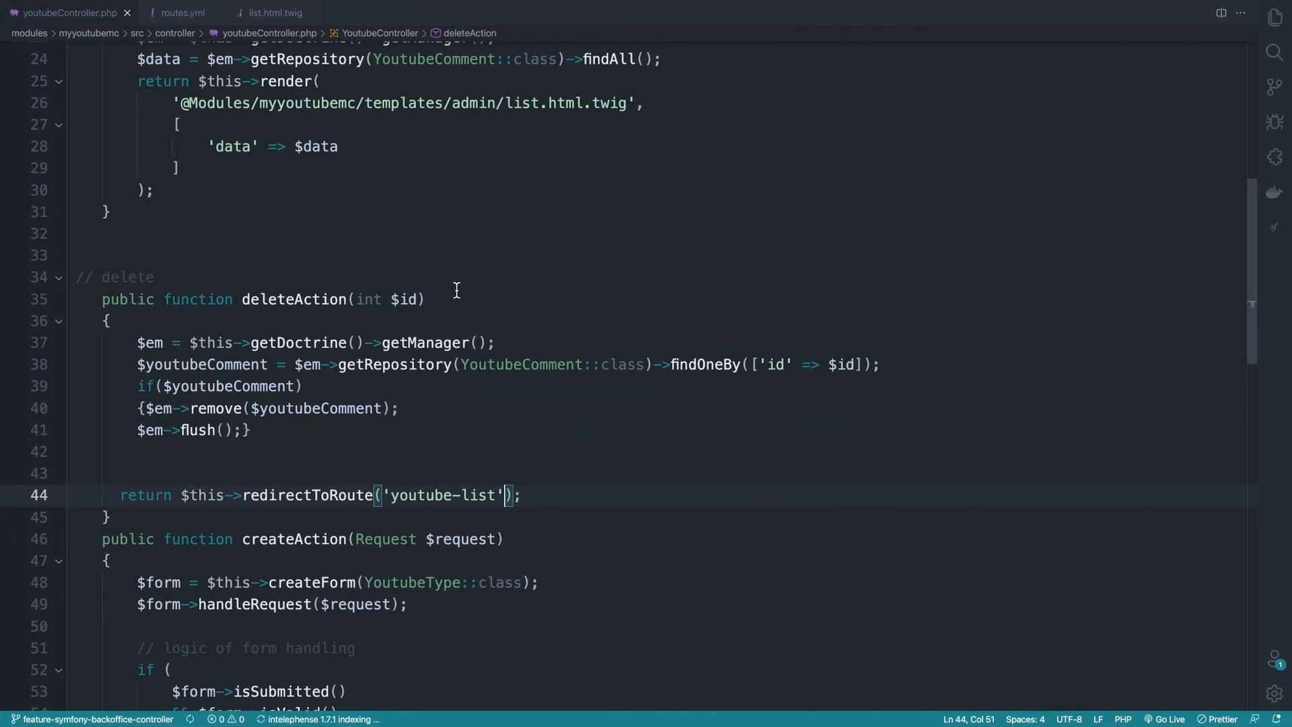
pyautogui.moveTo(218, 442)
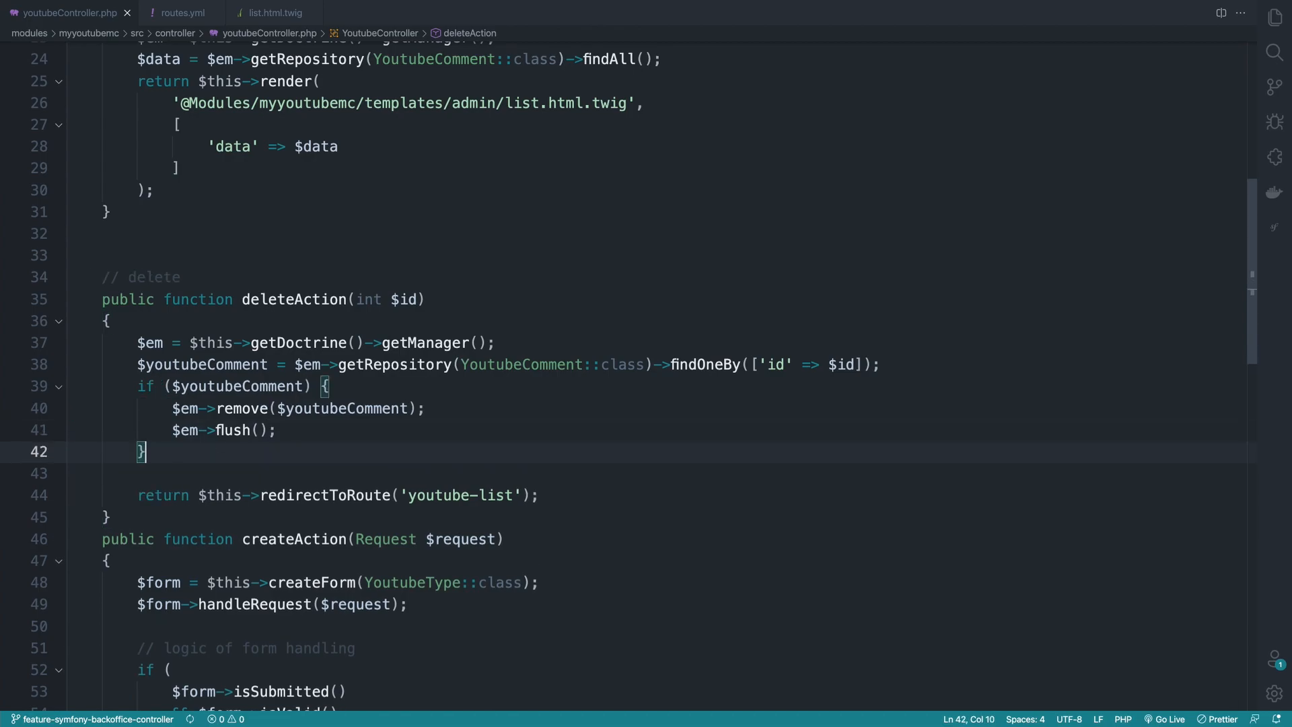
pyautogui.moveTo(272, 12)
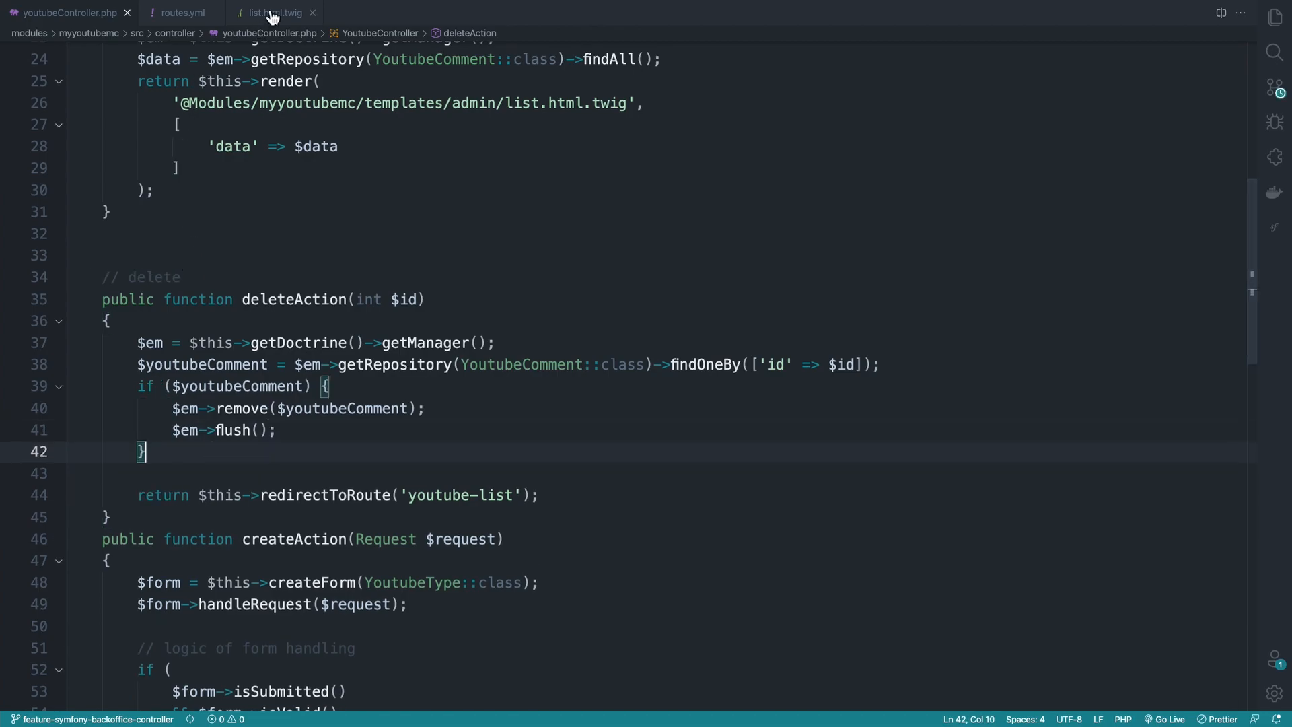
pyautogui.click(272, 12)
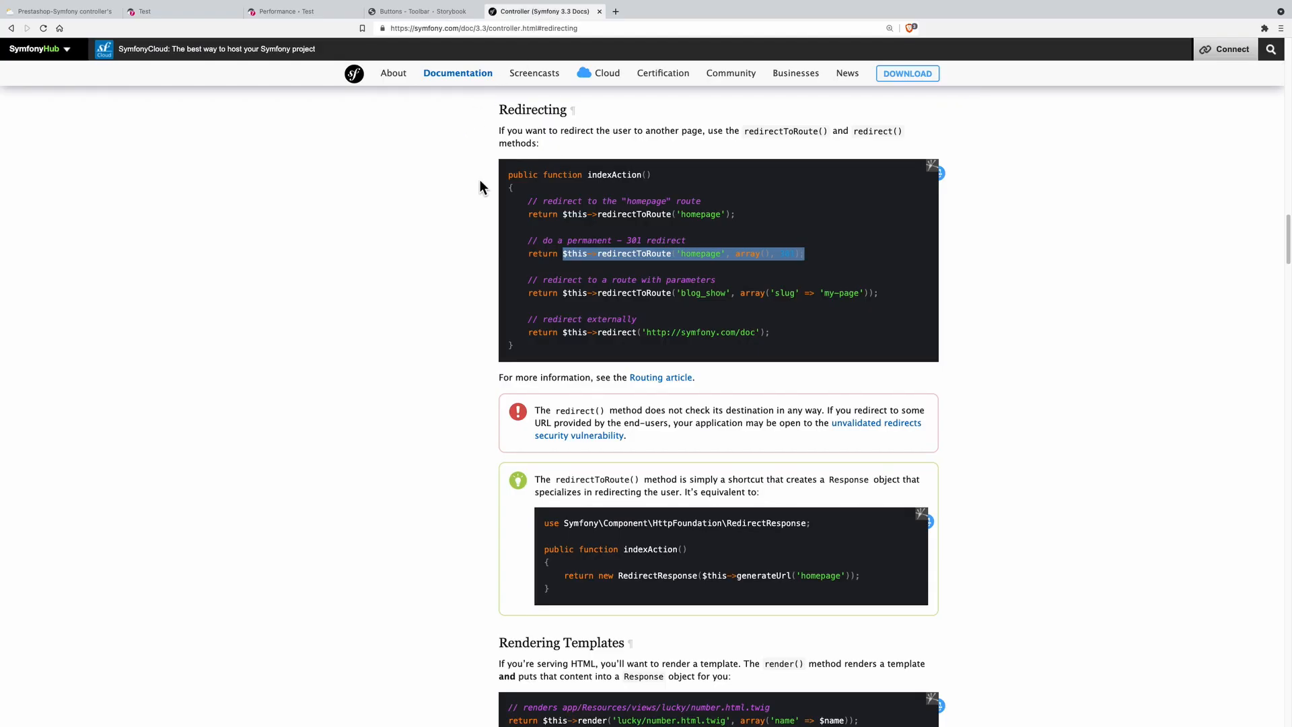
# Step: Look up the Flash Messages section of the Symfony Controller documentation
pyautogui.write('flash')
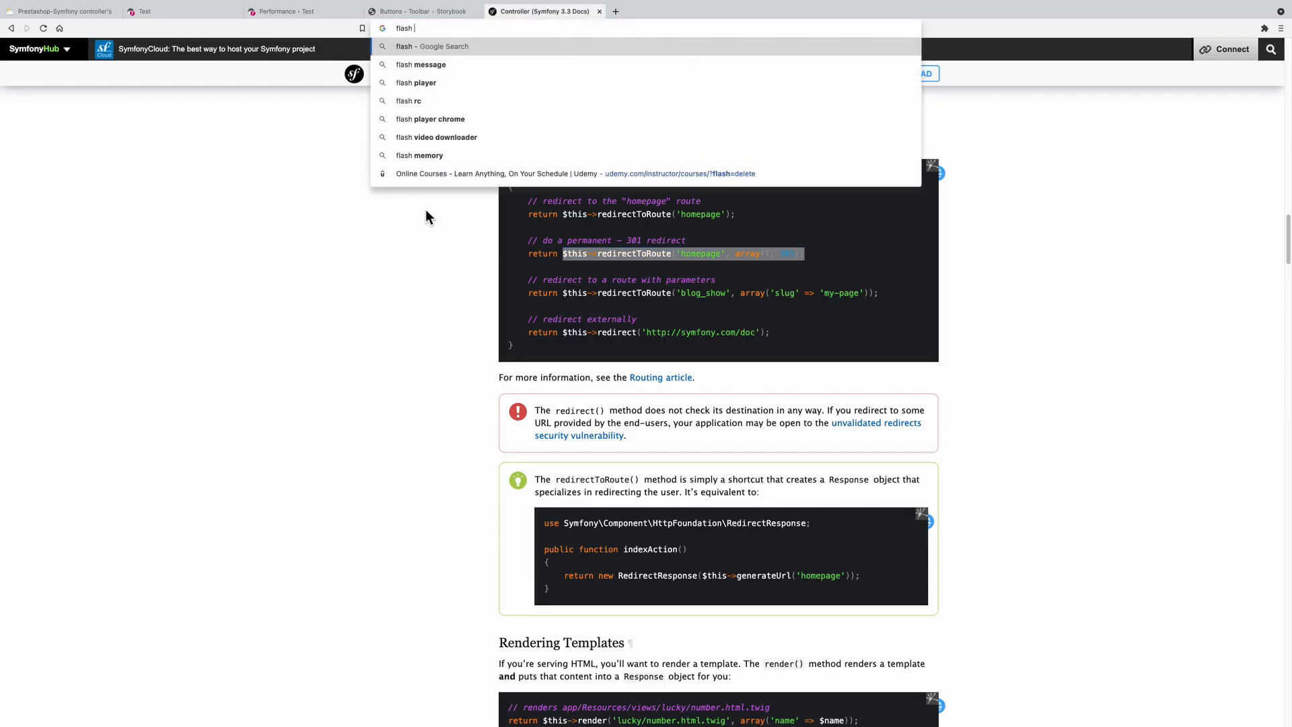
pyautogui.click(420, 64)
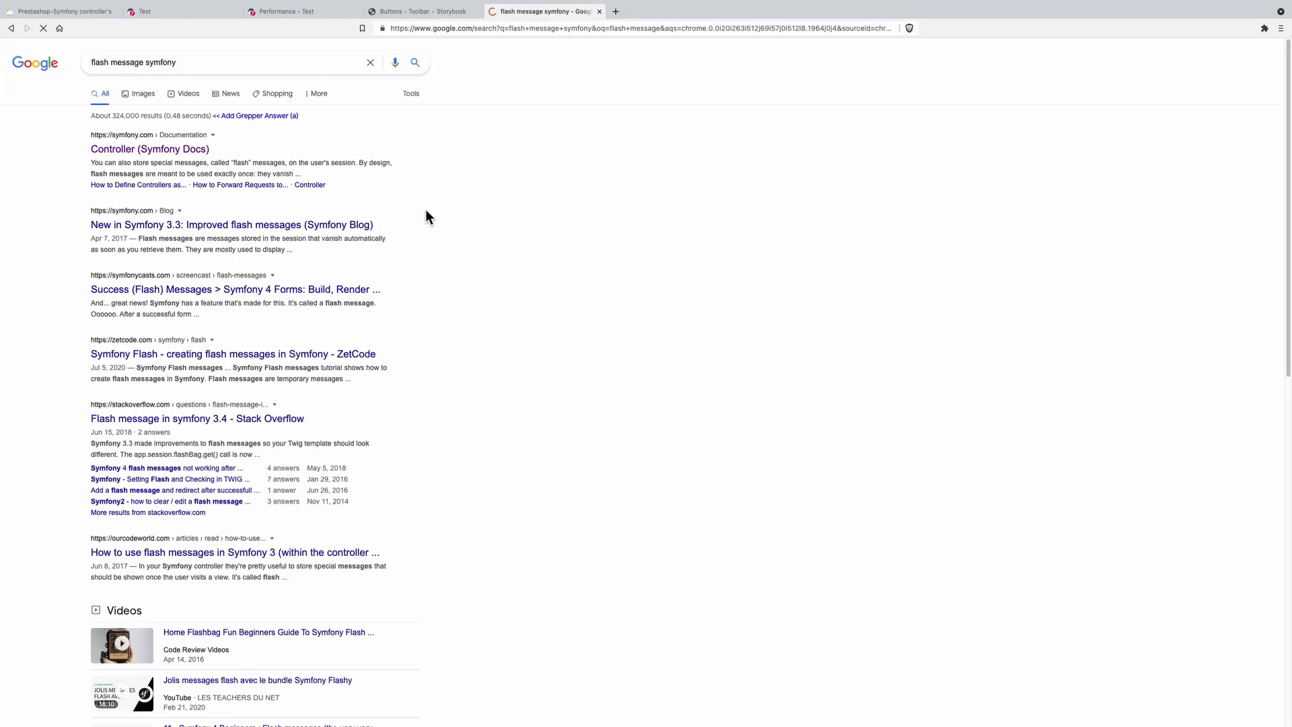
pyautogui.click(149, 148)
pyautogui.write('flash')
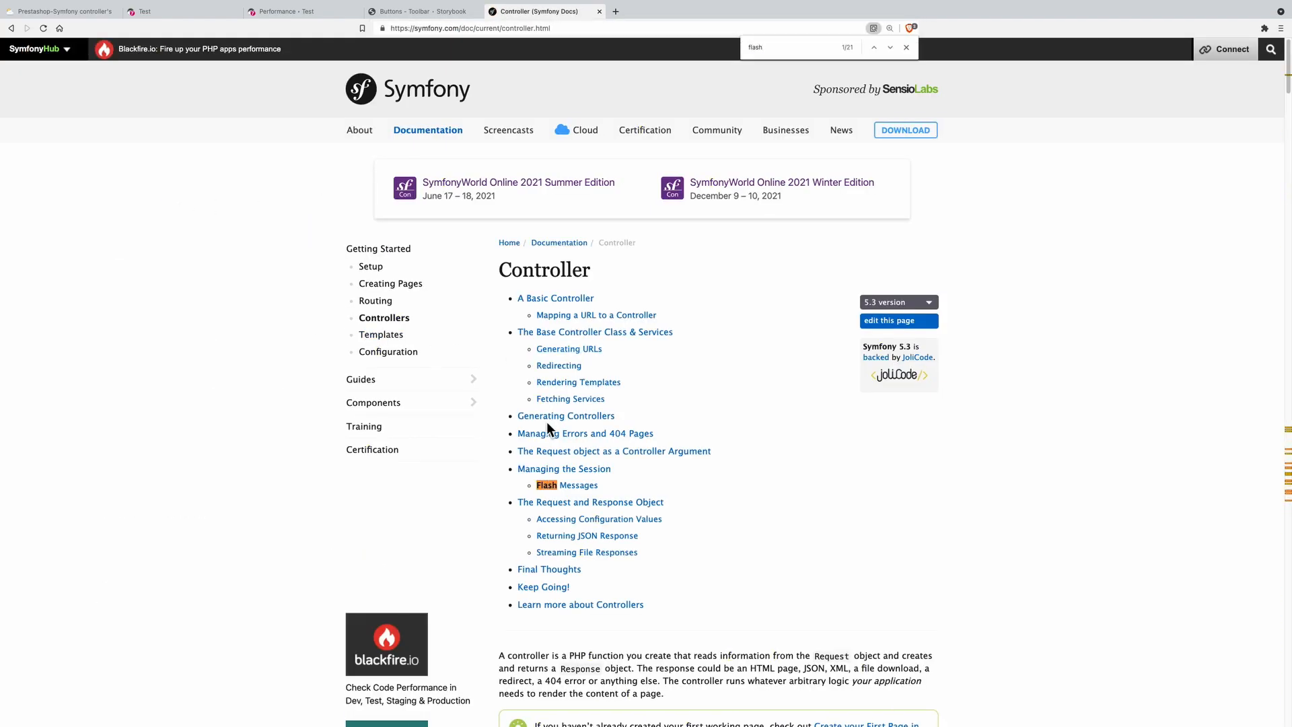
pyautogui.click(567, 484)
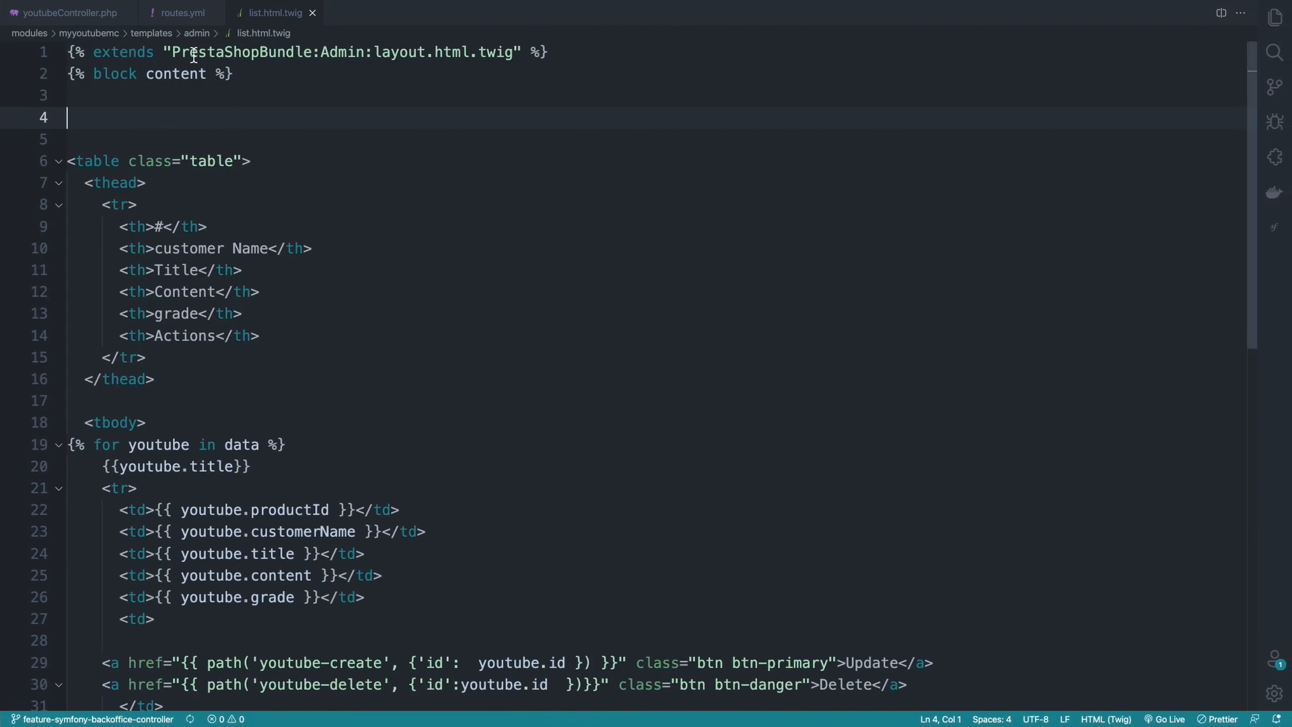
# Step: Add $this->addFlash('success', 'Comment deleted successfully') to deleteAction before the redirect
pyautogui.click(69, 12)
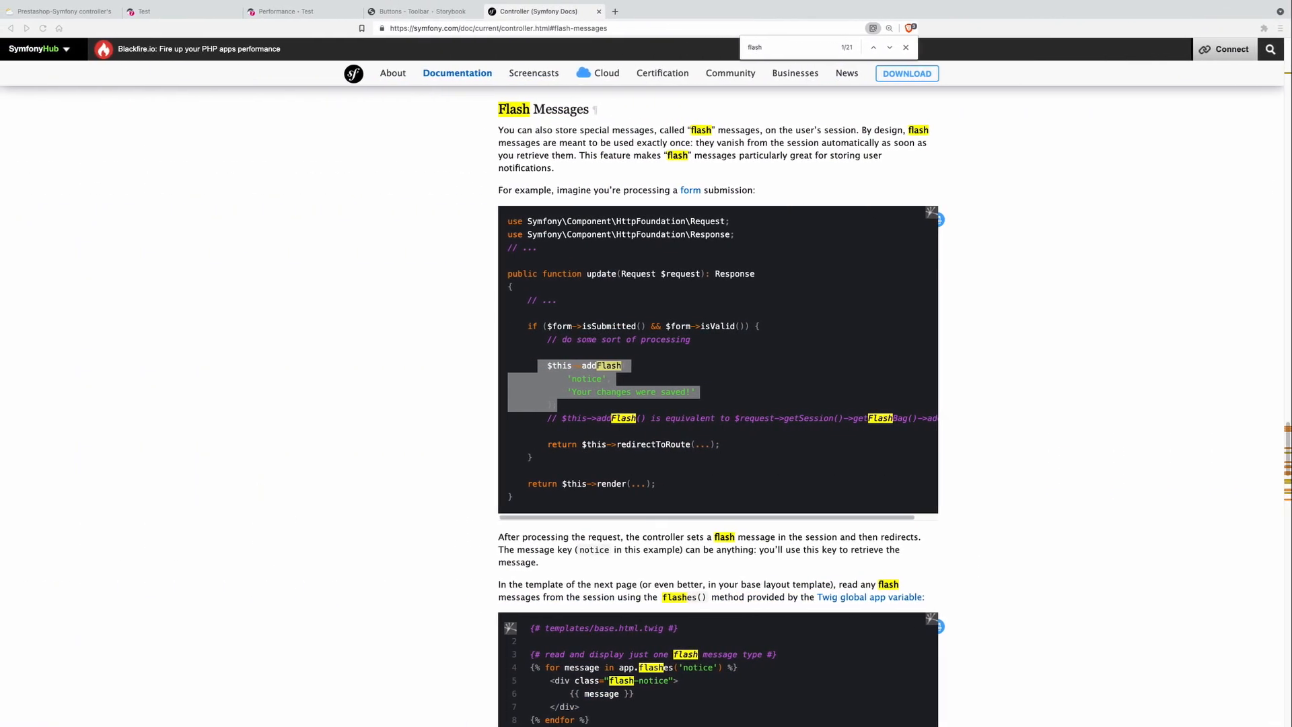
pyautogui.scroll(-3)
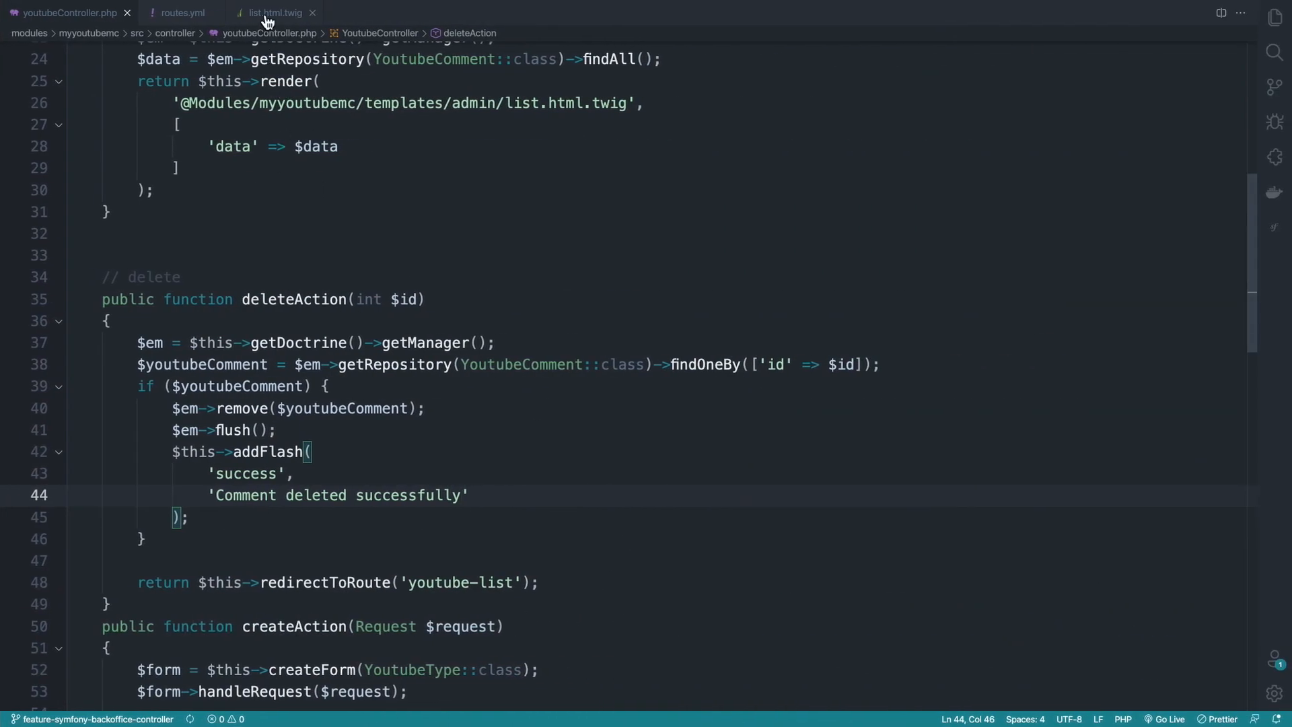
pyautogui.click(272, 12)
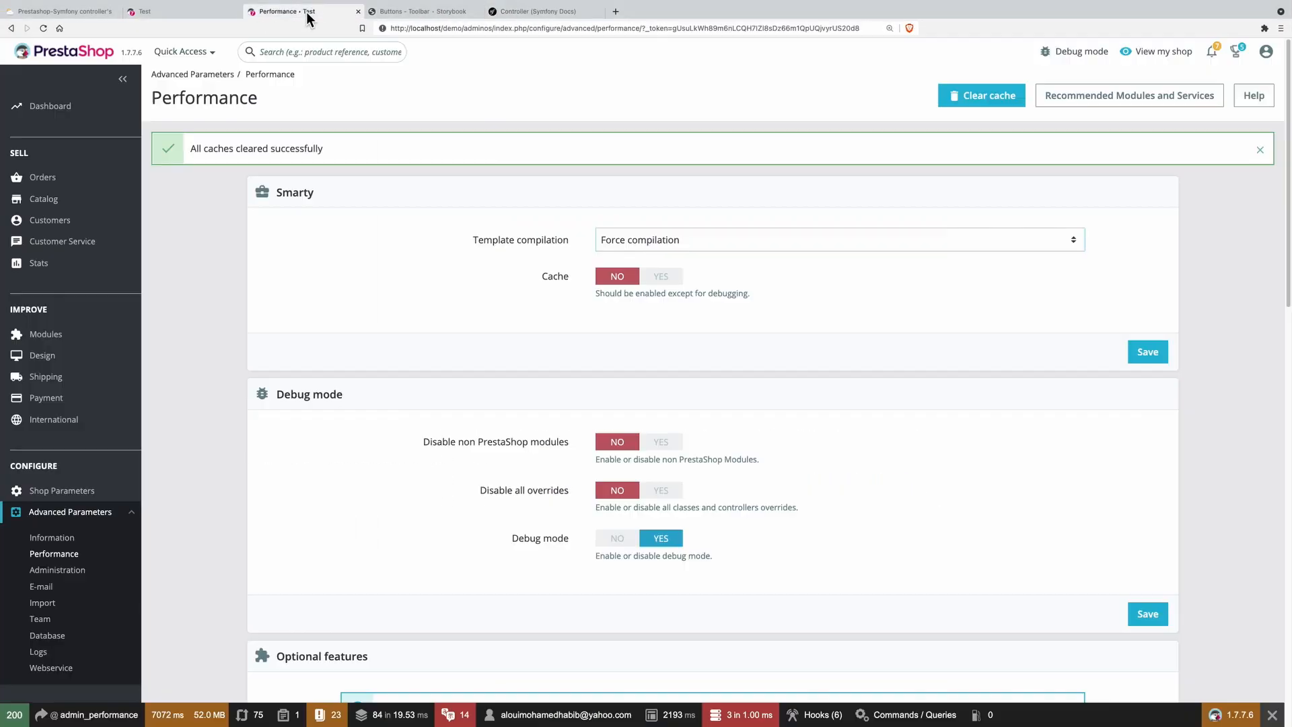
# Step: Delete the first comment so the list reloads with the 'Comment deleted successfully' banner
pyautogui.click(182, 10)
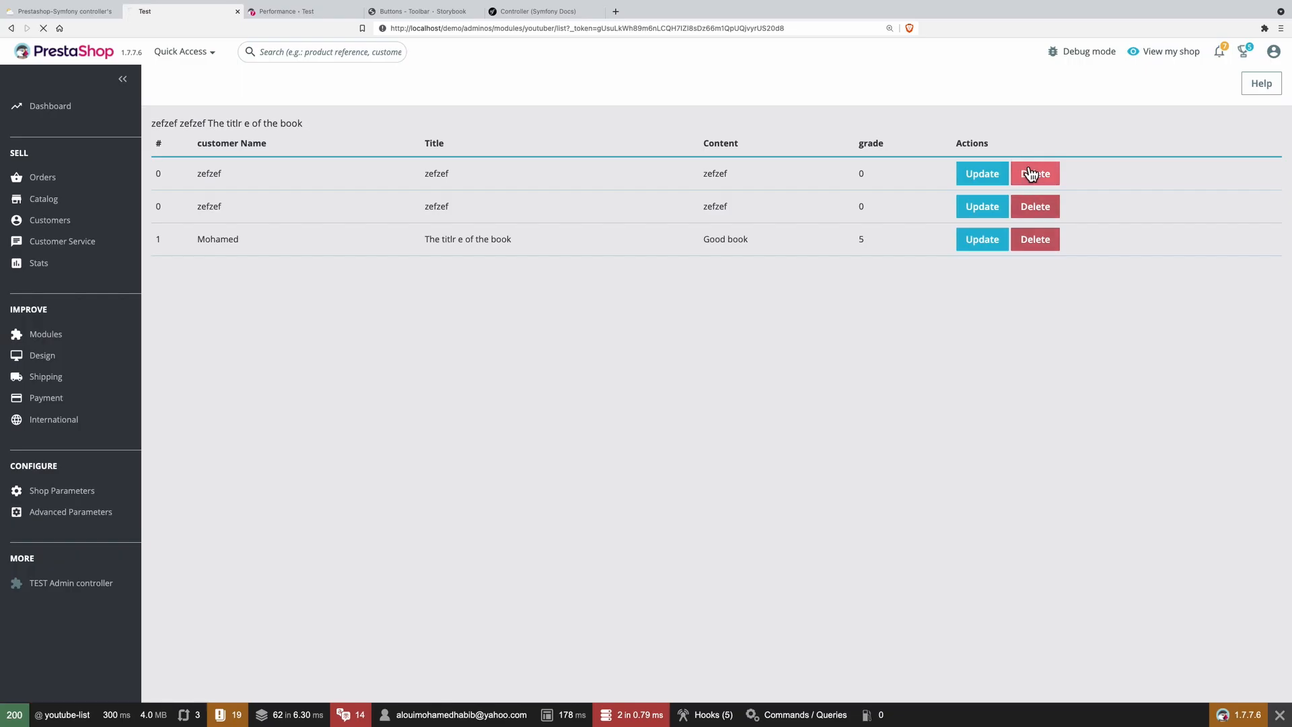
pyautogui.click(1034, 174)
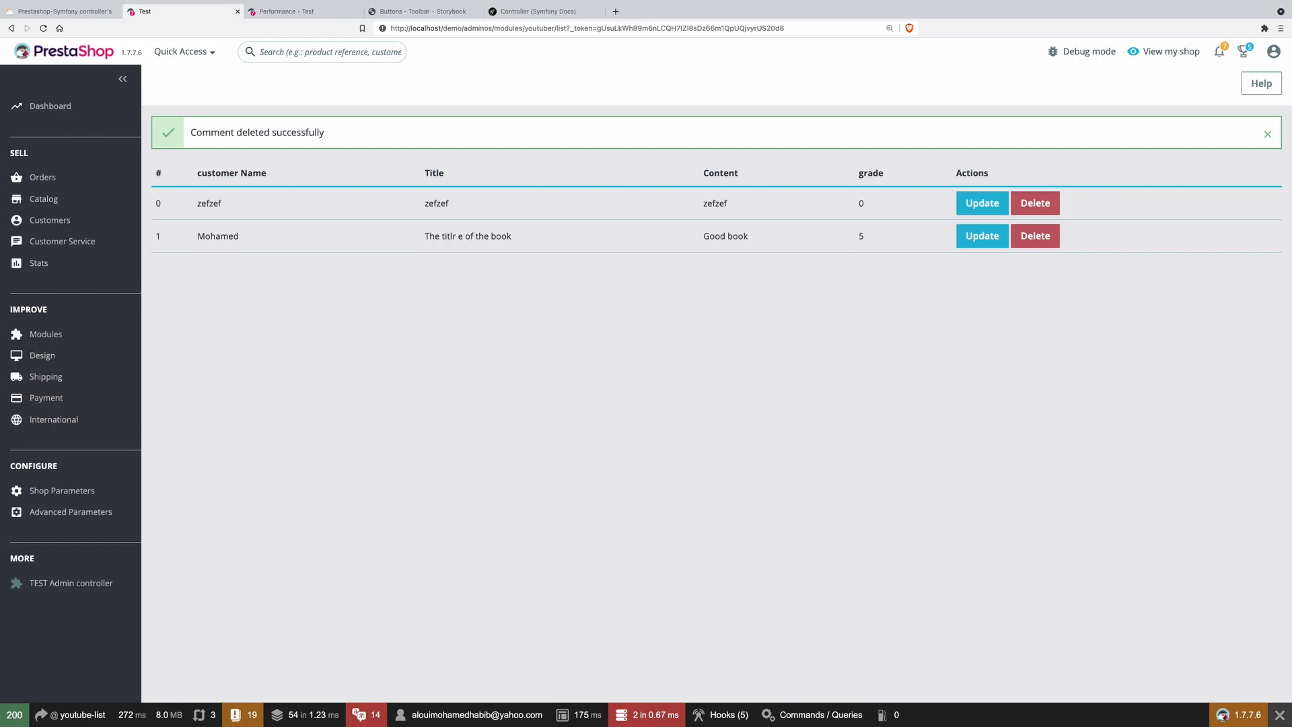
pyautogui.moveTo(938, 387)
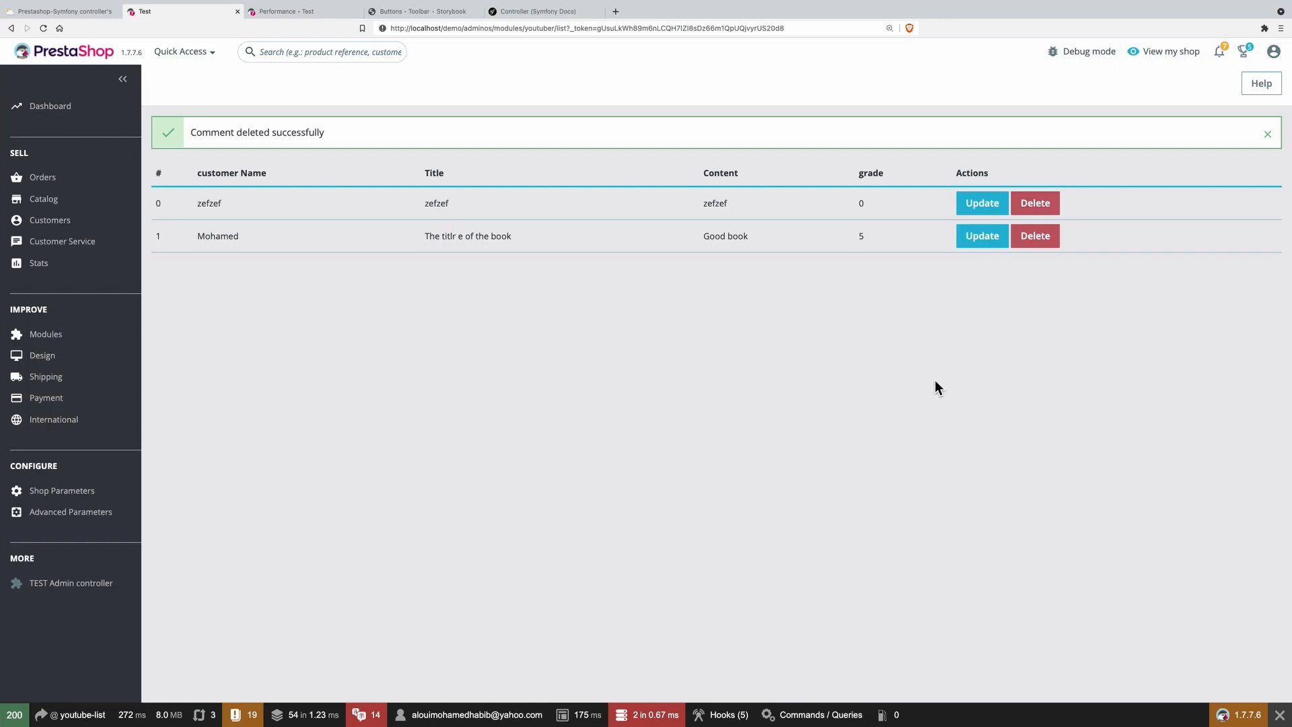
pyautogui.moveTo(981, 203)
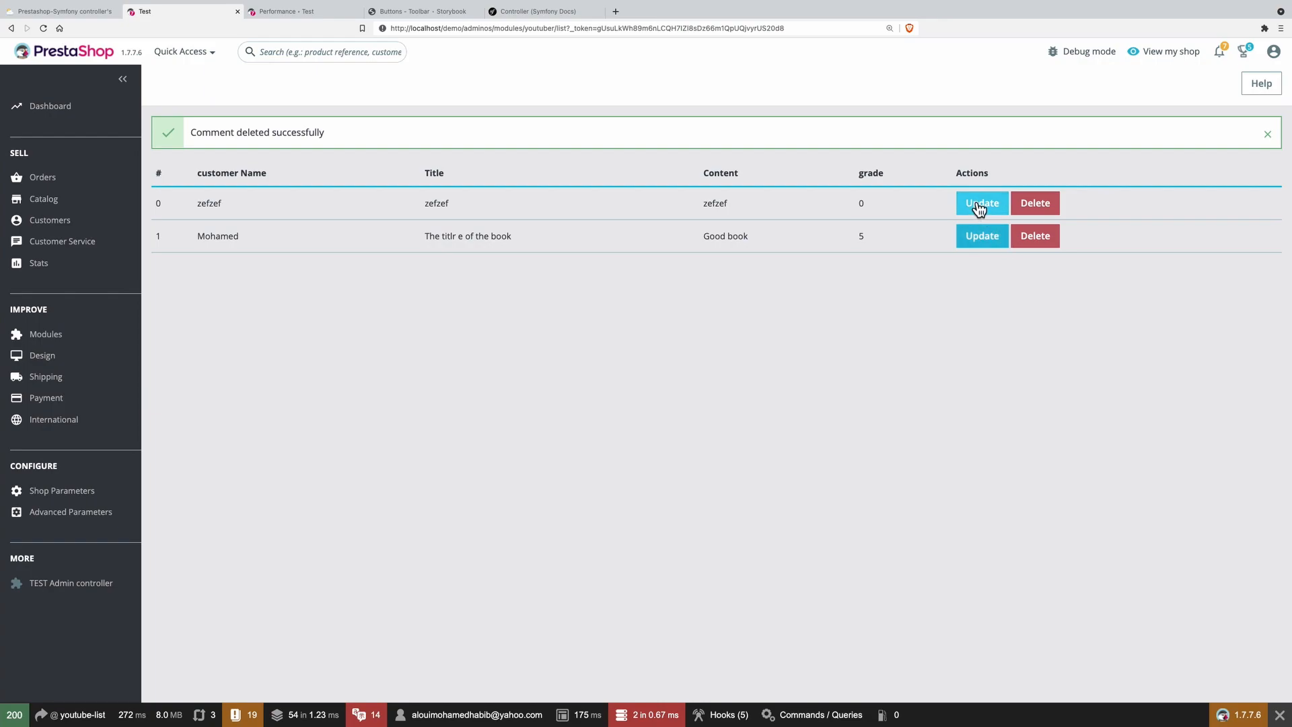
# Step: Start editing the content field in the first remaining comment's Update form
pyautogui.click(982, 203)
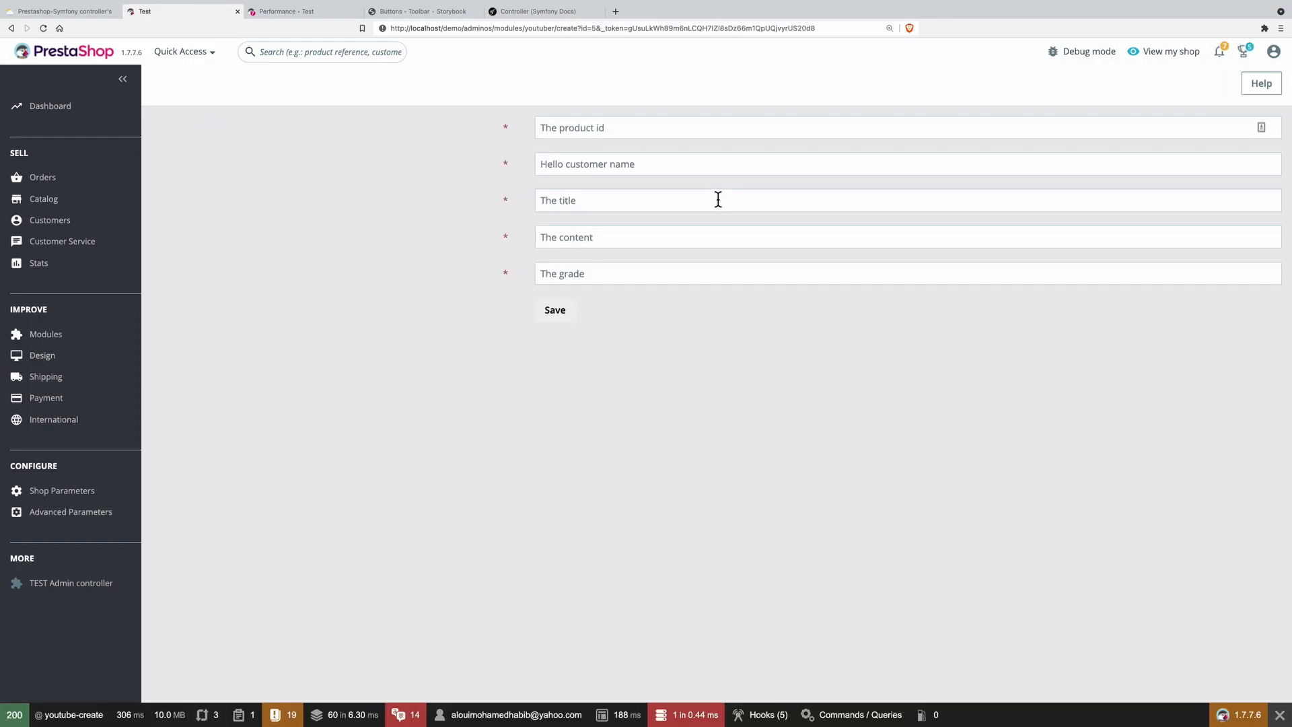
pyautogui.click(823, 236)
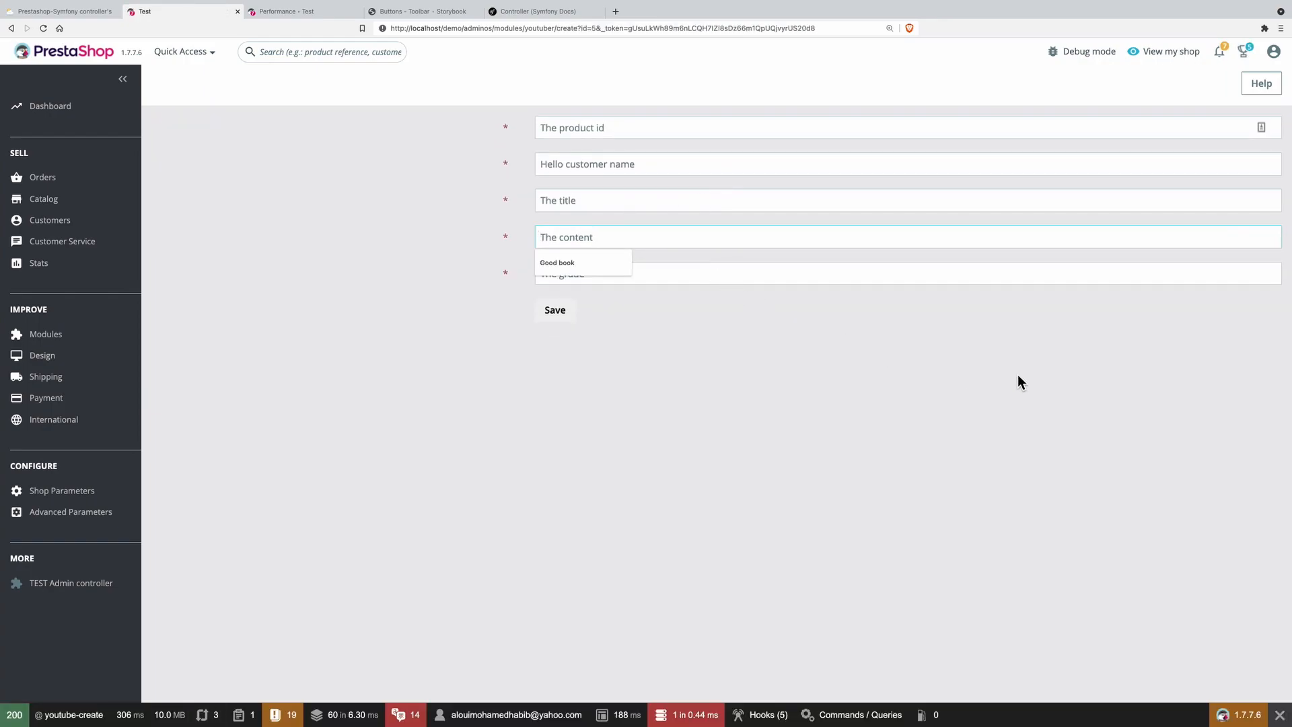